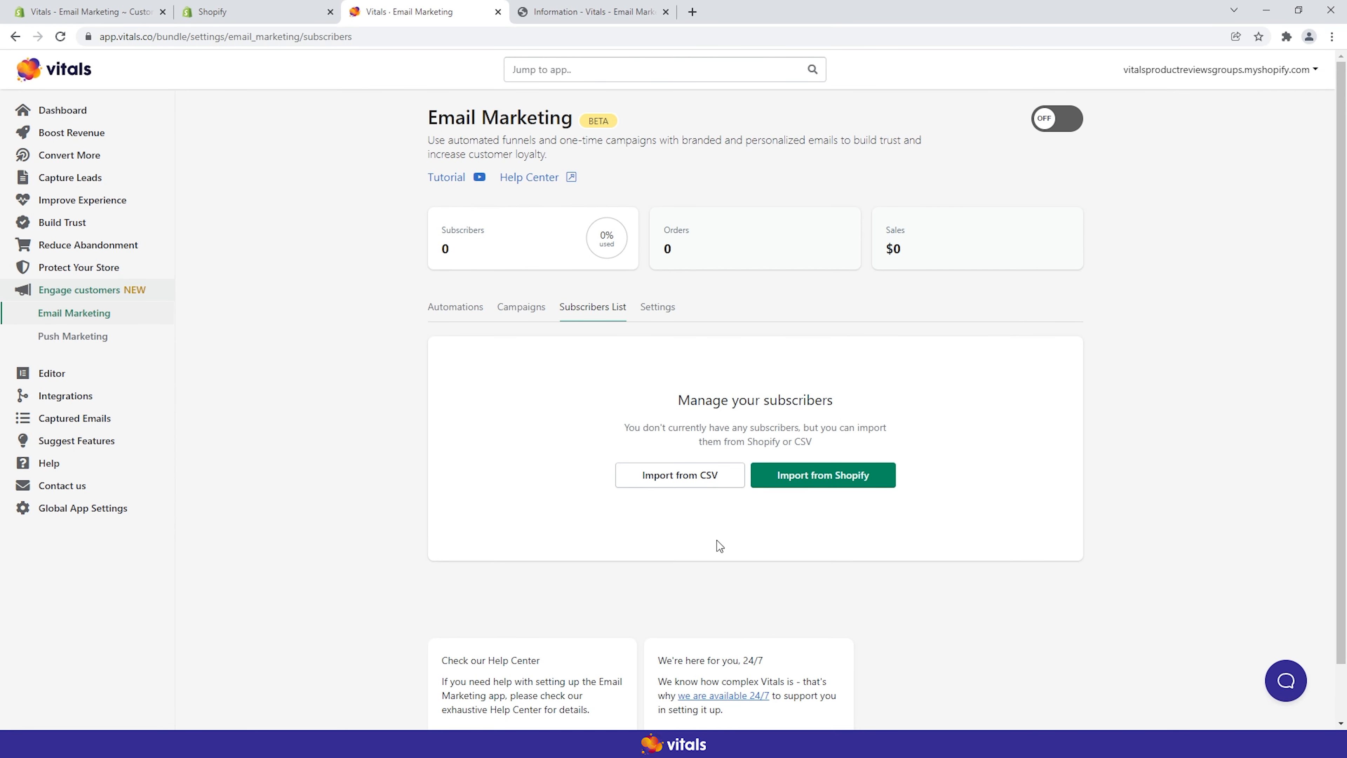
mouse_move(868, 395)
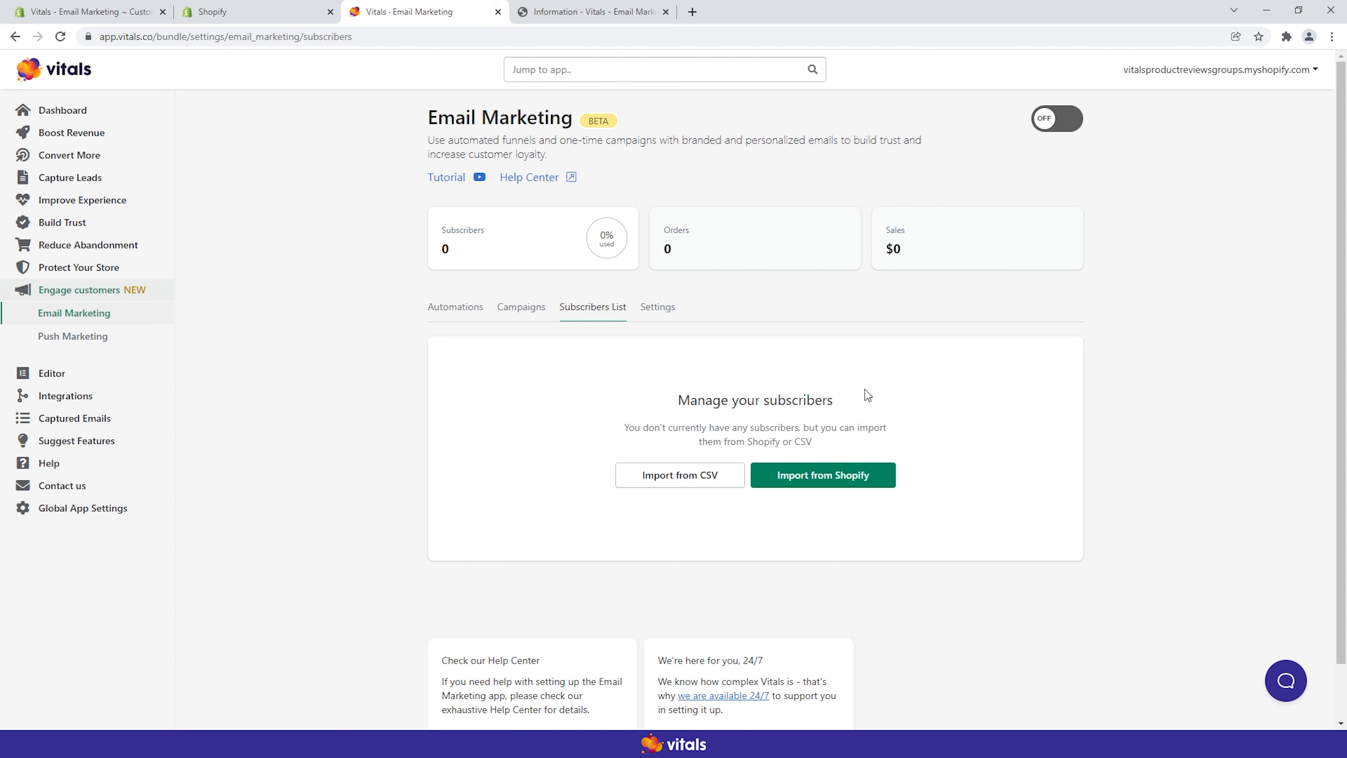
mouse_move(566, 472)
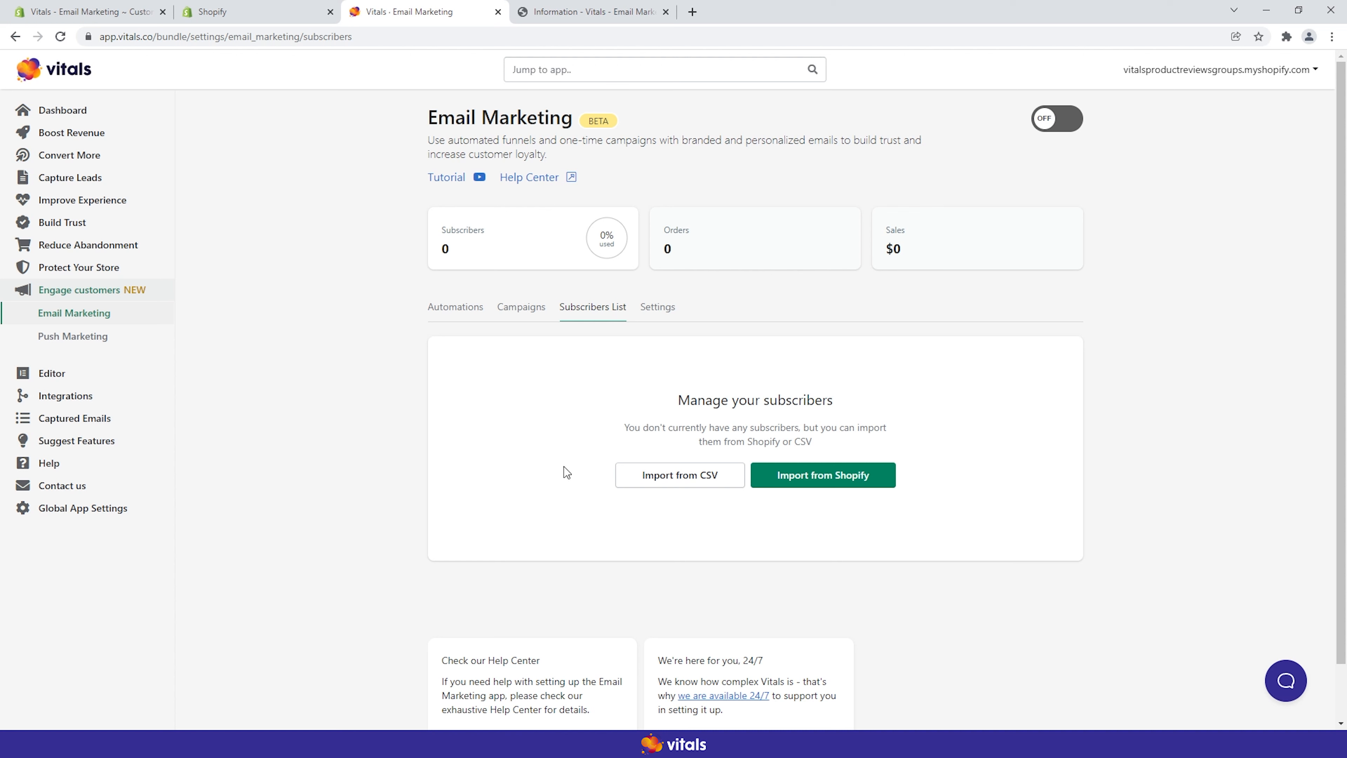
mouse_move(1056, 119)
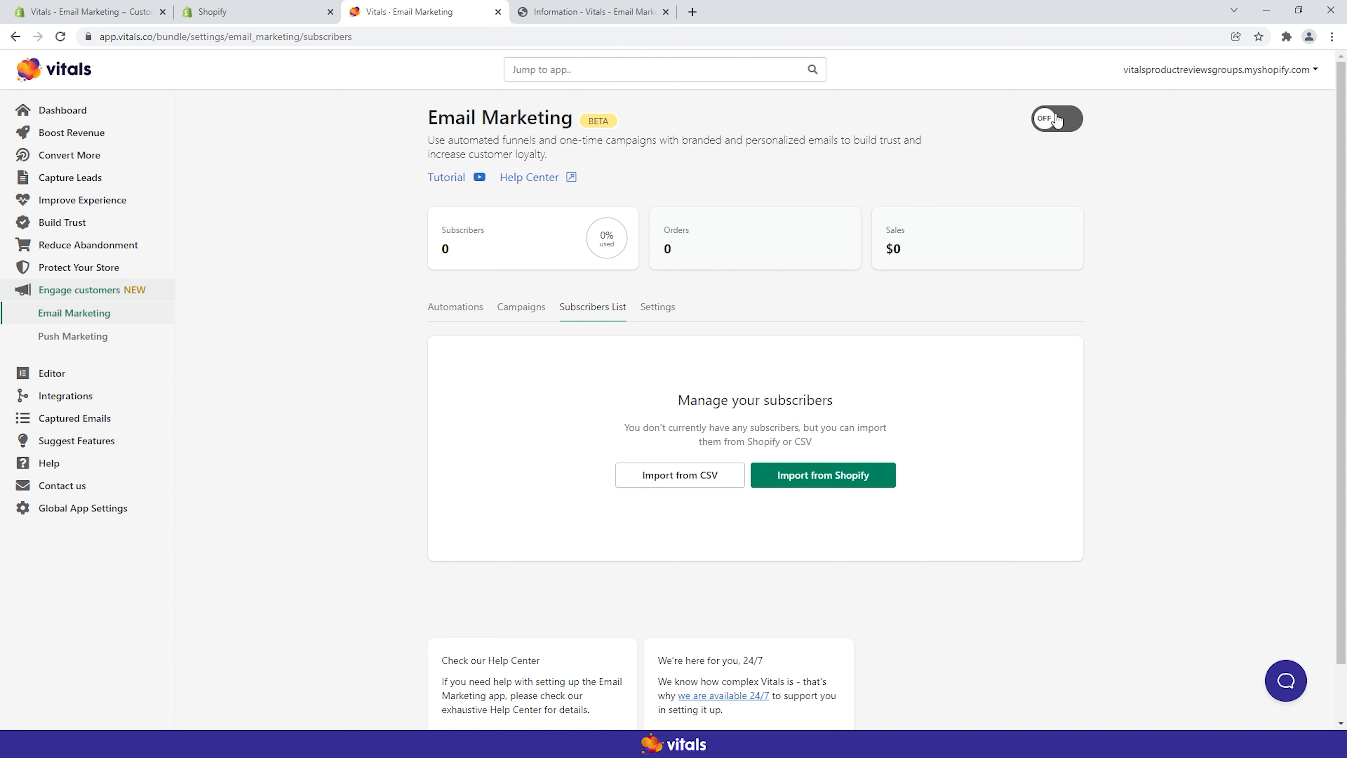
mouse_move(533, 401)
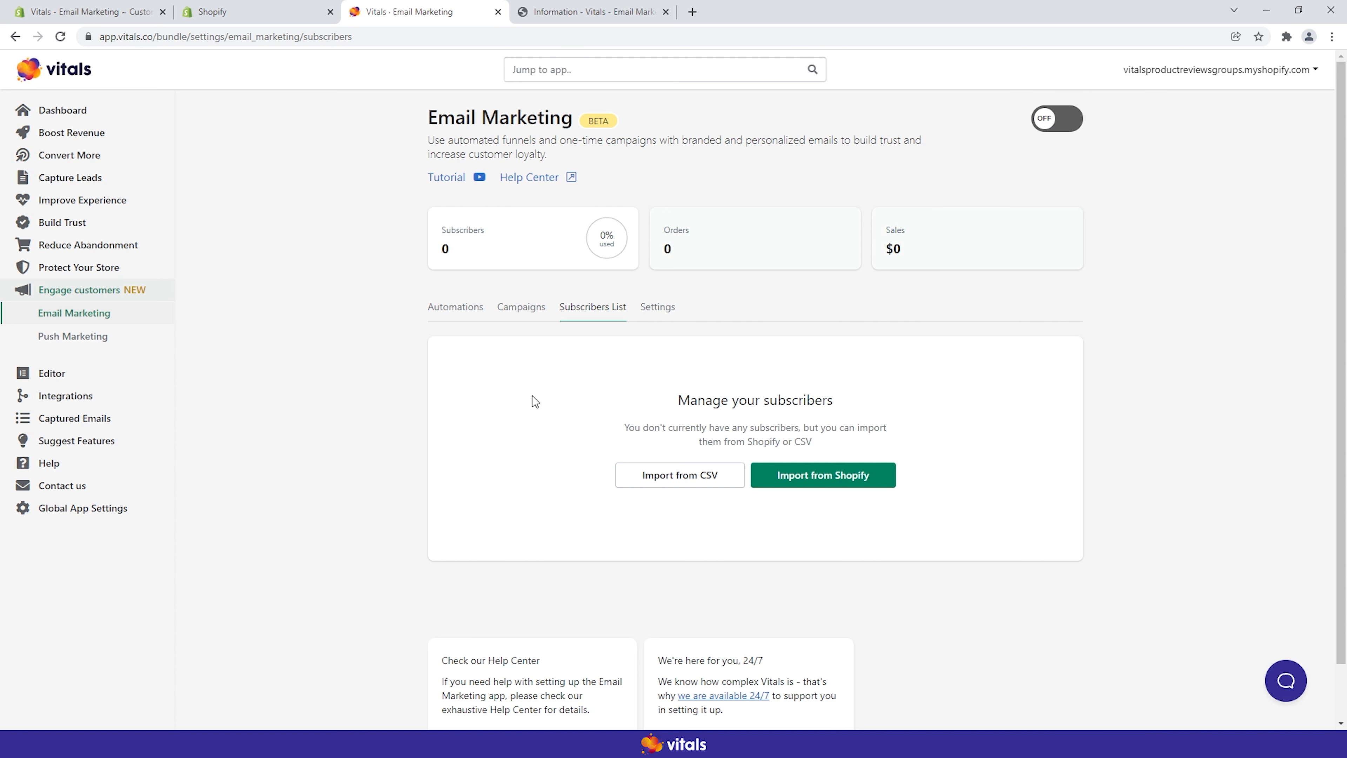
mouse_move(867, 337)
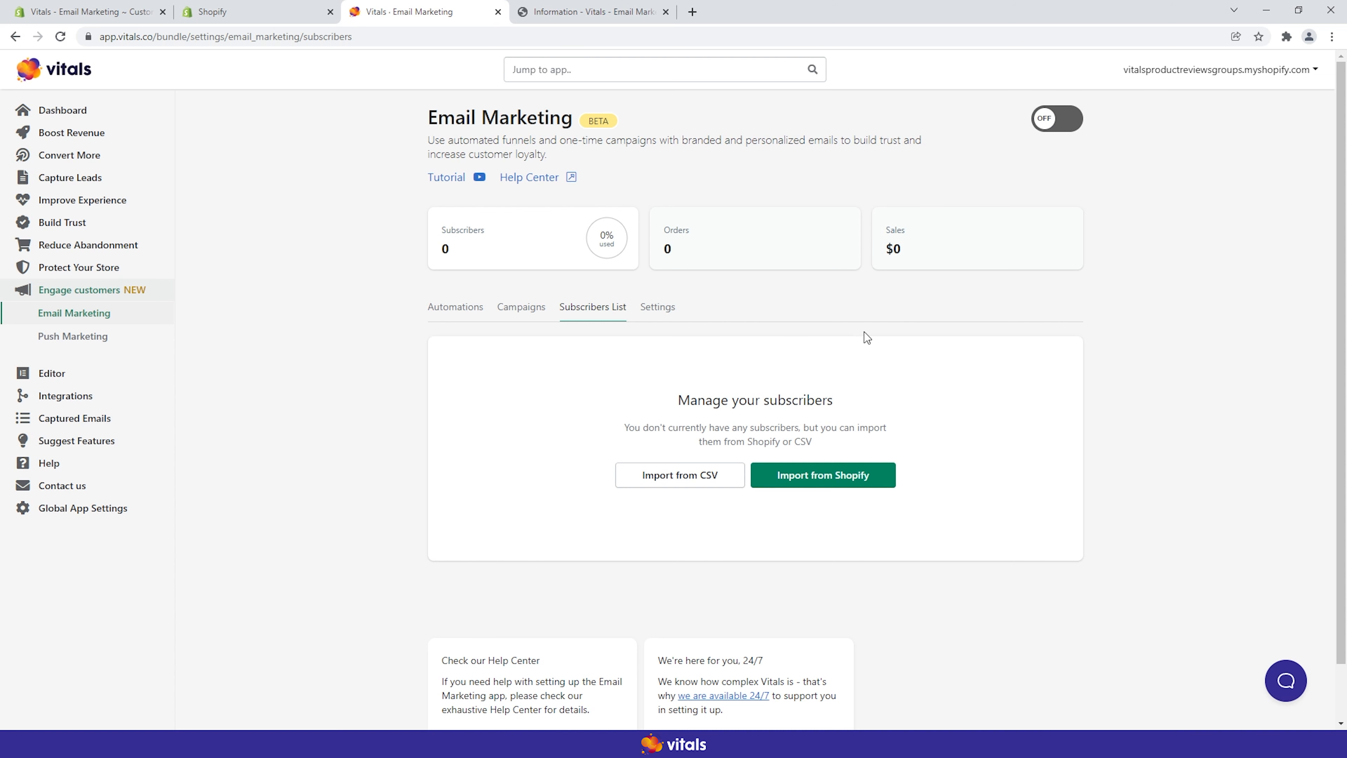
mouse_move(967, 504)
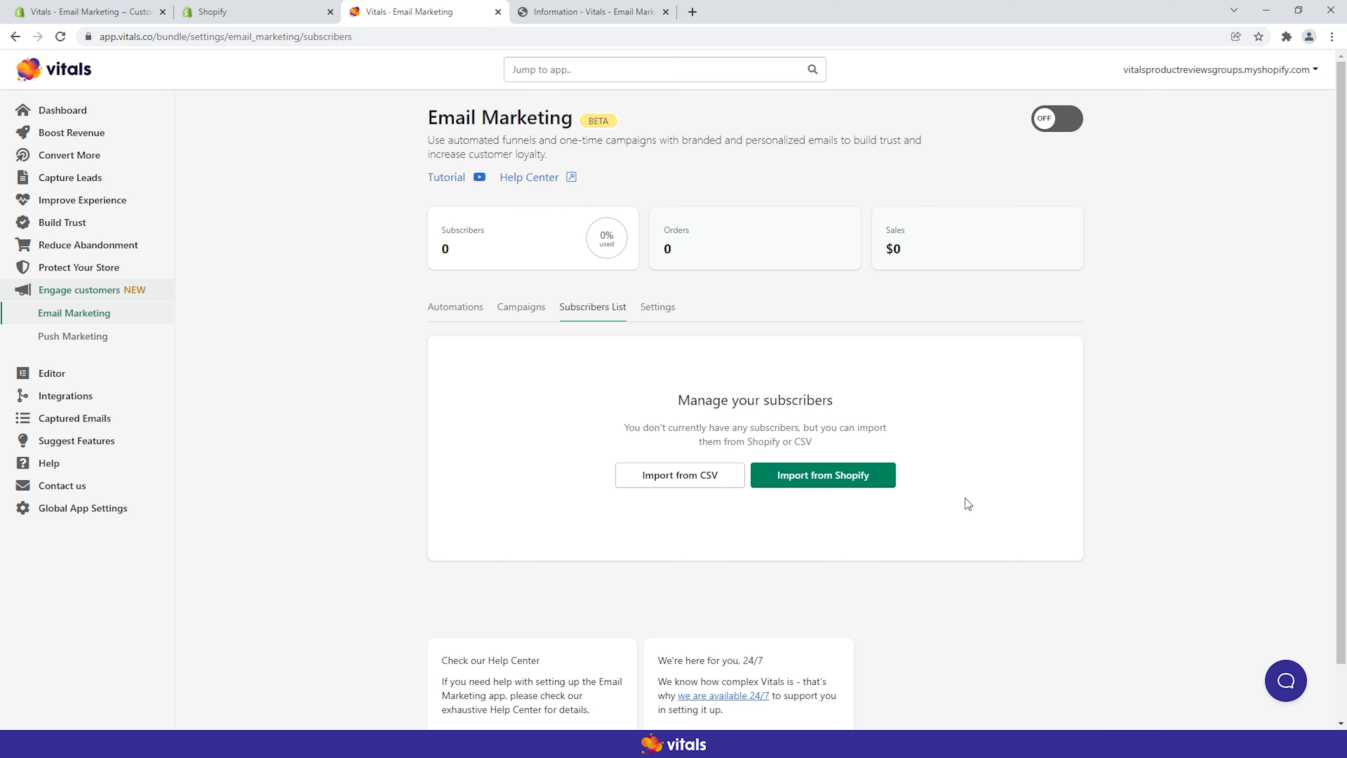
mouse_move(543, 385)
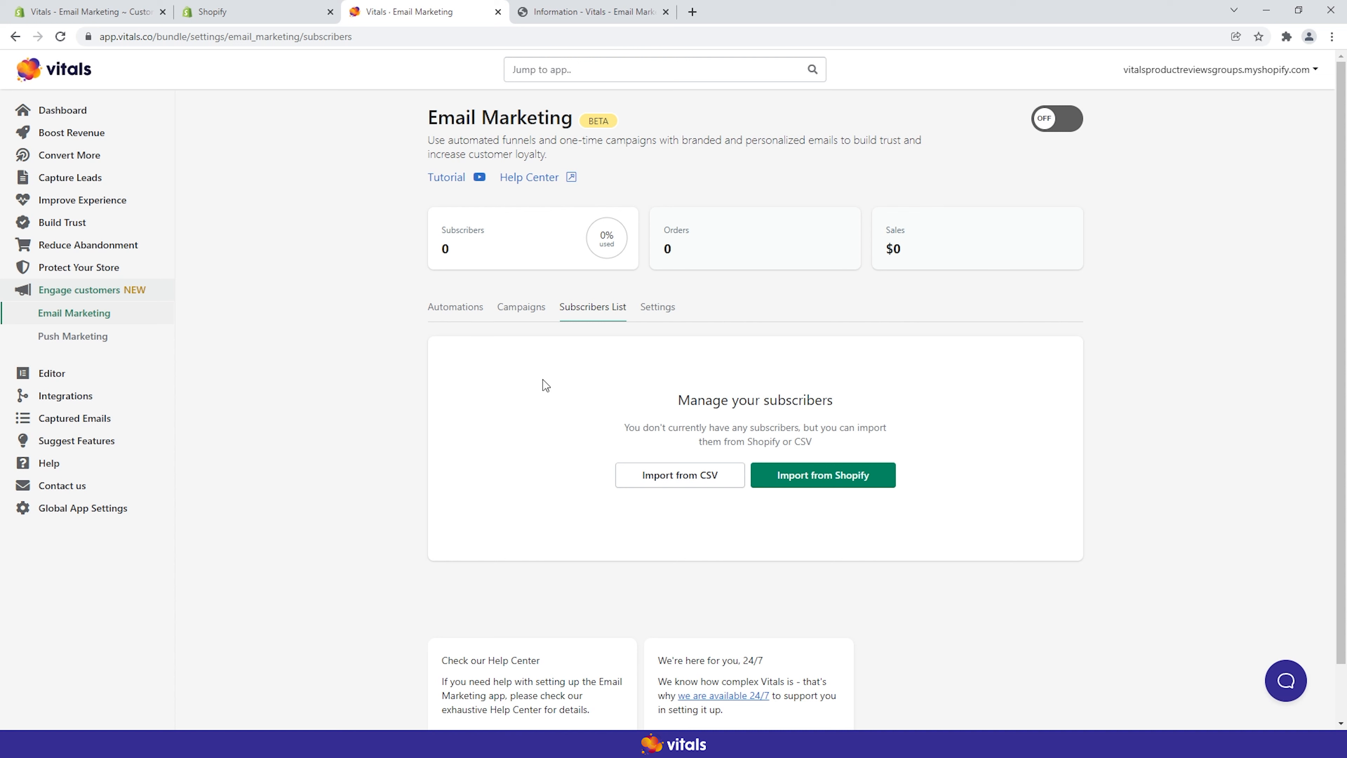
mouse_move(546, 401)
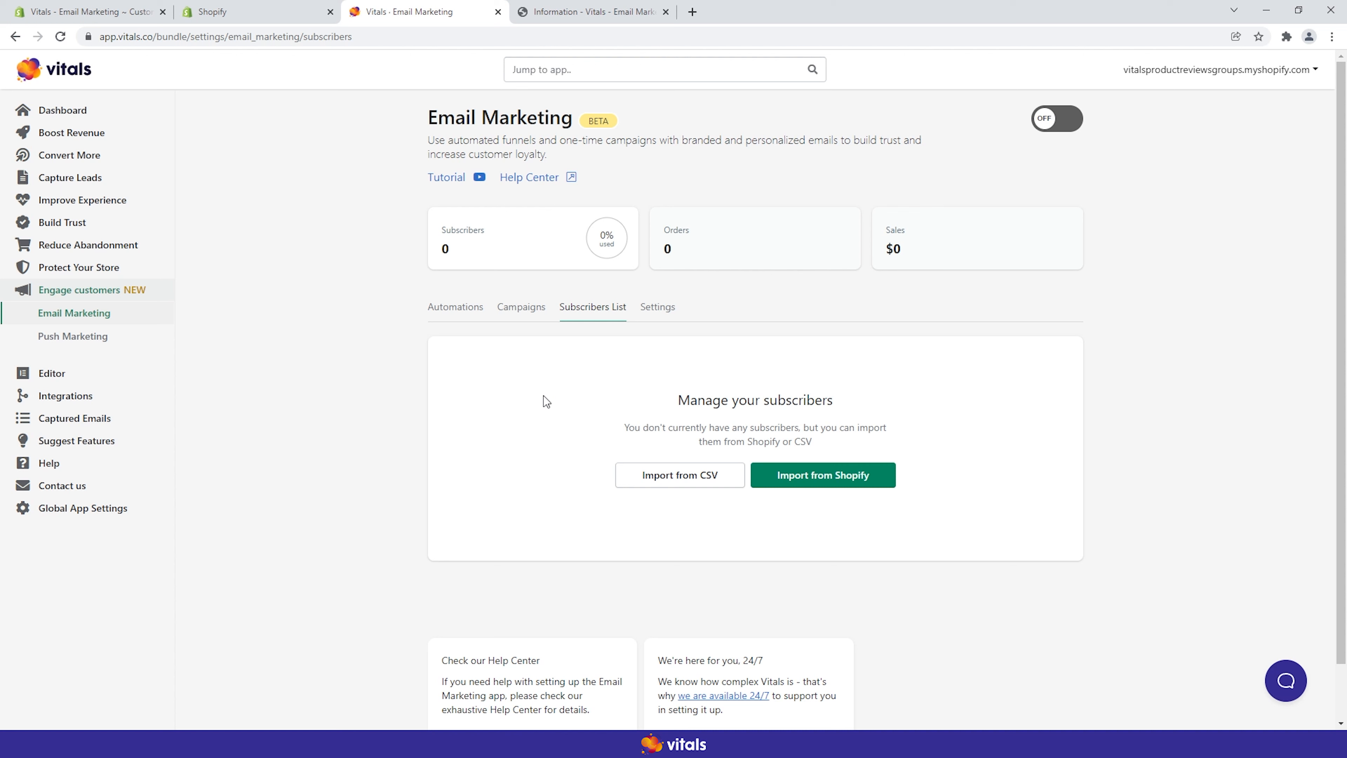
mouse_move(806, 538)
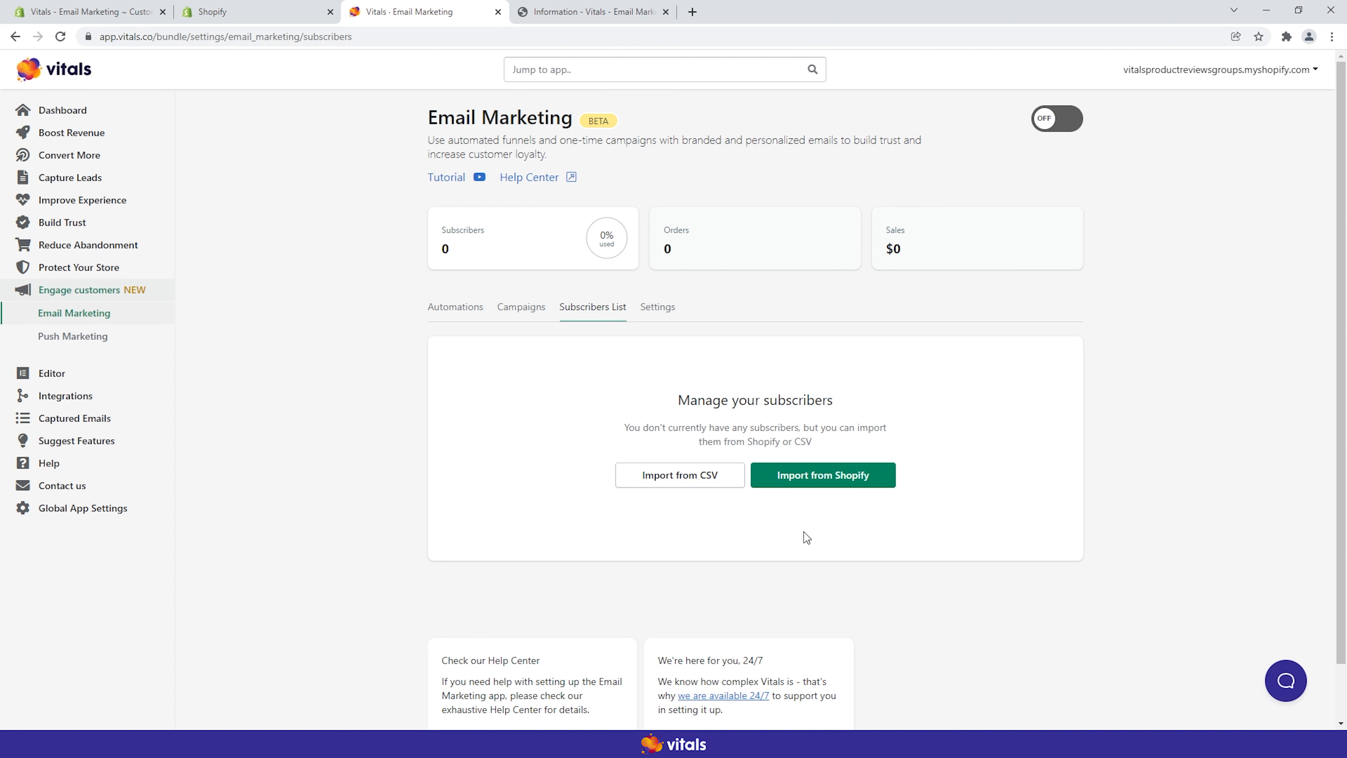
Step: Switch to the Shopify Customers tab showing one subscribed test customer
left_click(86, 11)
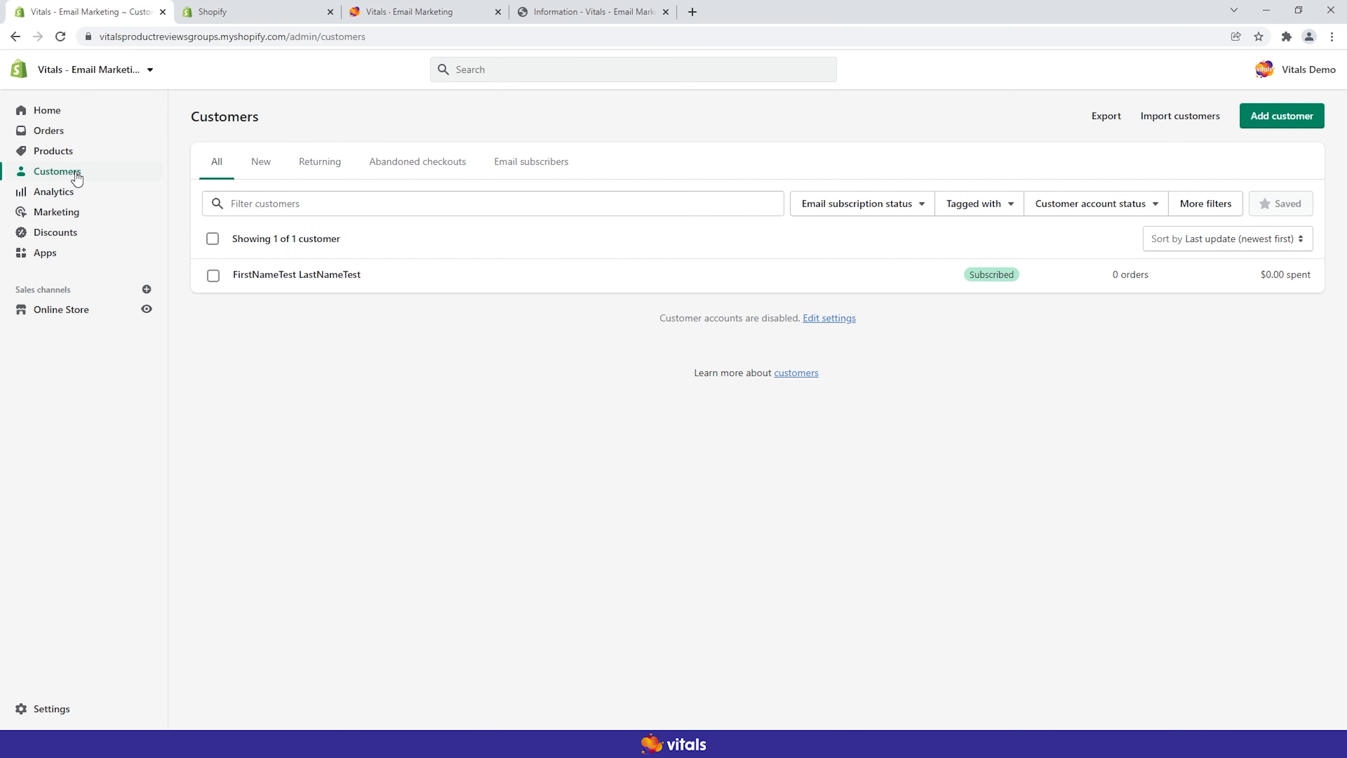
mouse_move(433, 71)
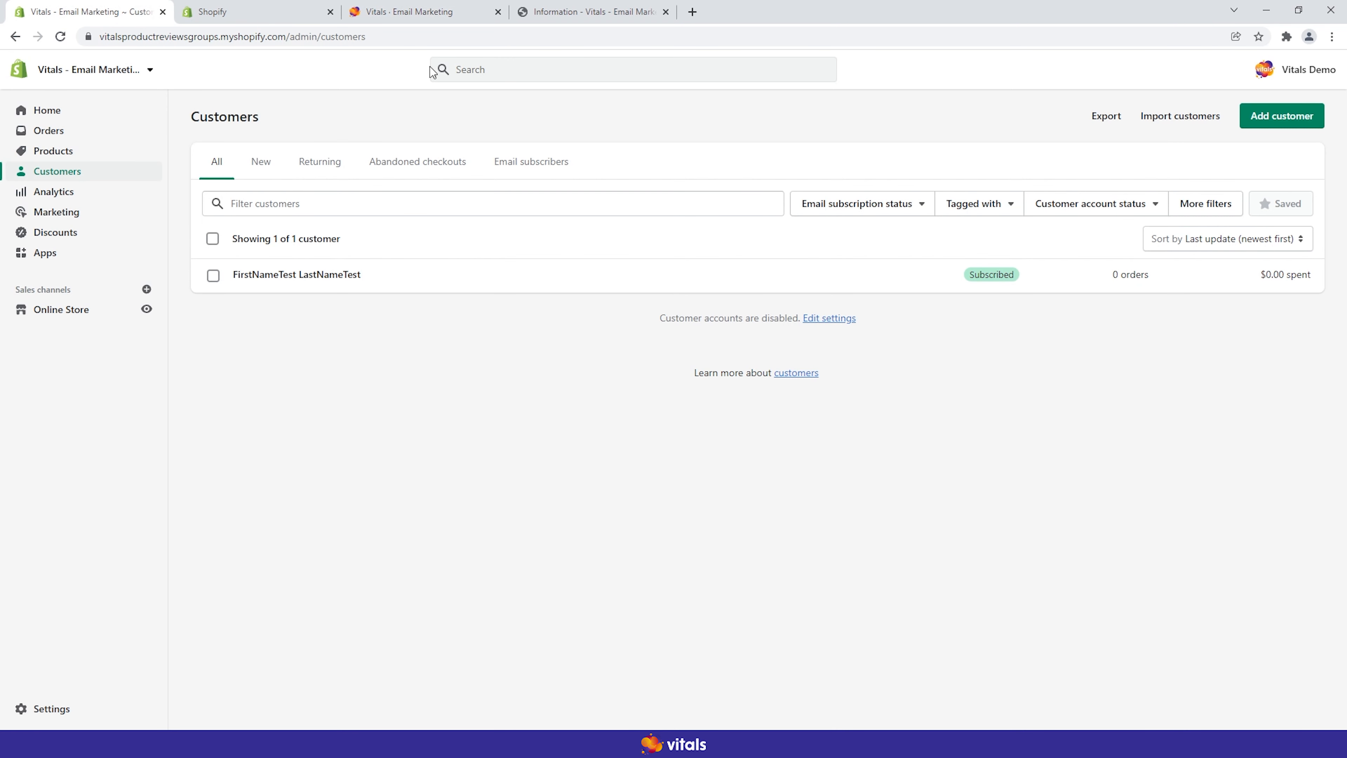
Step: Return to Vitals subscribers, preview Import from Shopify without importing, then start Import from CSV
left_click(421, 12)
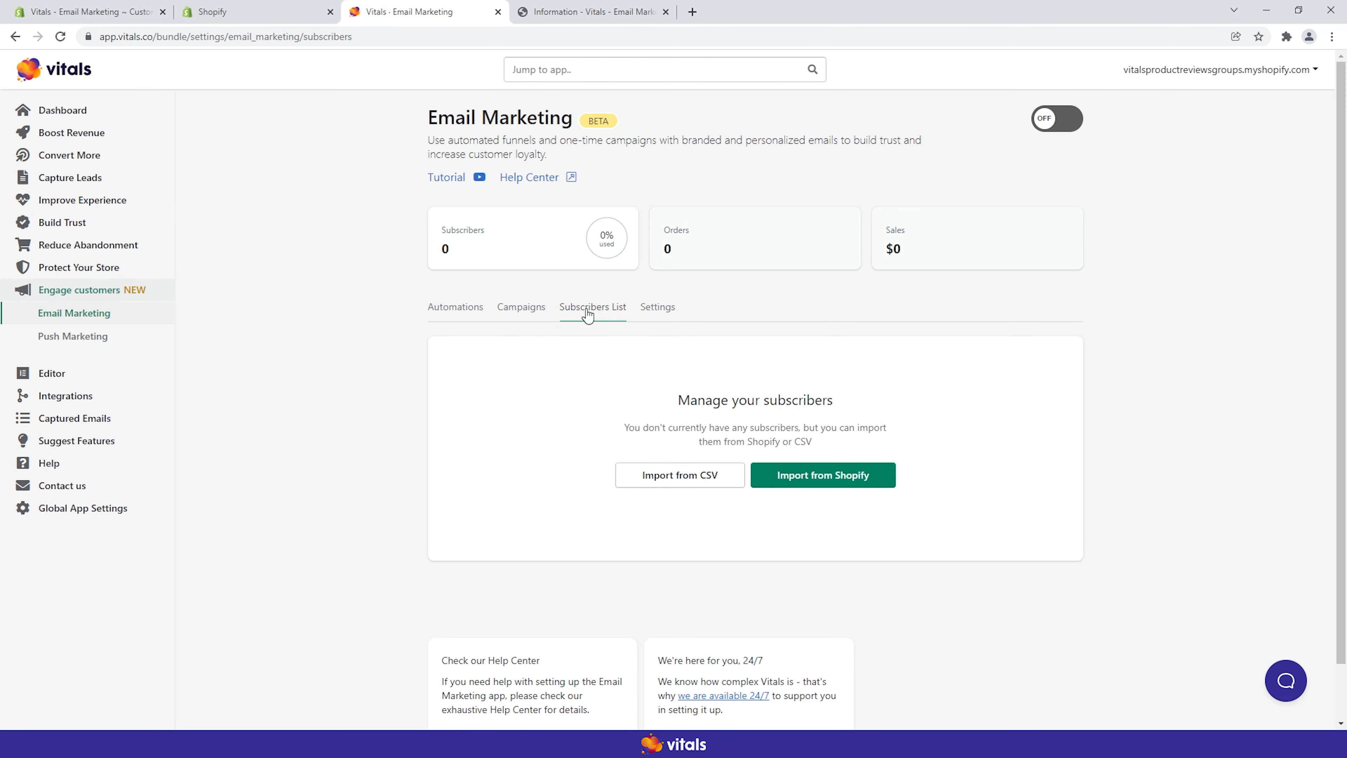
left_click(821, 475)
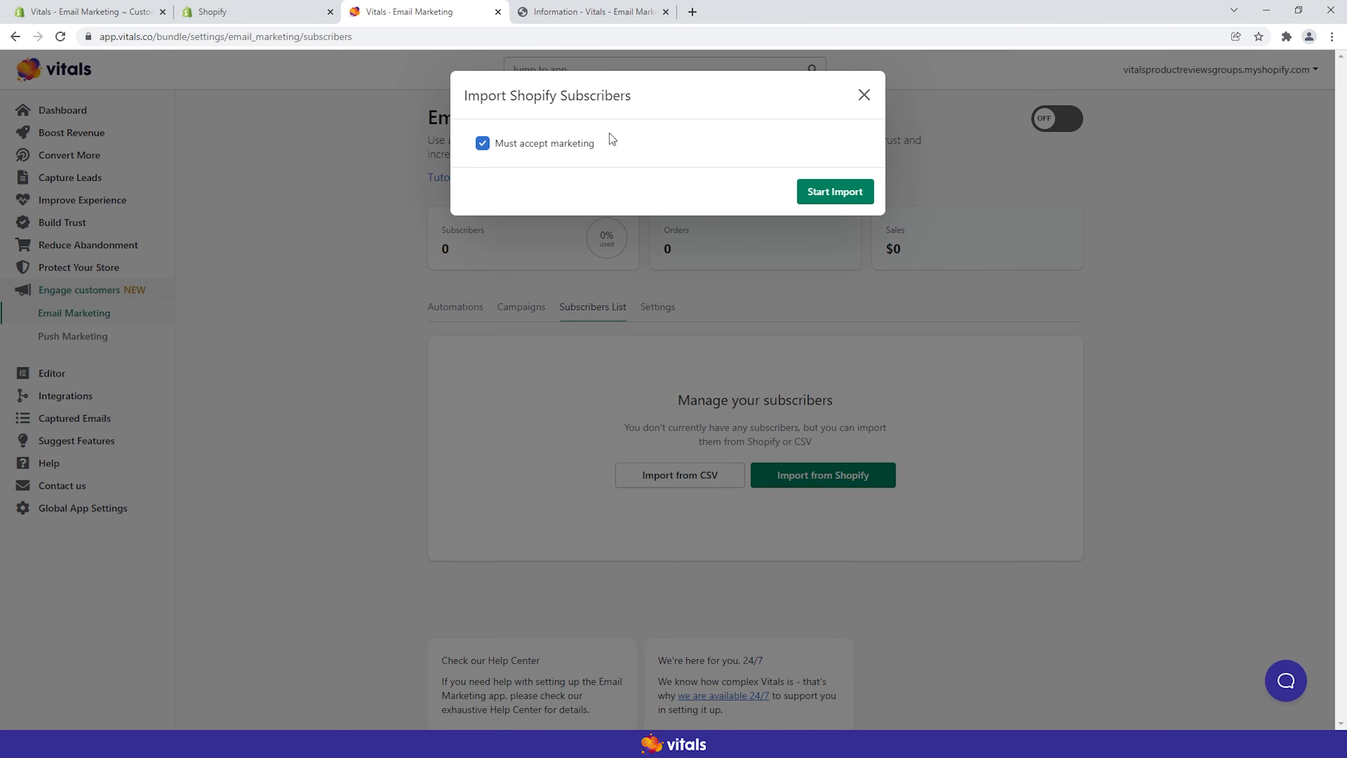
left_click(865, 94)
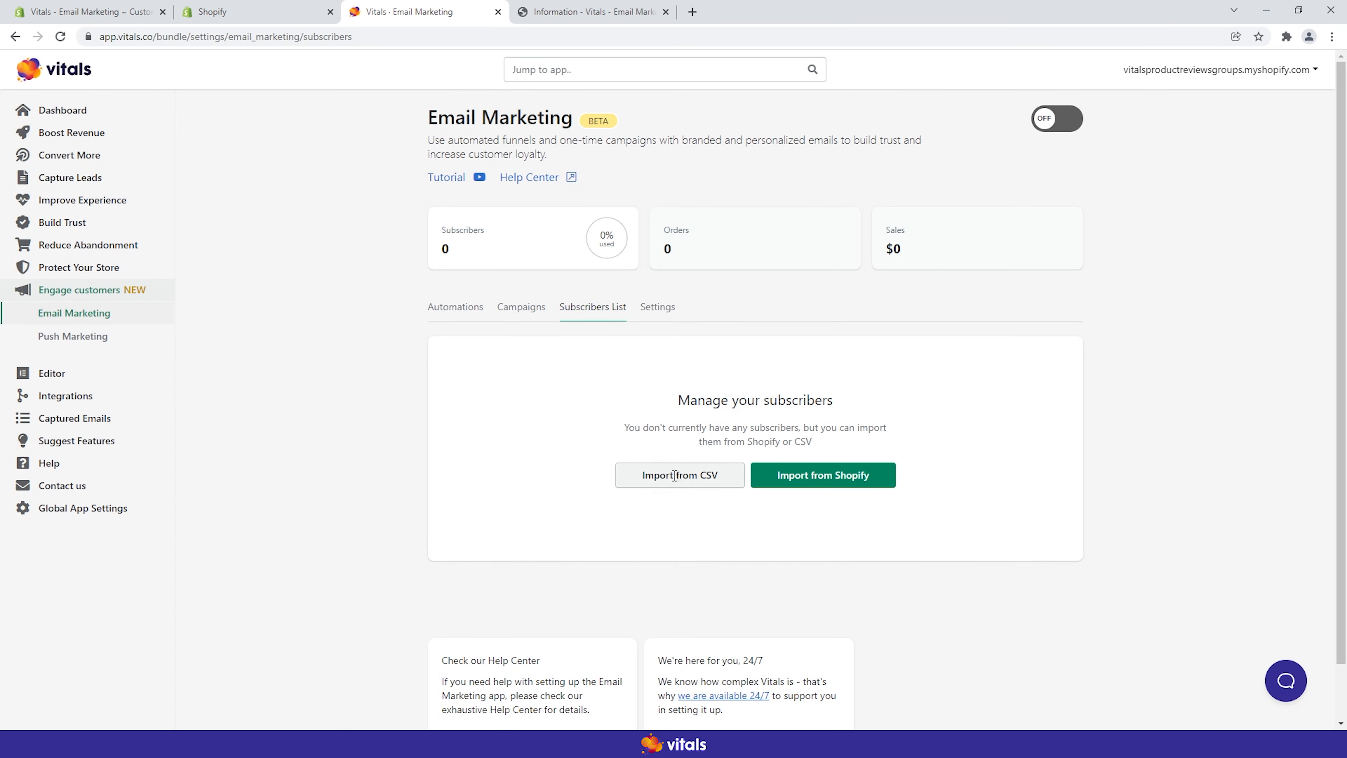
left_click(678, 474)
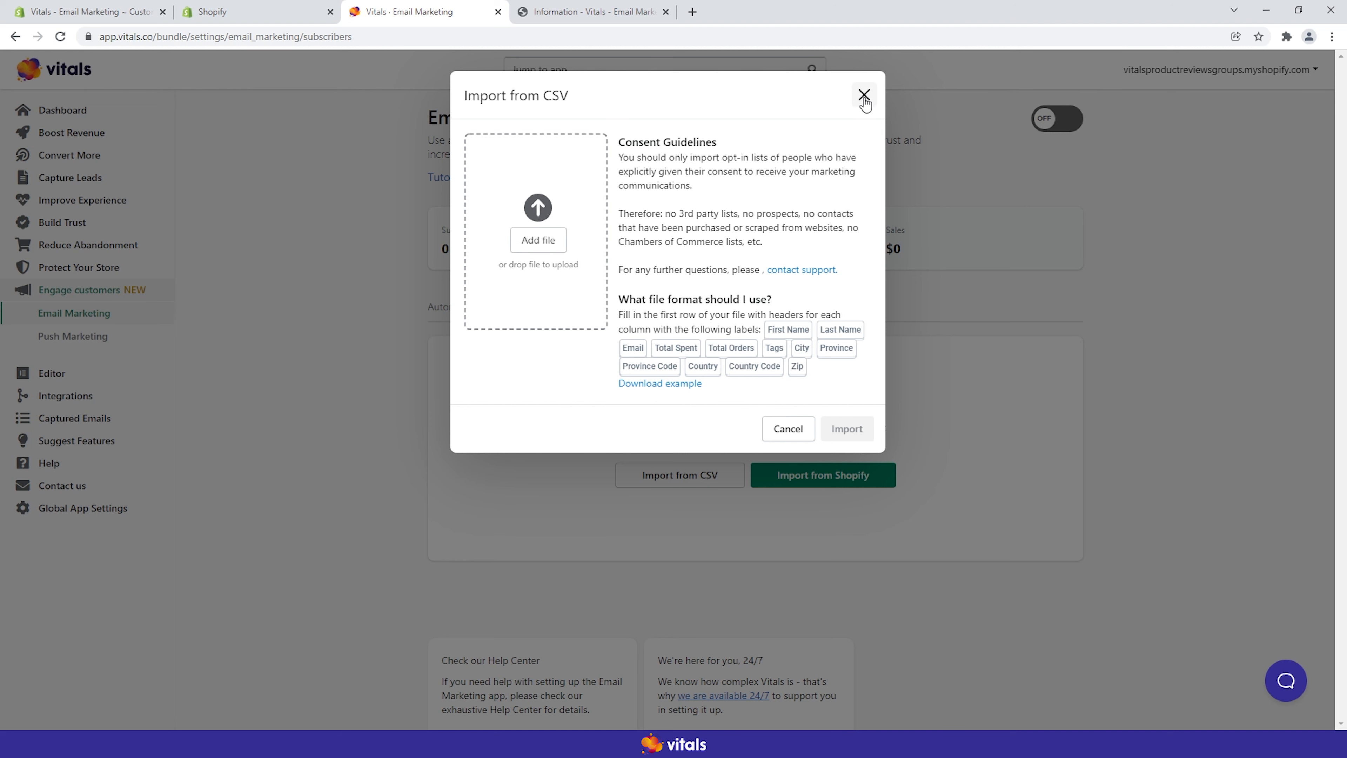
Step: Close the Import from CSV window without importing anything
left_click(864, 93)
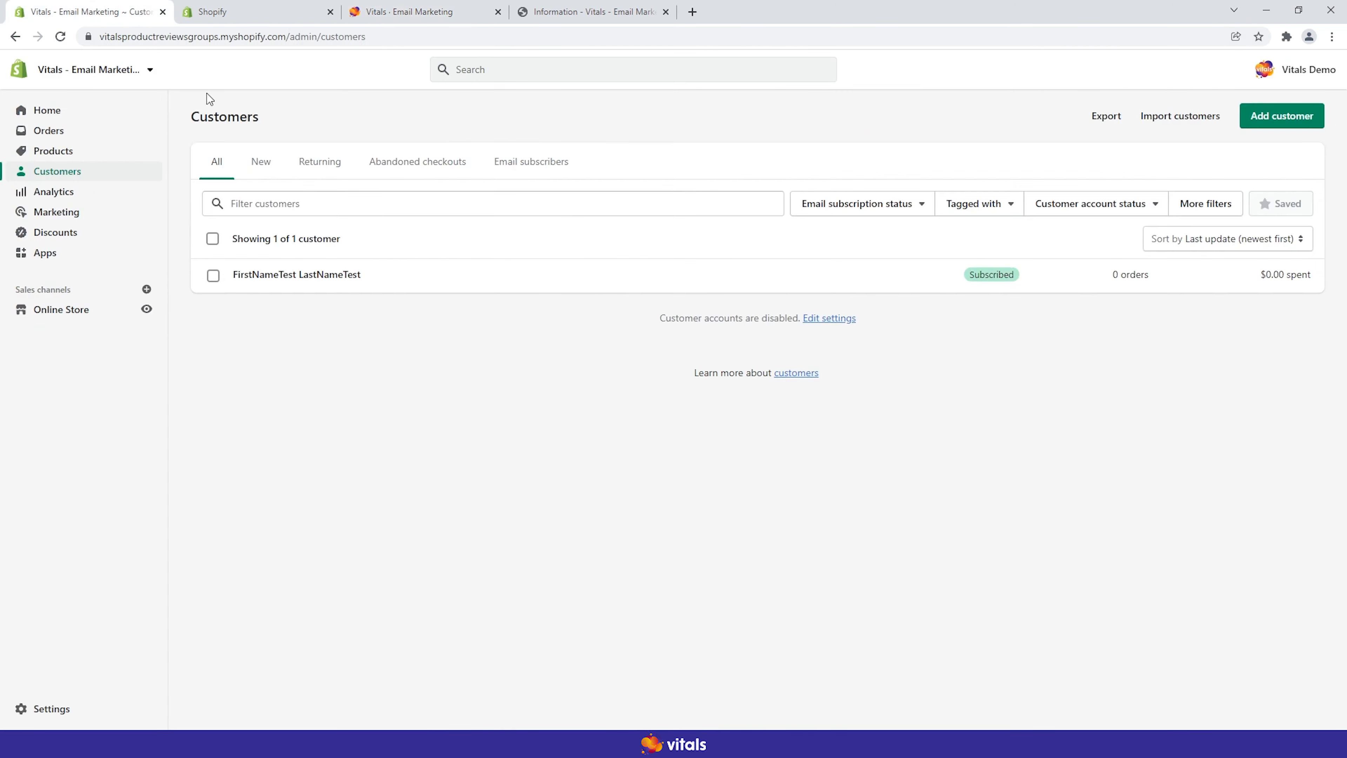
mouse_move(571, 284)
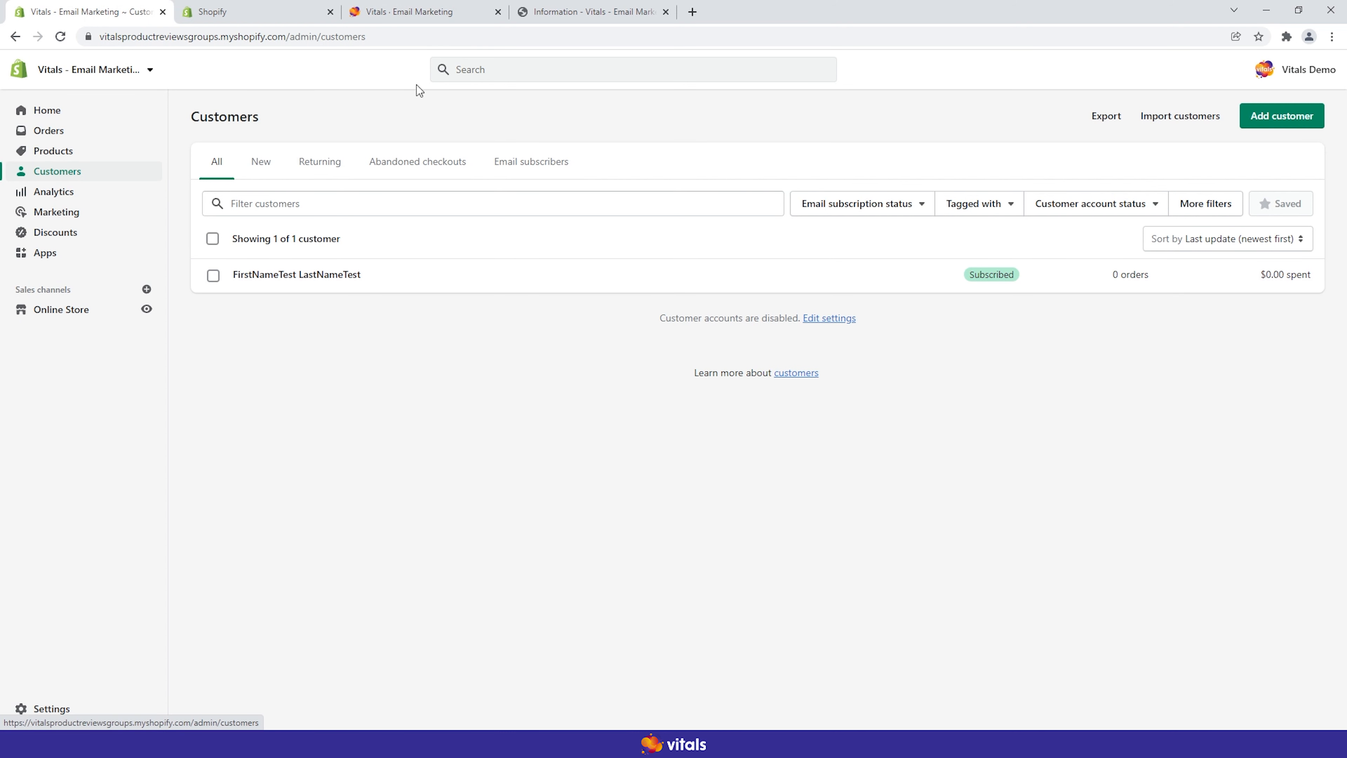
Step: Return to the Vitals Email Marketing subscribers list, still empty
left_click(421, 11)
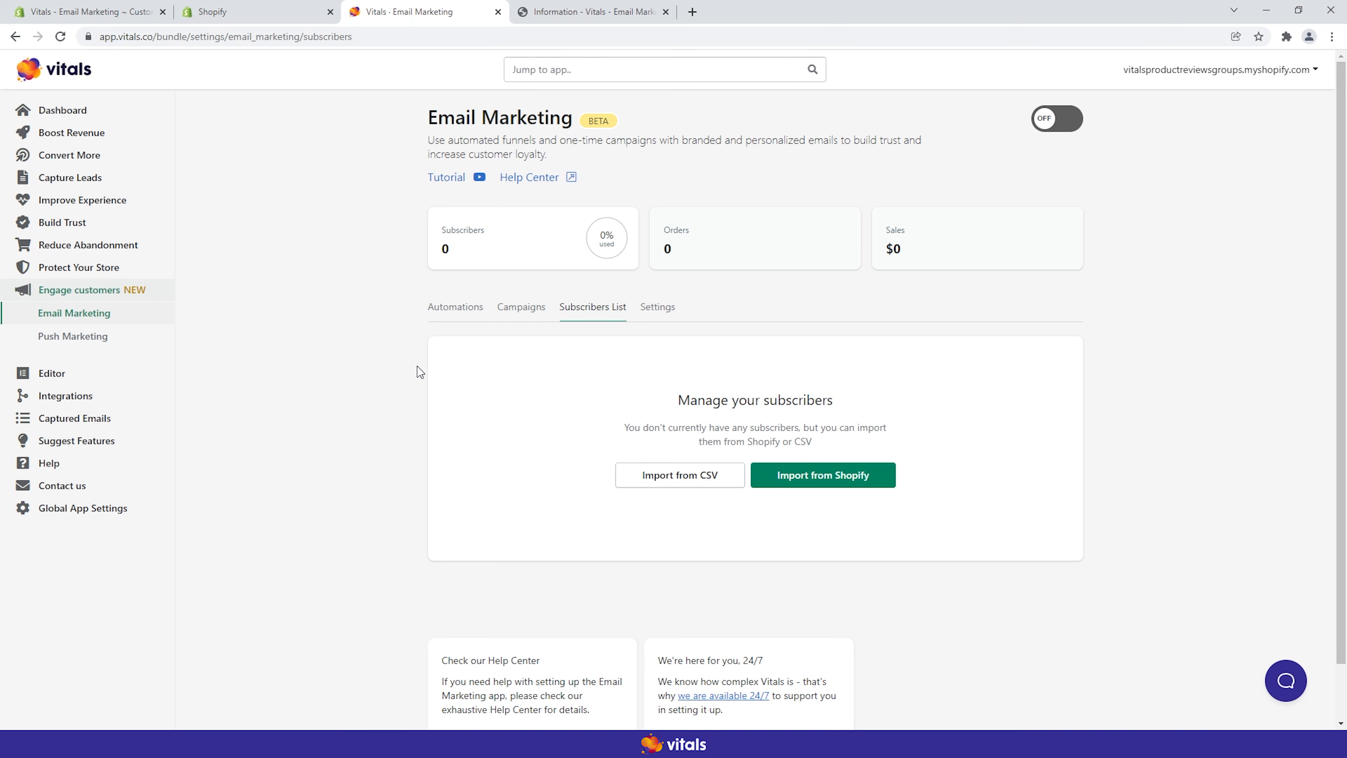
mouse_move(401, 402)
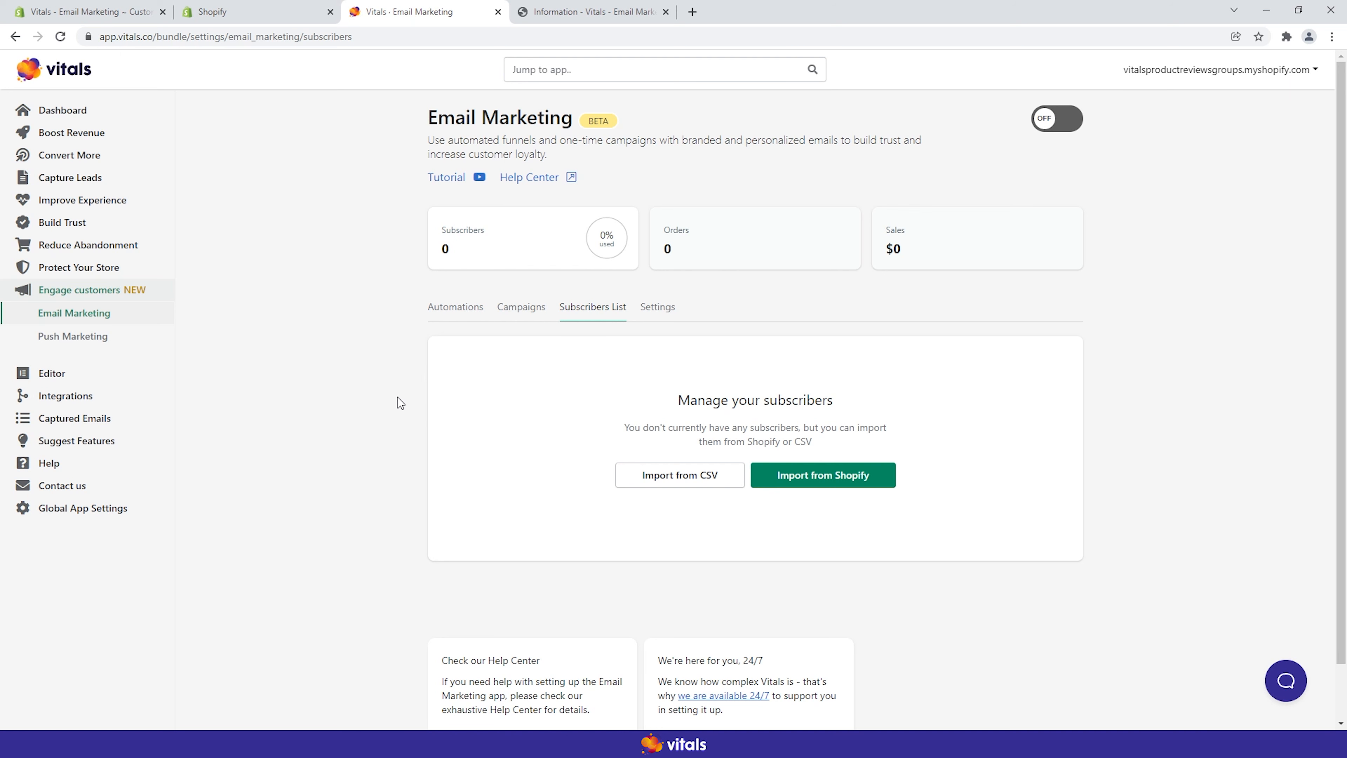
mouse_move(684, 421)
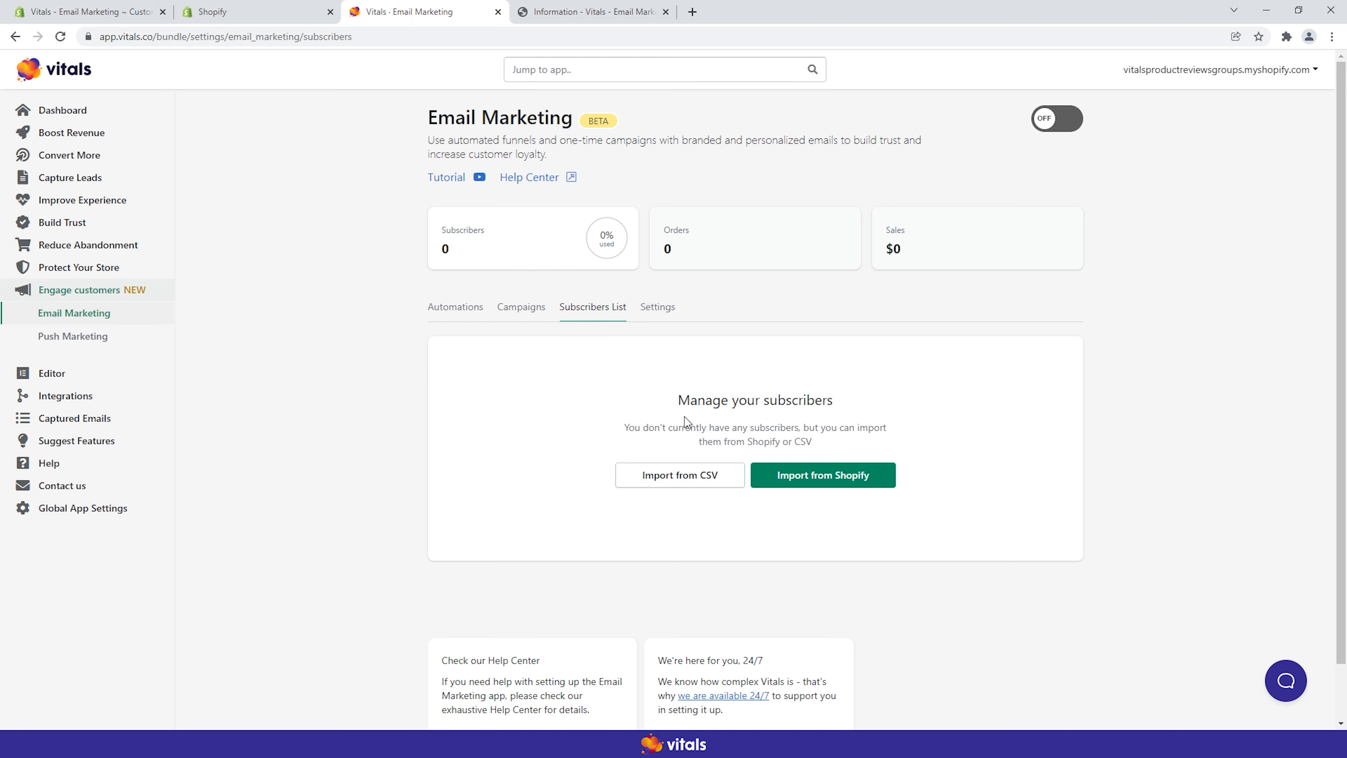
mouse_move(492, 412)
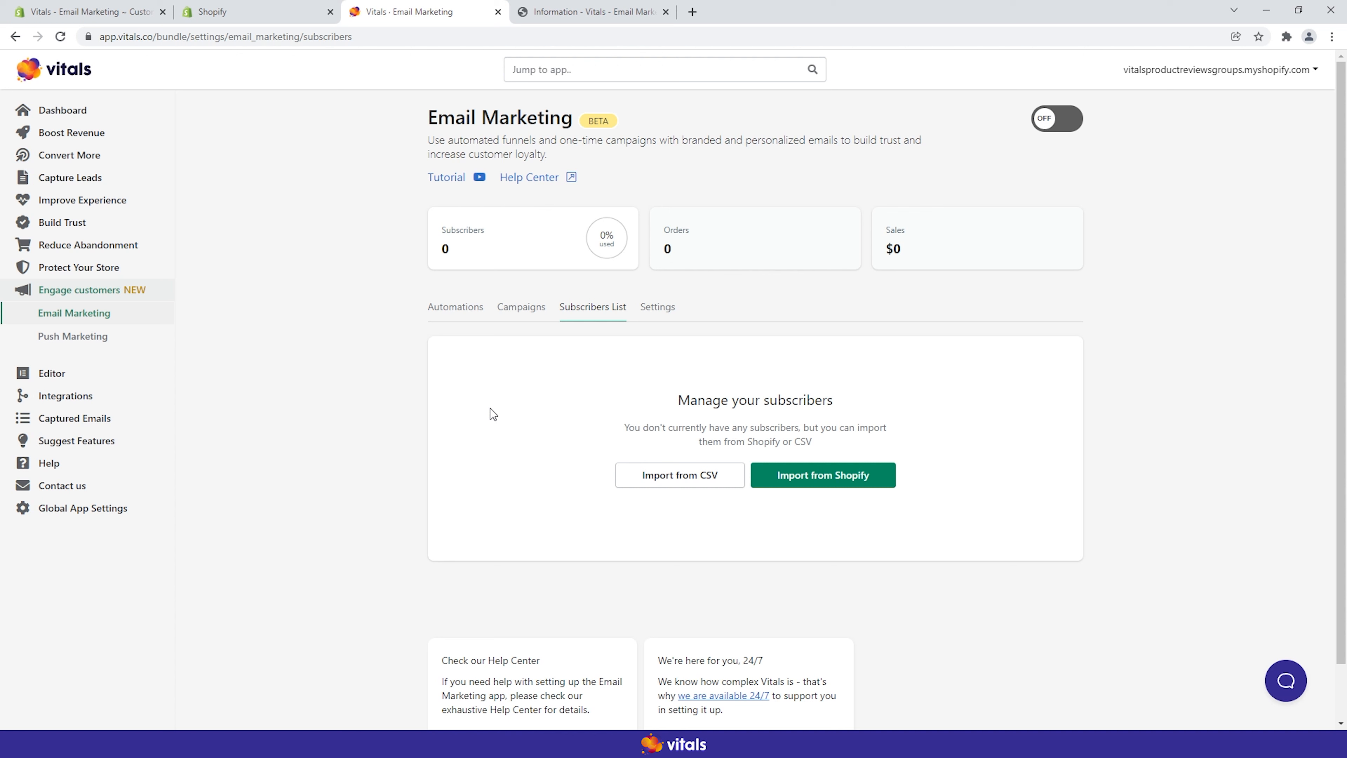
mouse_move(566, 451)
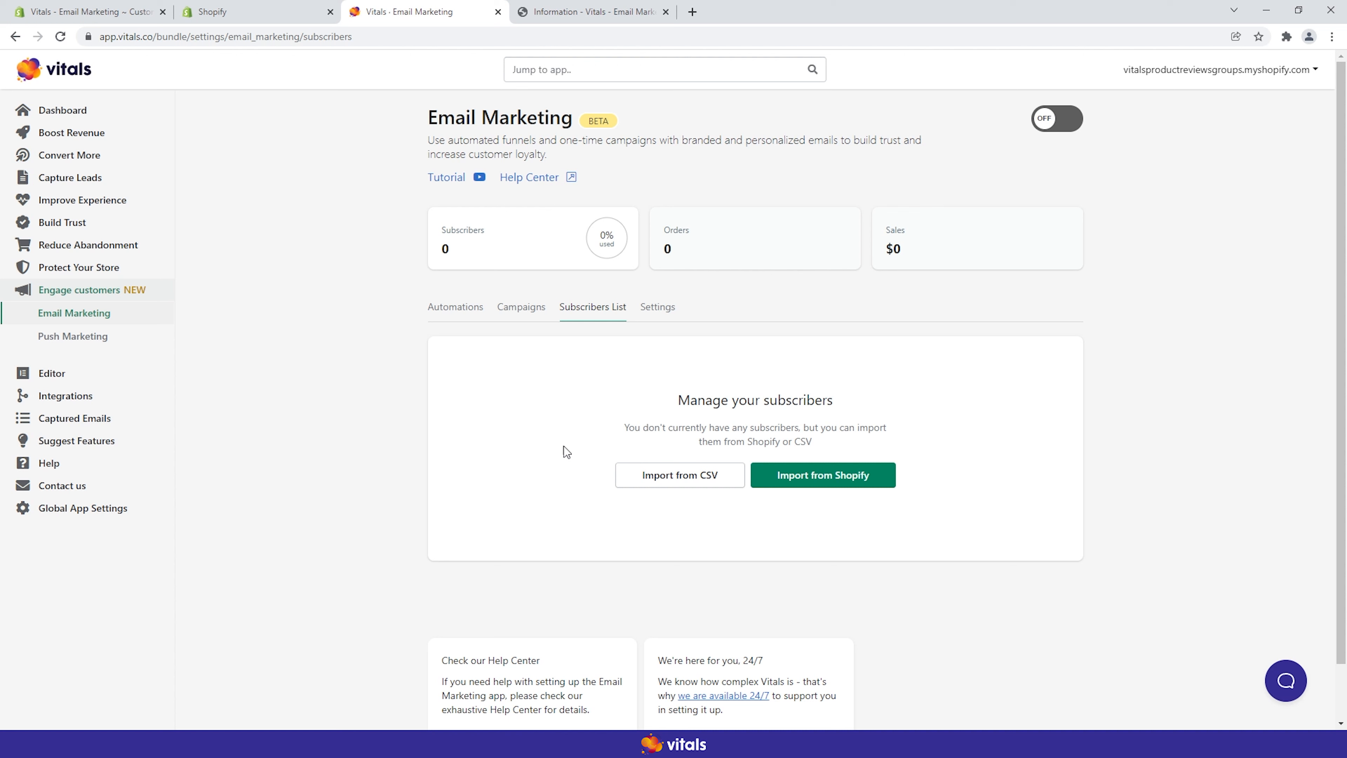
Step: Show the automations list: Abandoned Checkout, Welcome and Thank You, all inactive
left_click(455, 306)
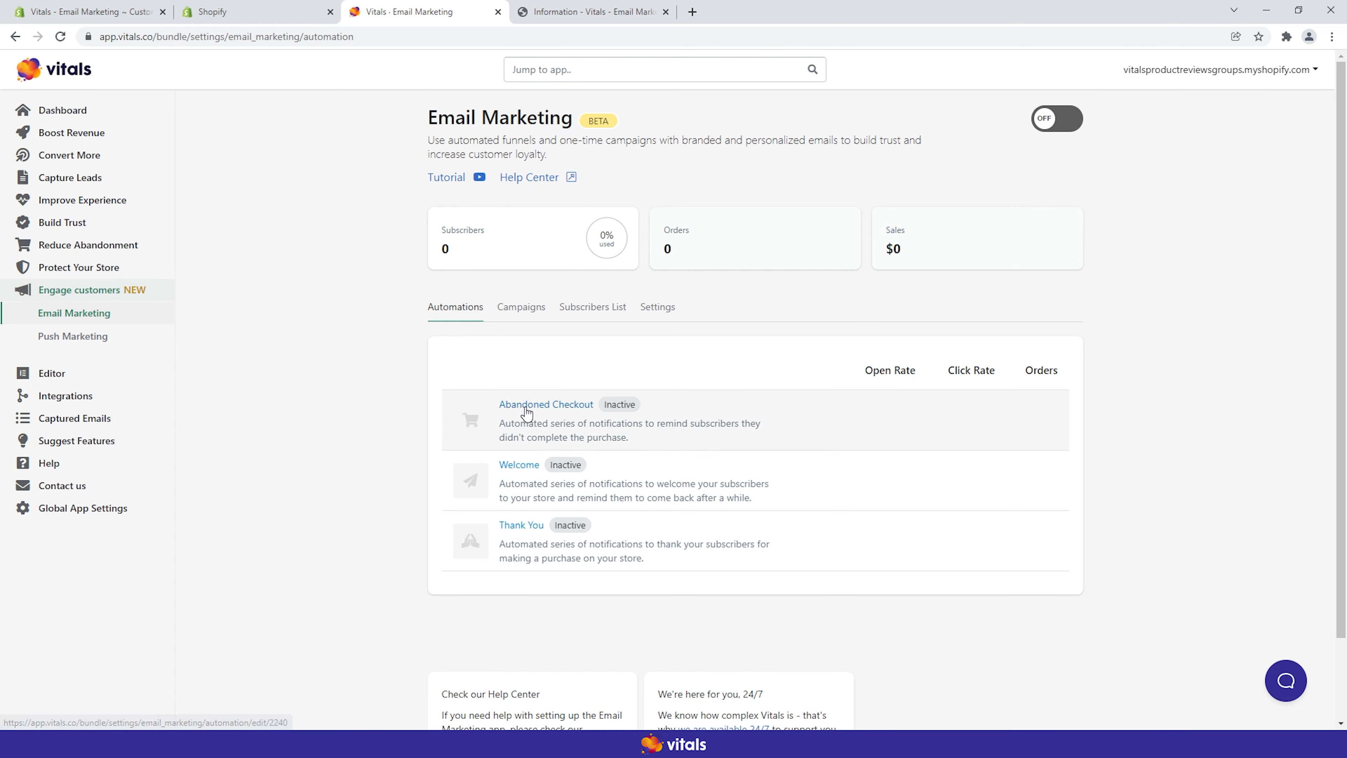
mouse_move(551, 412)
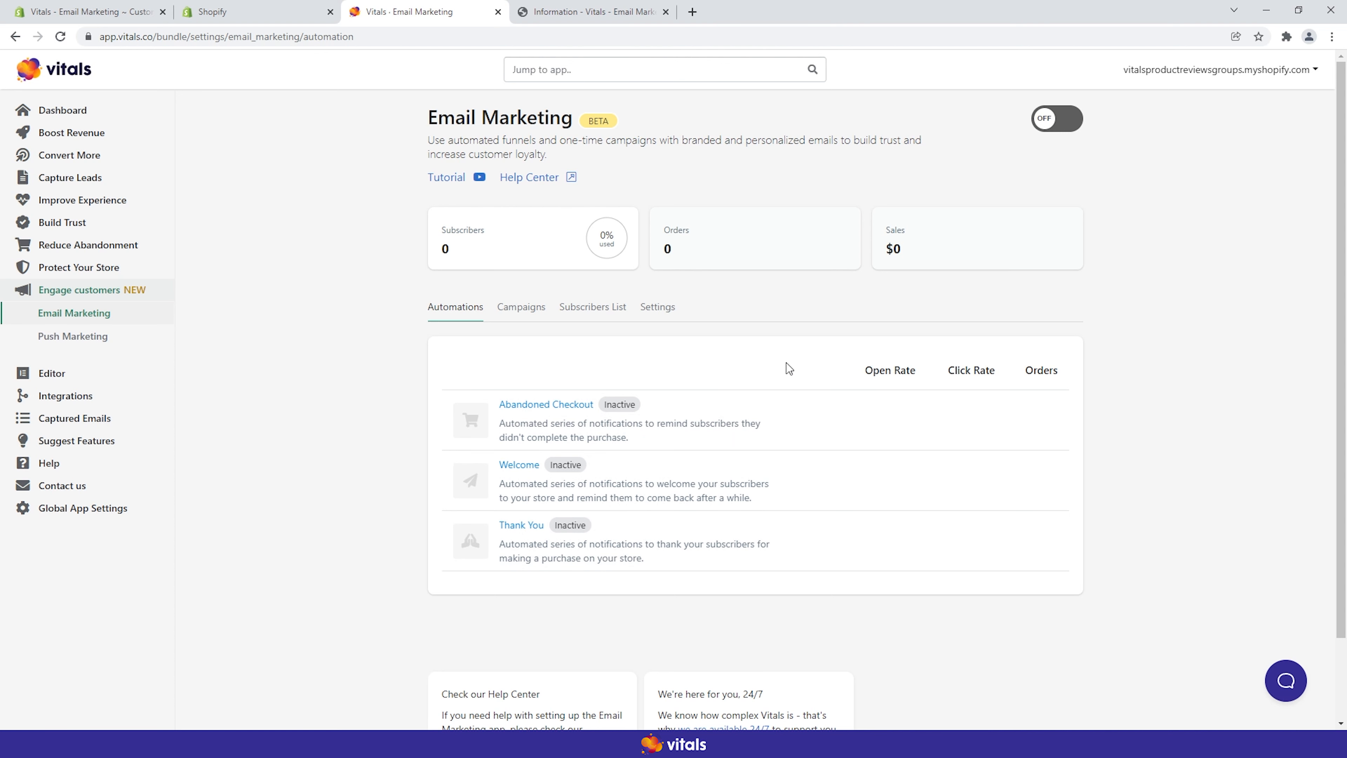
mouse_move(575, 430)
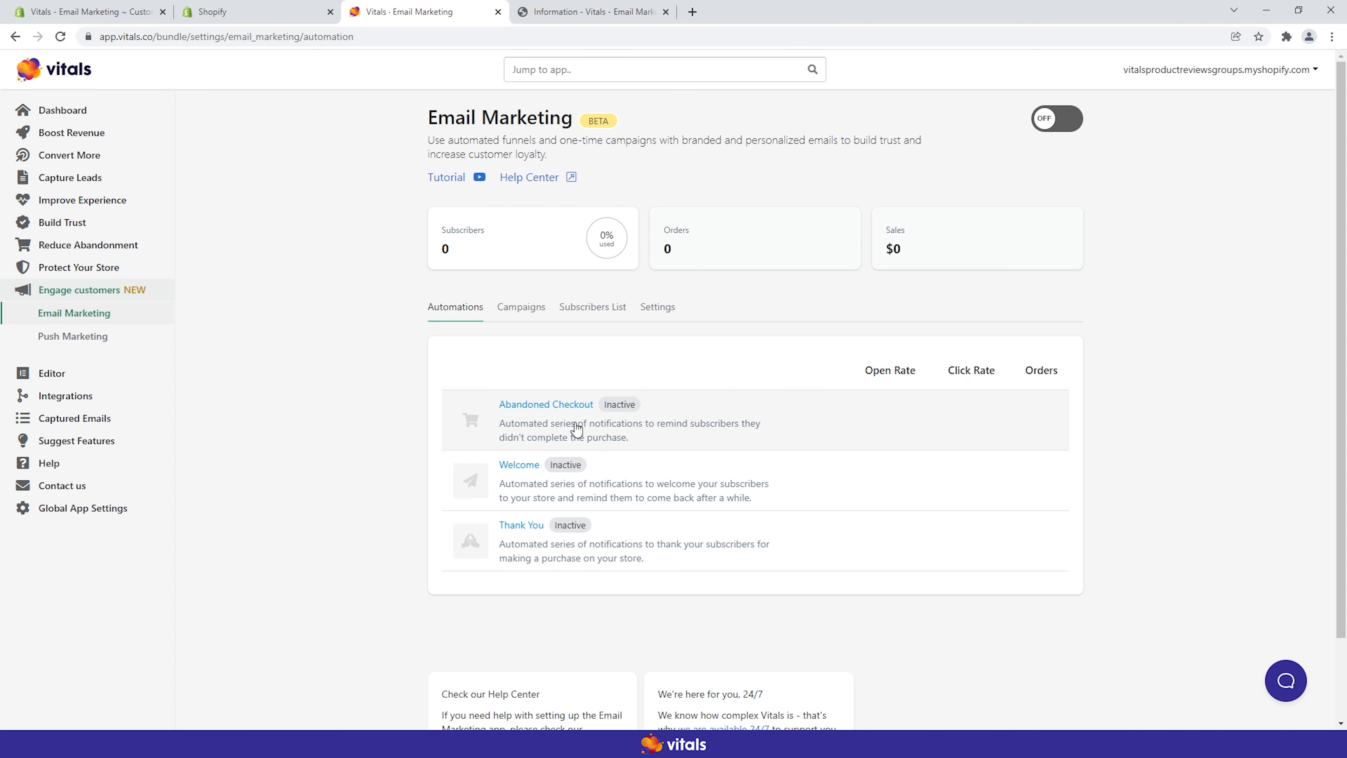
Step: Open Abandoned Checkout, edit its first reminder email and continue past settings to content
left_click(545, 404)
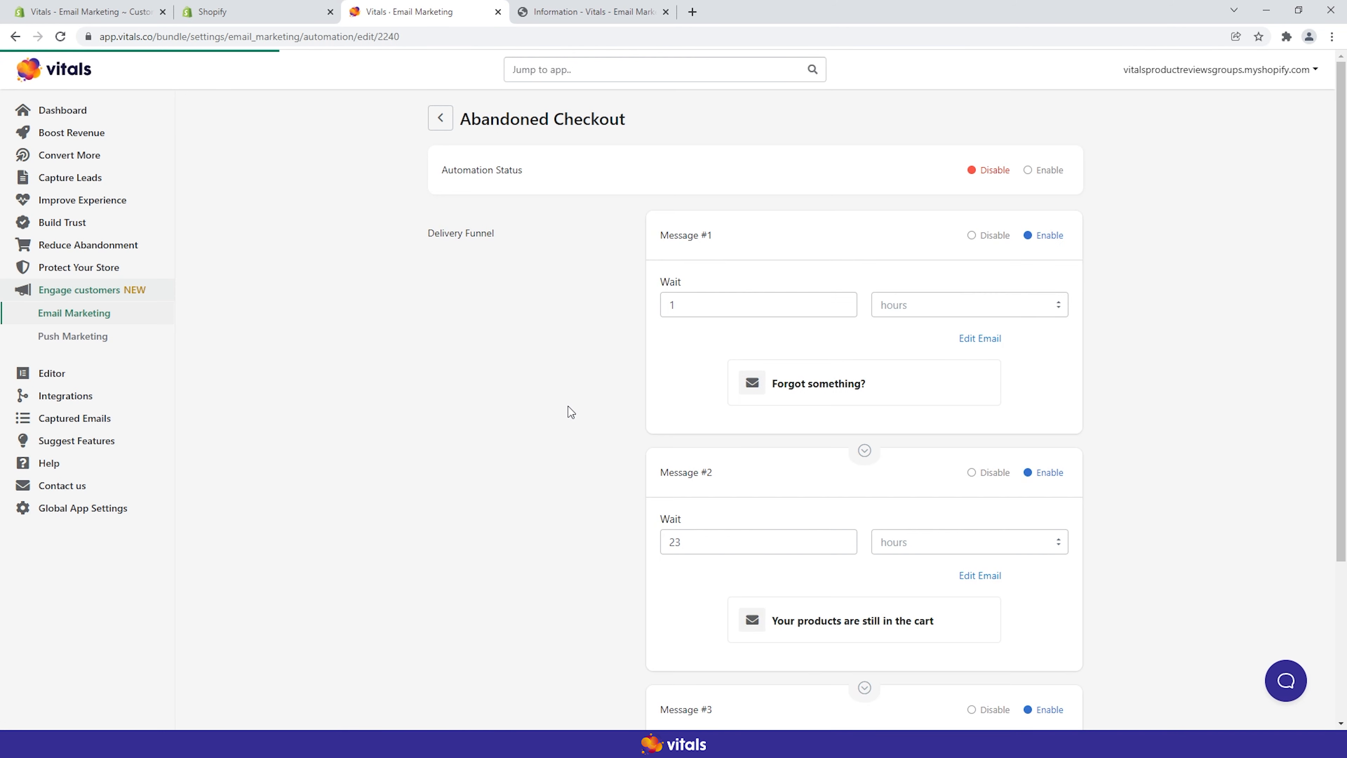
mouse_move(621, 176)
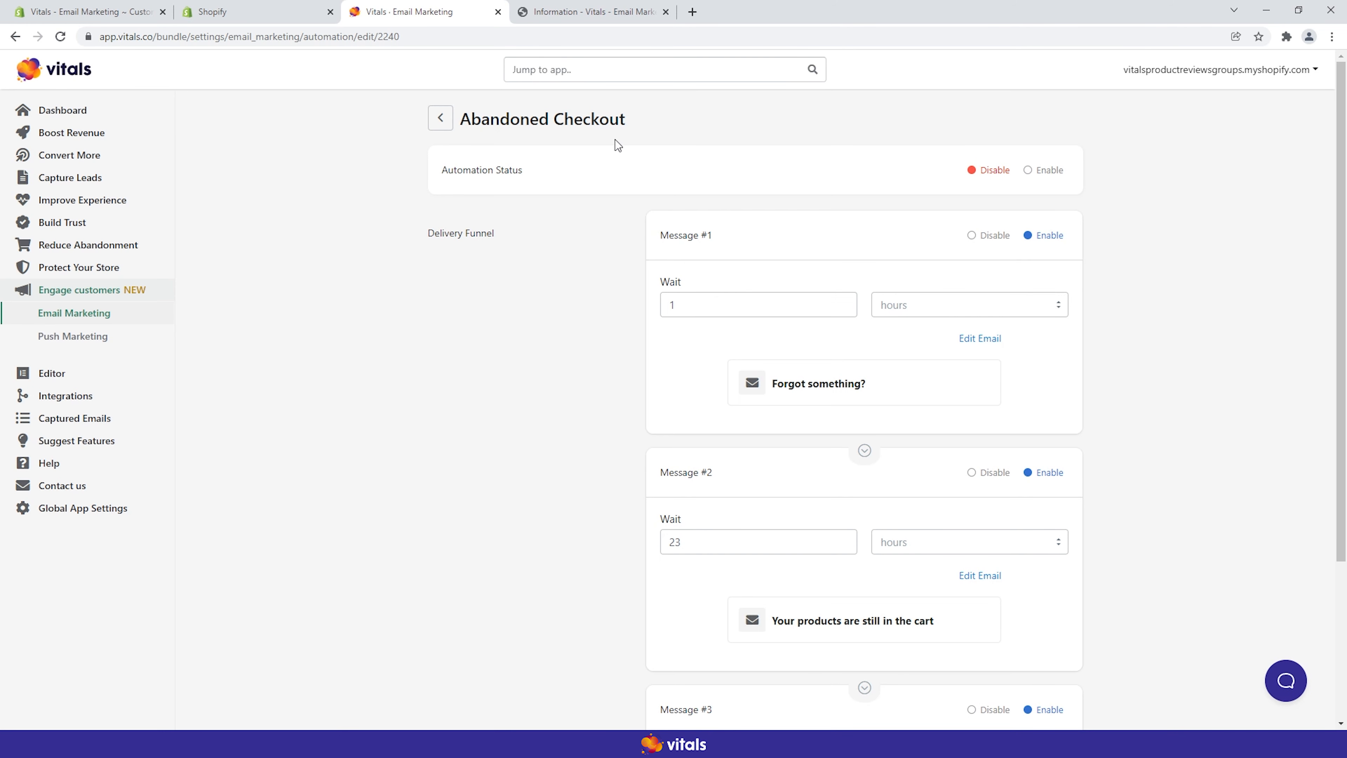
mouse_move(589, 273)
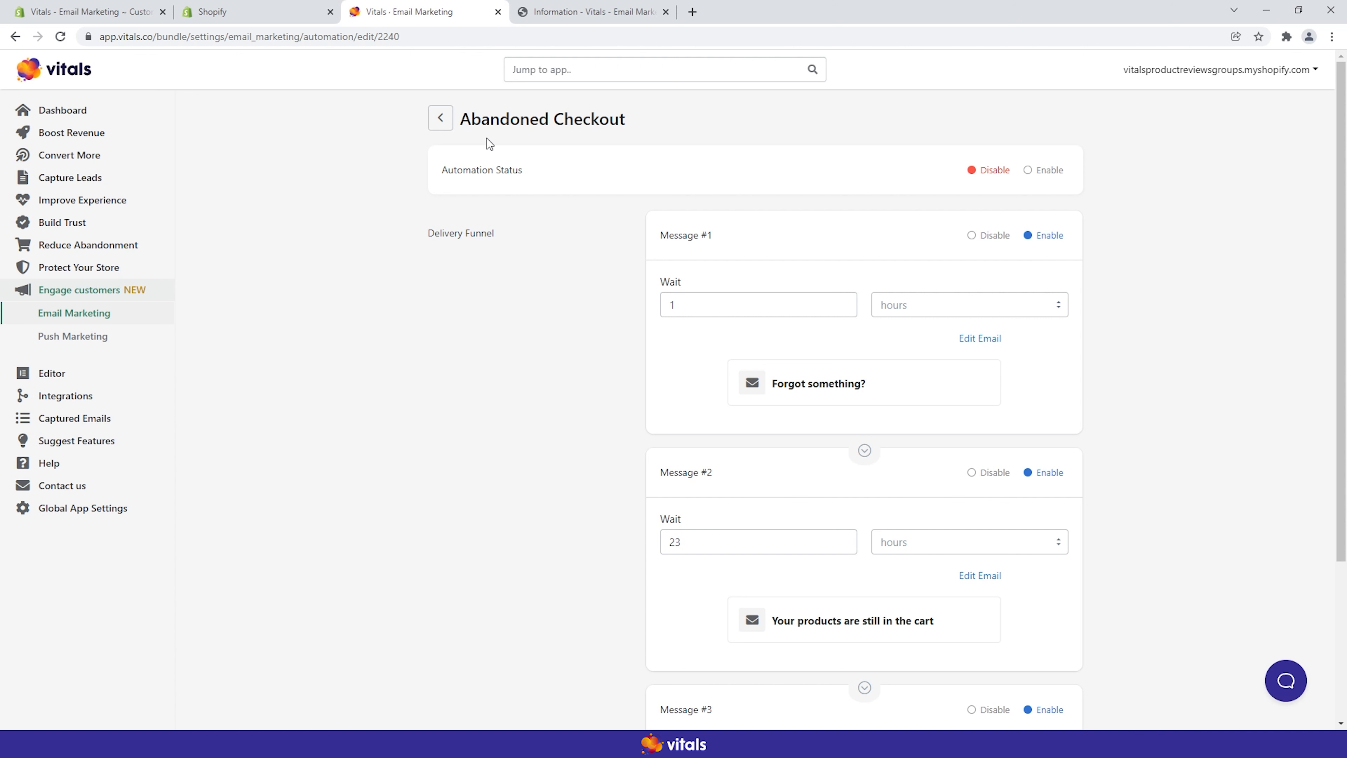
mouse_move(576, 239)
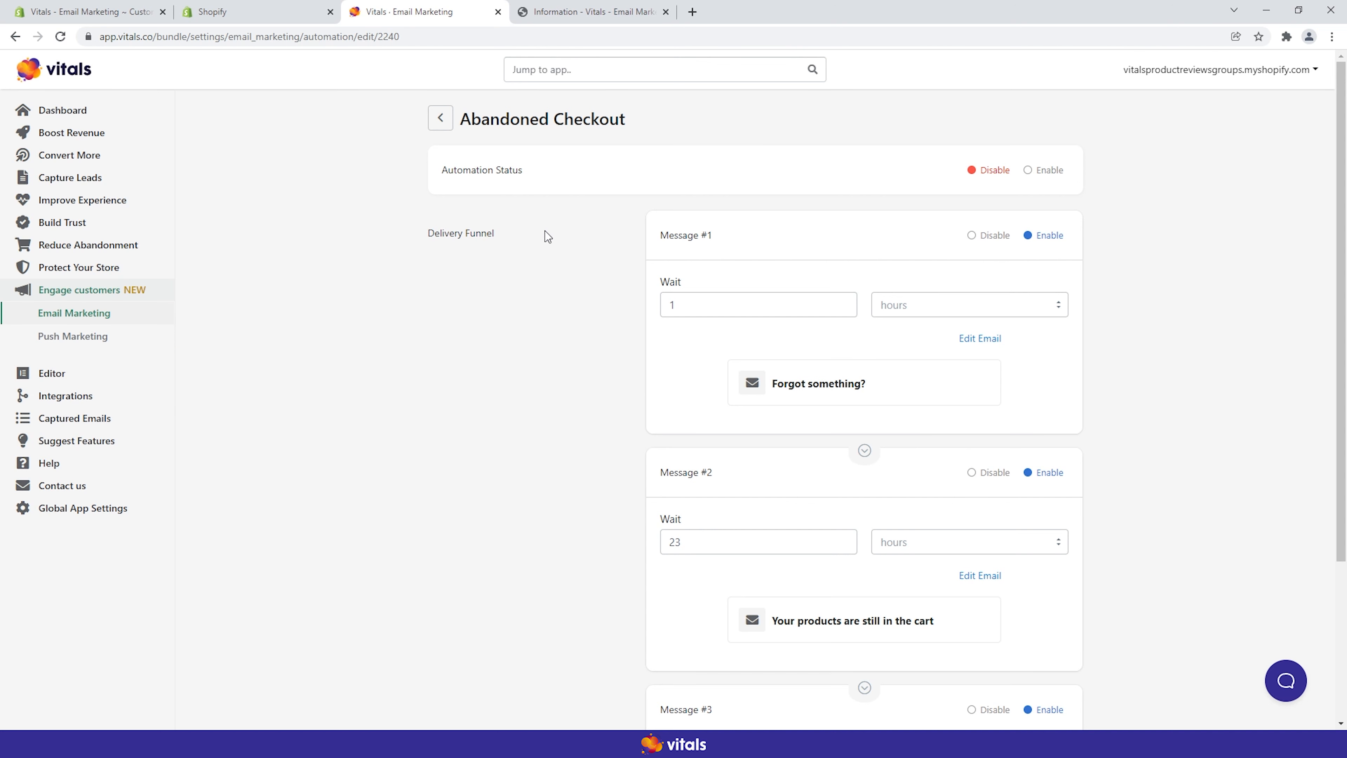
mouse_move(619, 140)
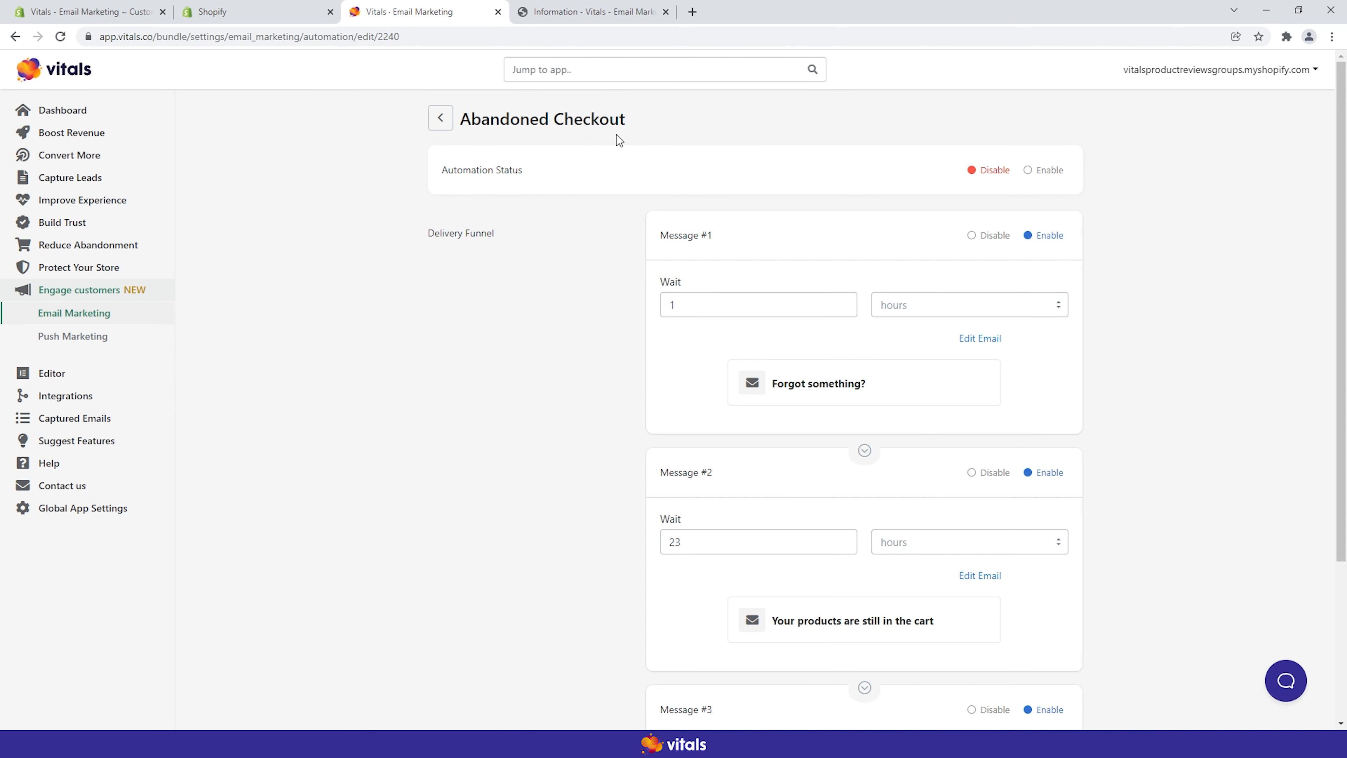
mouse_move(628, 313)
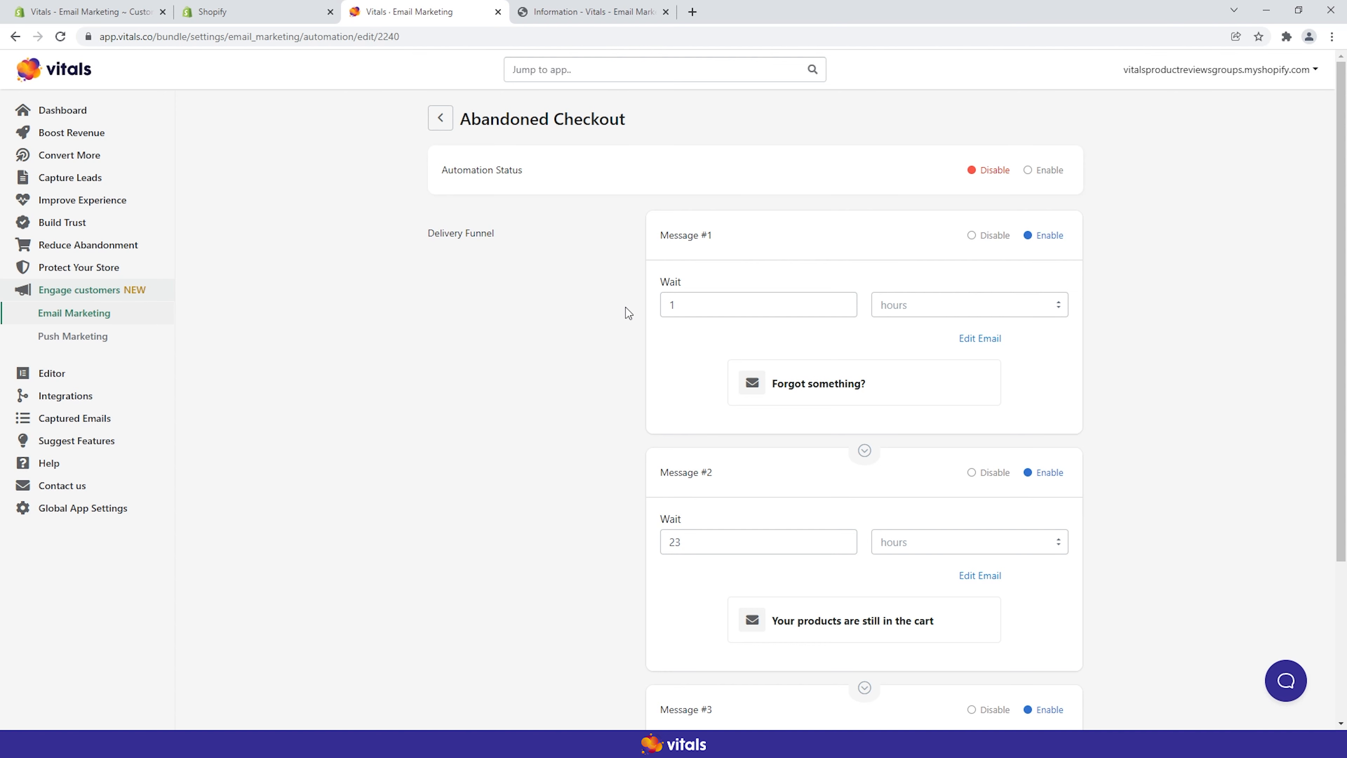
scroll("down", 3)
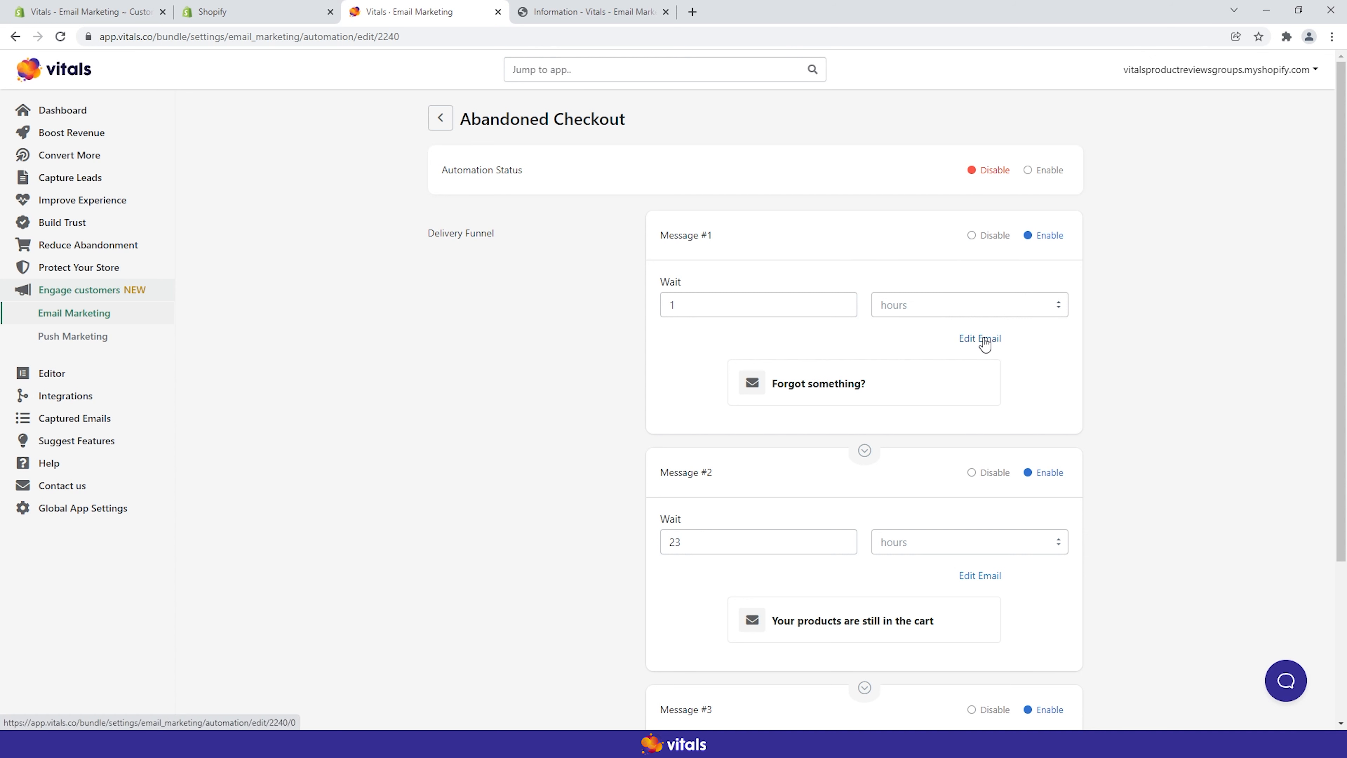
left_click(980, 337)
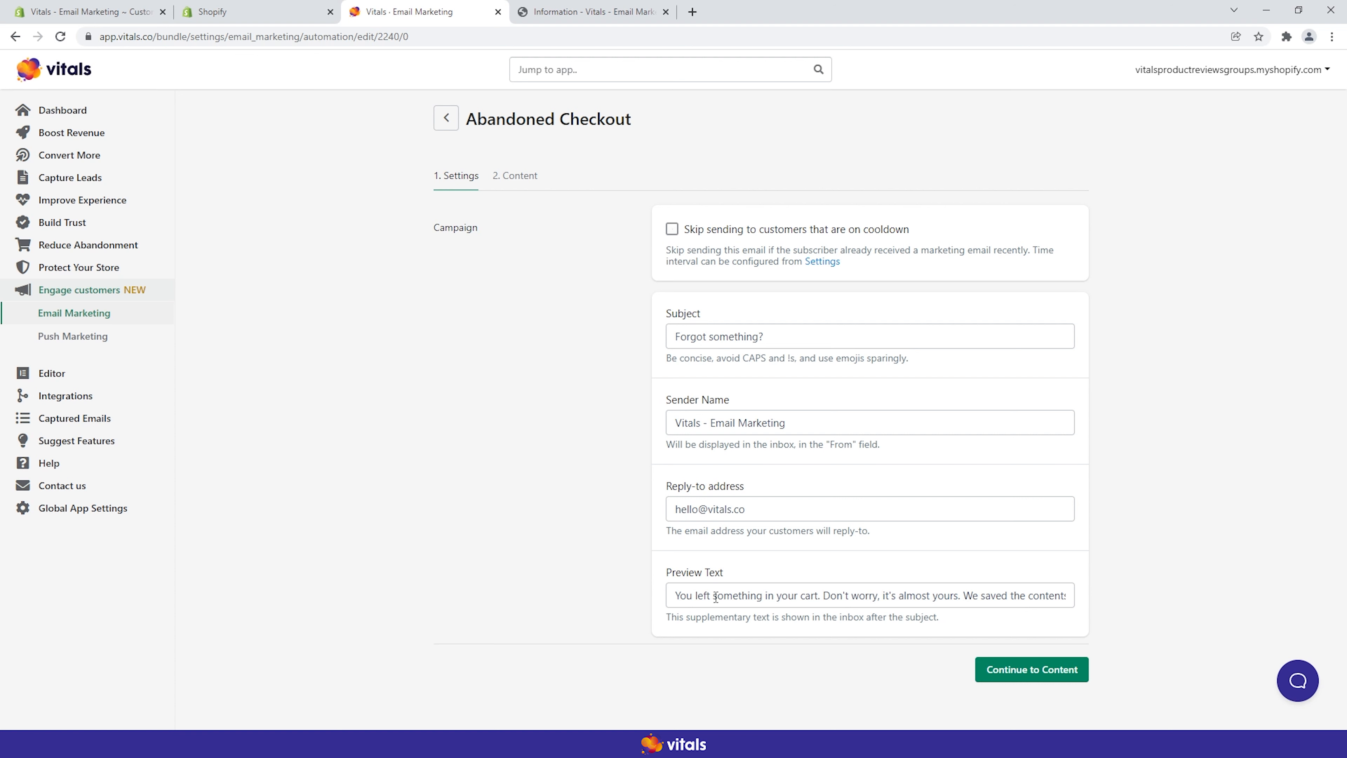
left_click(1030, 668)
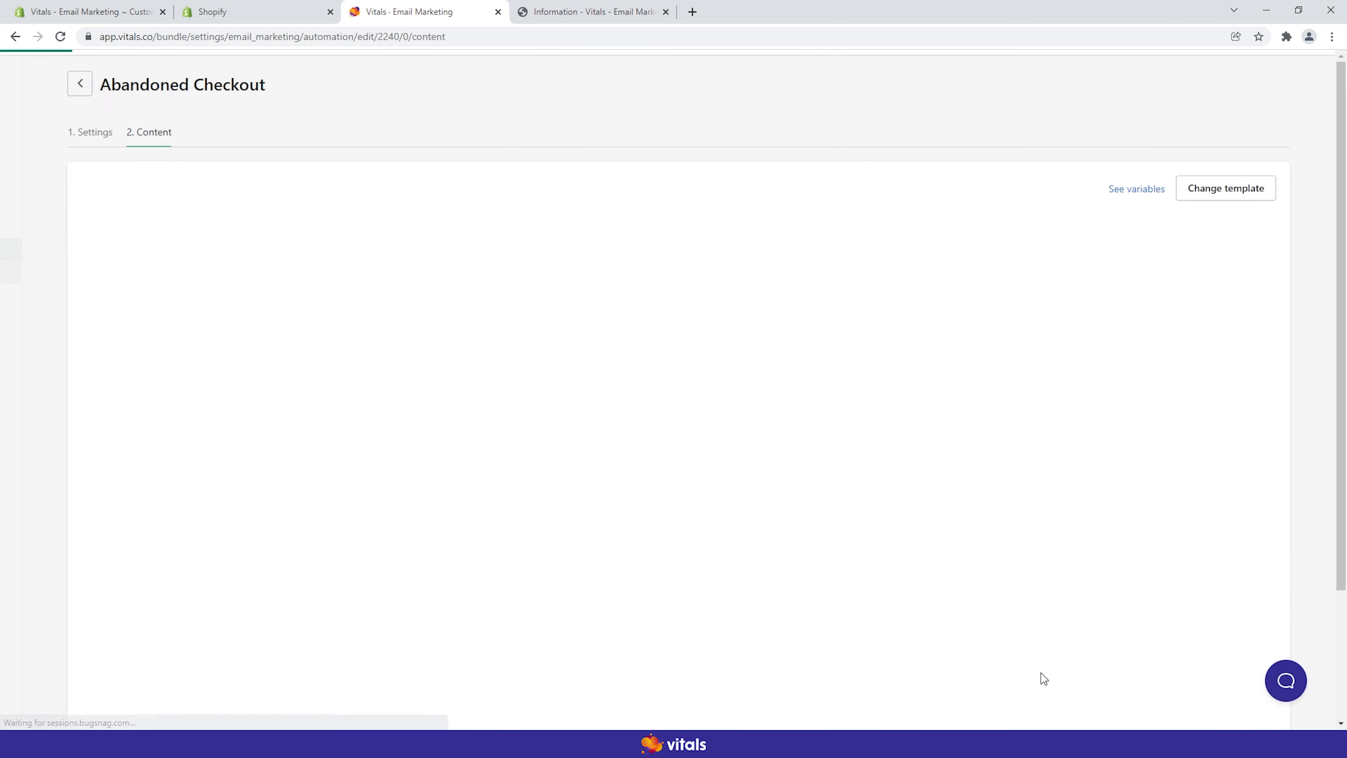
Step: Browse the predefined template themes for the reminder email and close the picker
left_click(1226, 188)
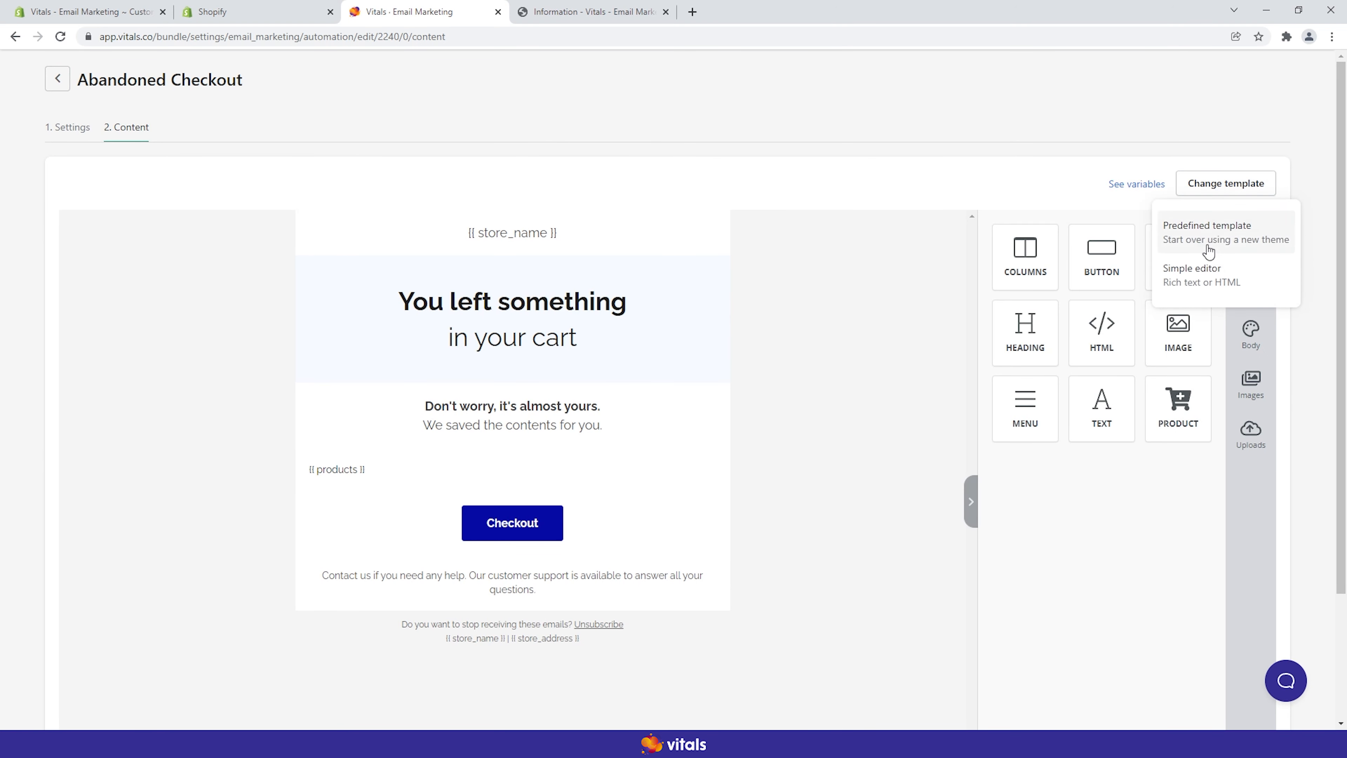
left_click(1205, 225)
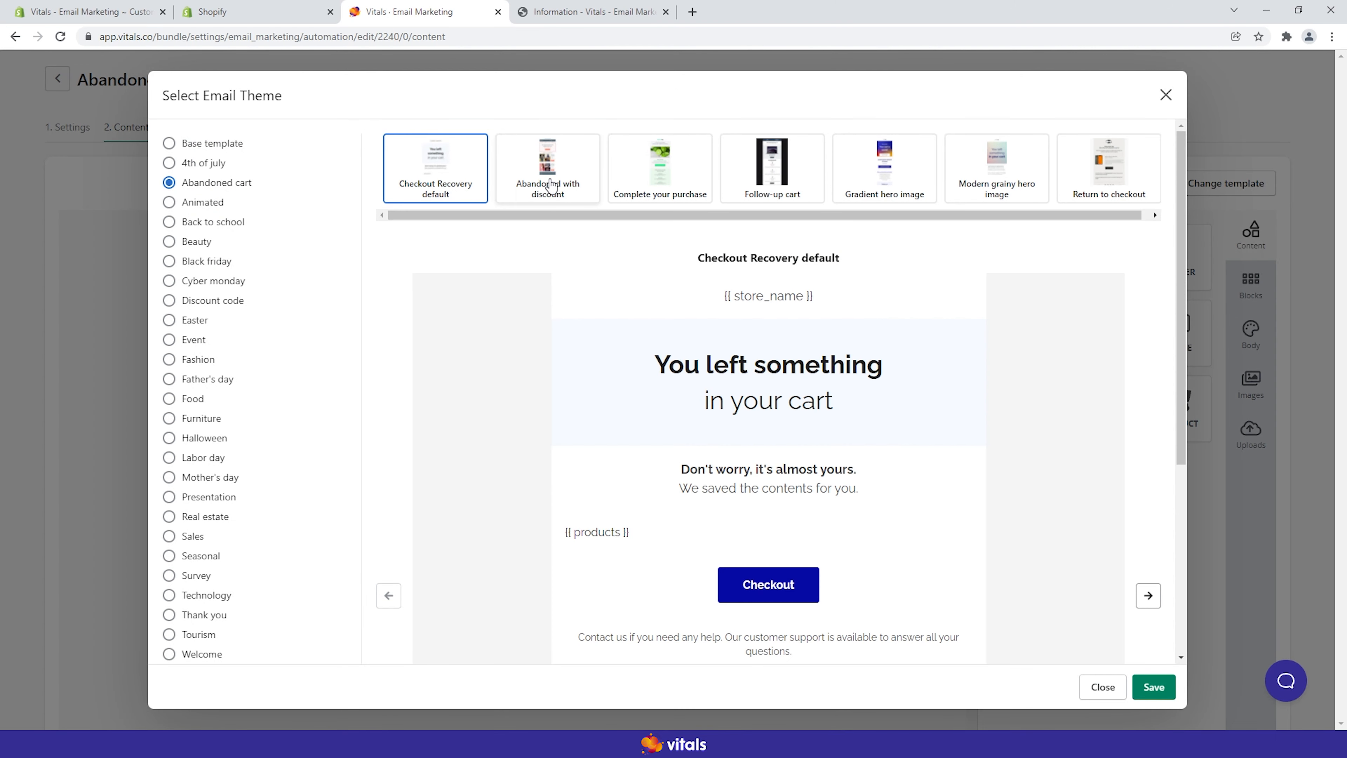
left_click(770, 168)
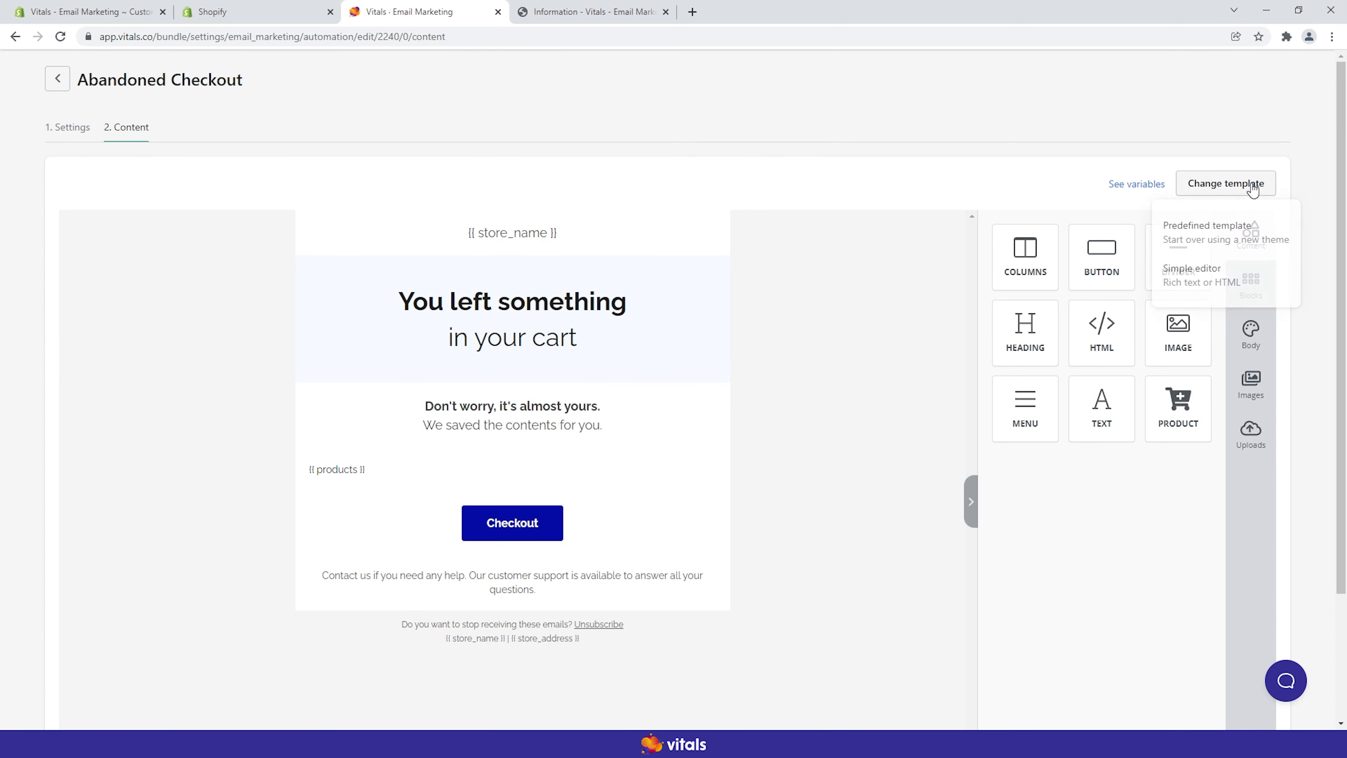
Step: Switch the email to the simple editor, confirming discard of customizations, and return to the automation overview
left_click(1205, 232)
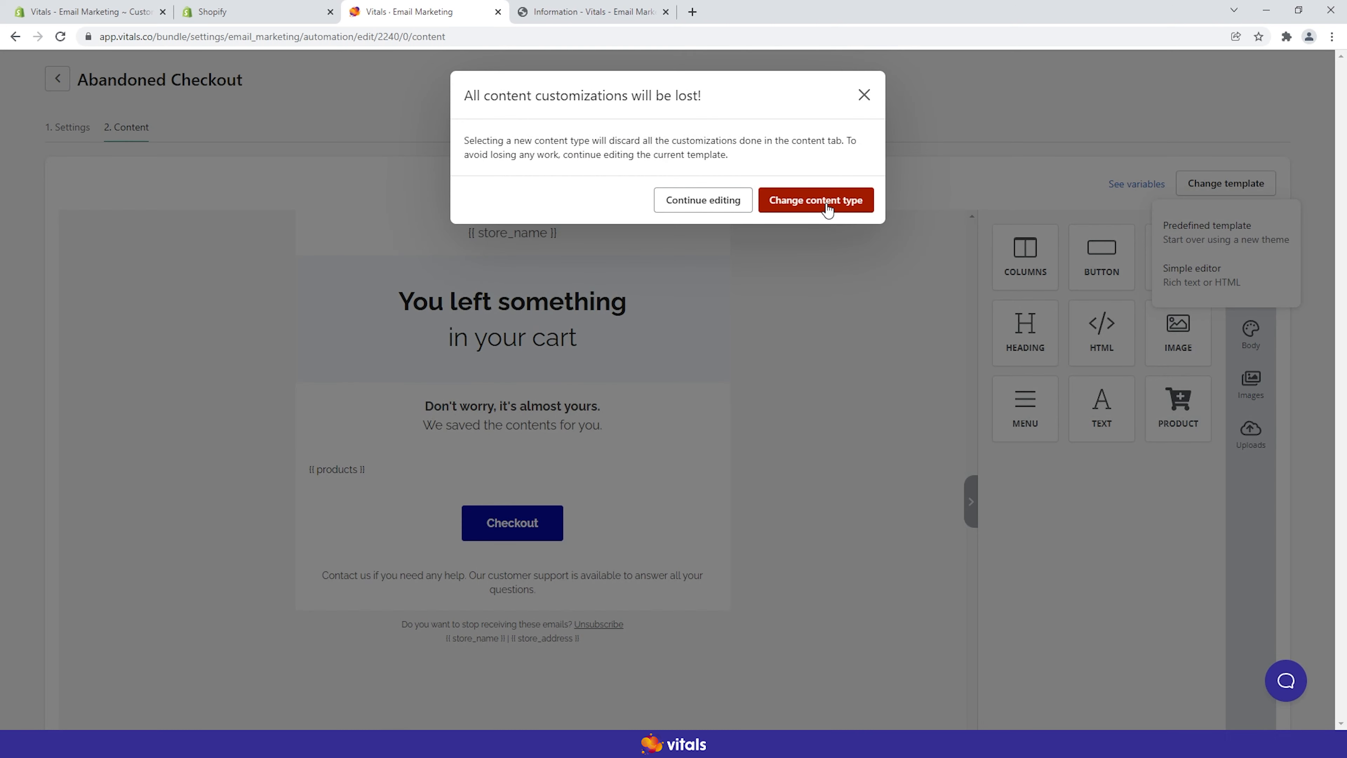
left_click(814, 199)
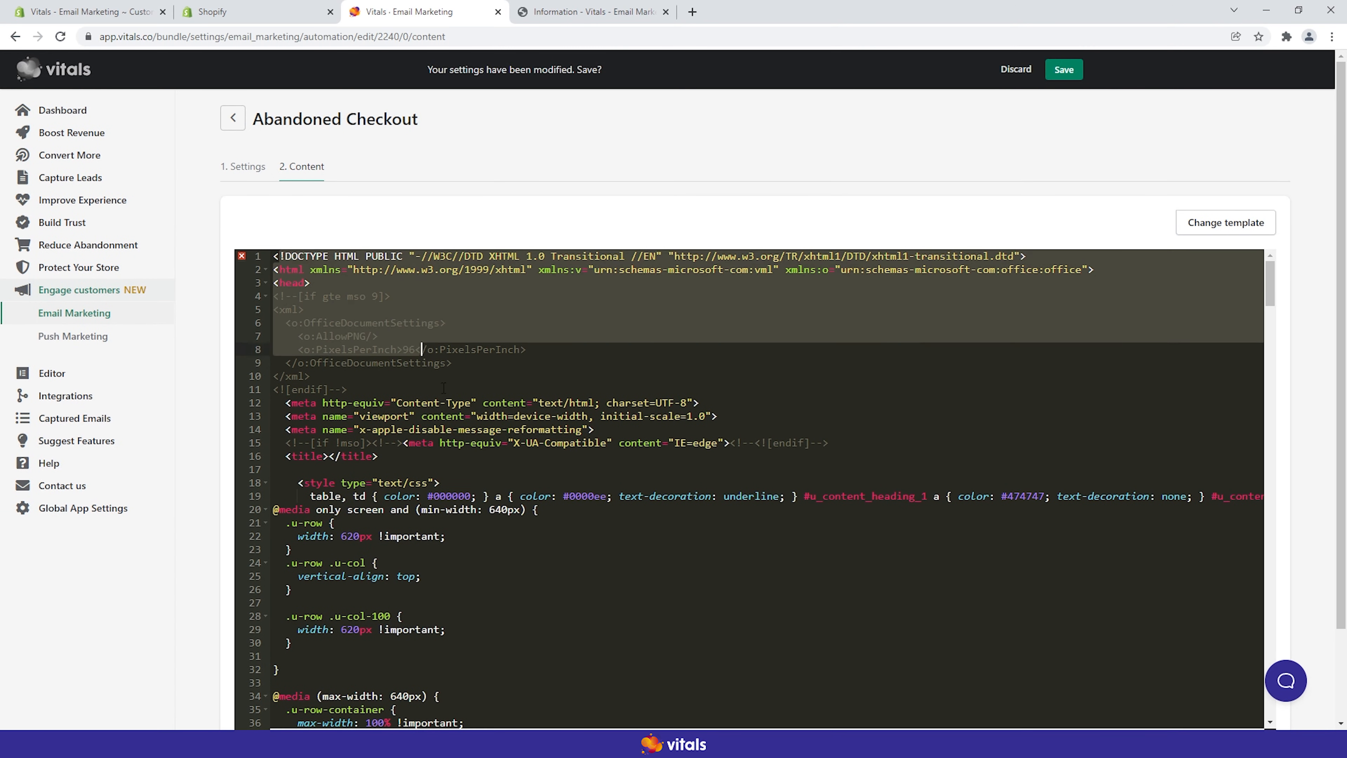
scroll("down", 3)
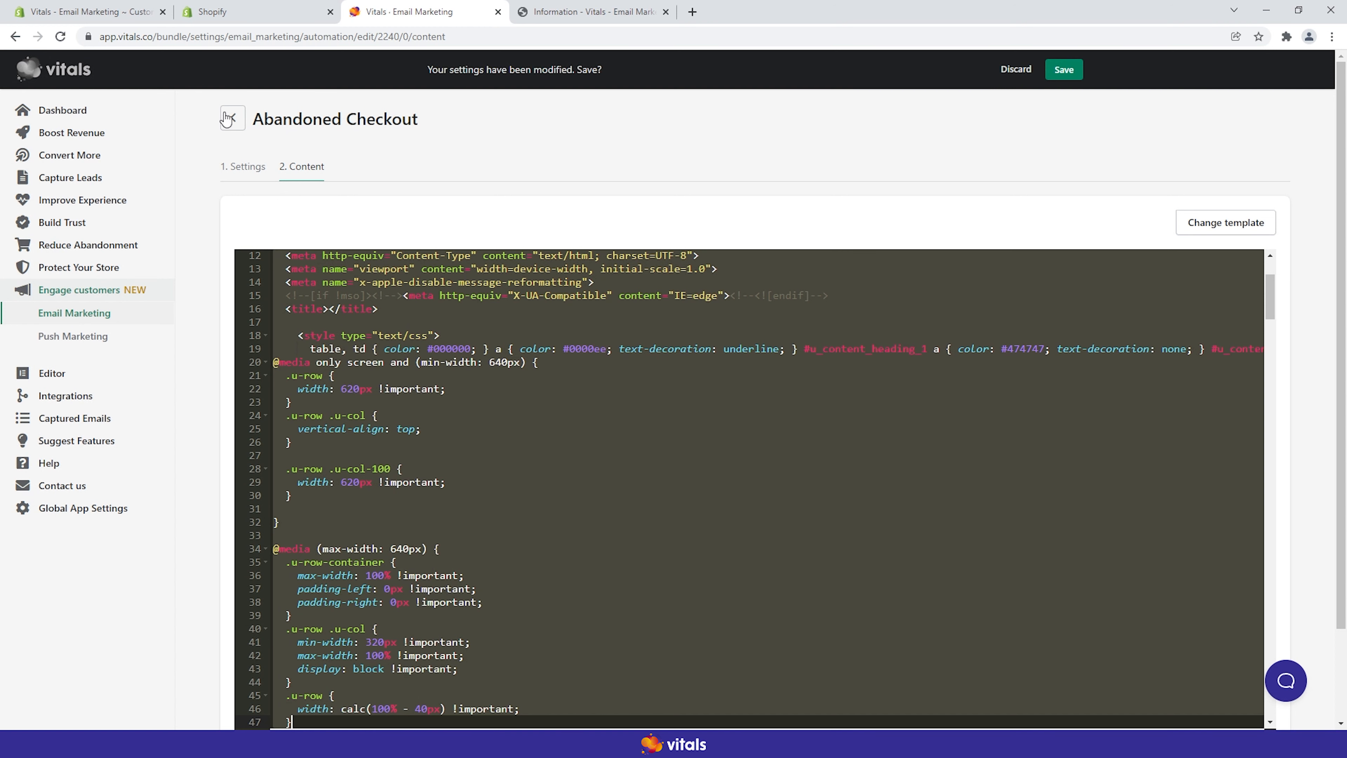
left_click(229, 118)
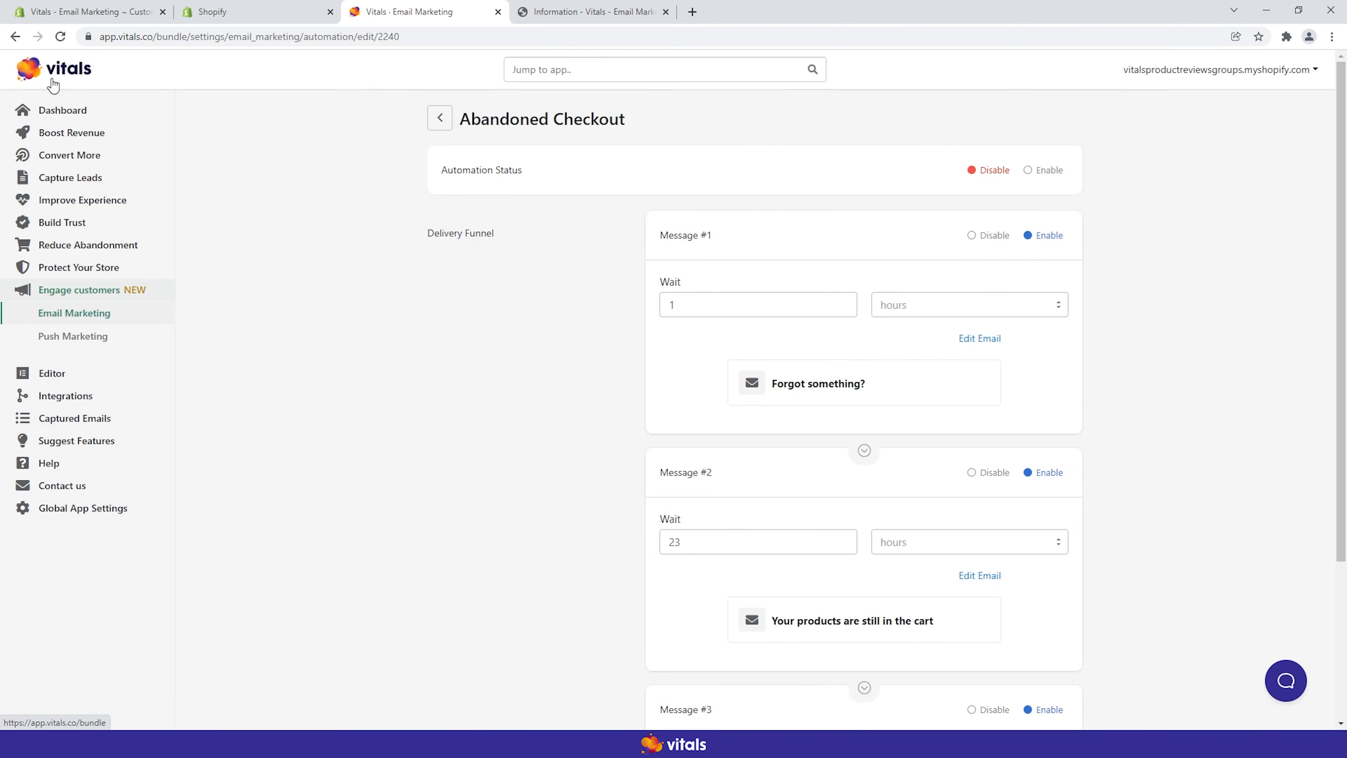
Step: Enable the Abandoned Checkout automation and review its three messages at 1 hour, 23 hours and 2 days
left_click(1029, 169)
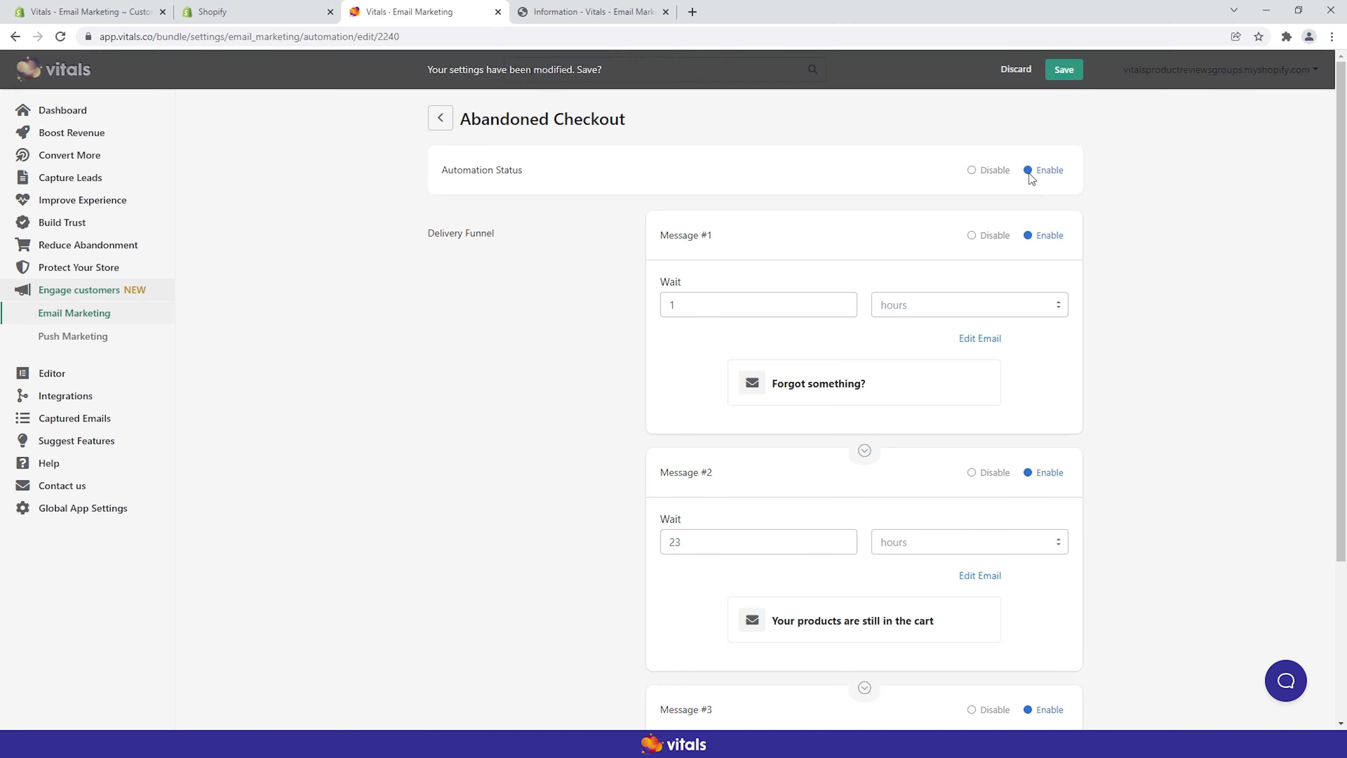
mouse_move(964, 157)
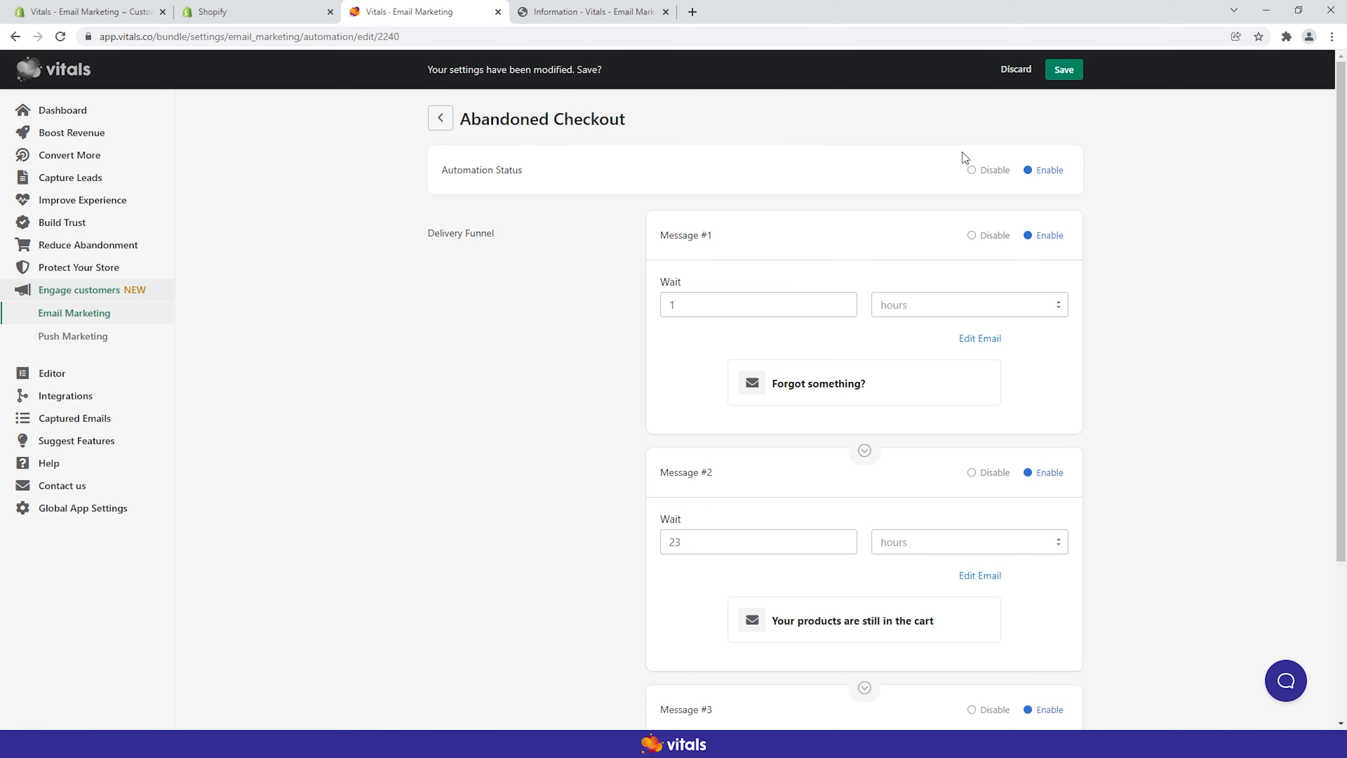
mouse_move(566, 354)
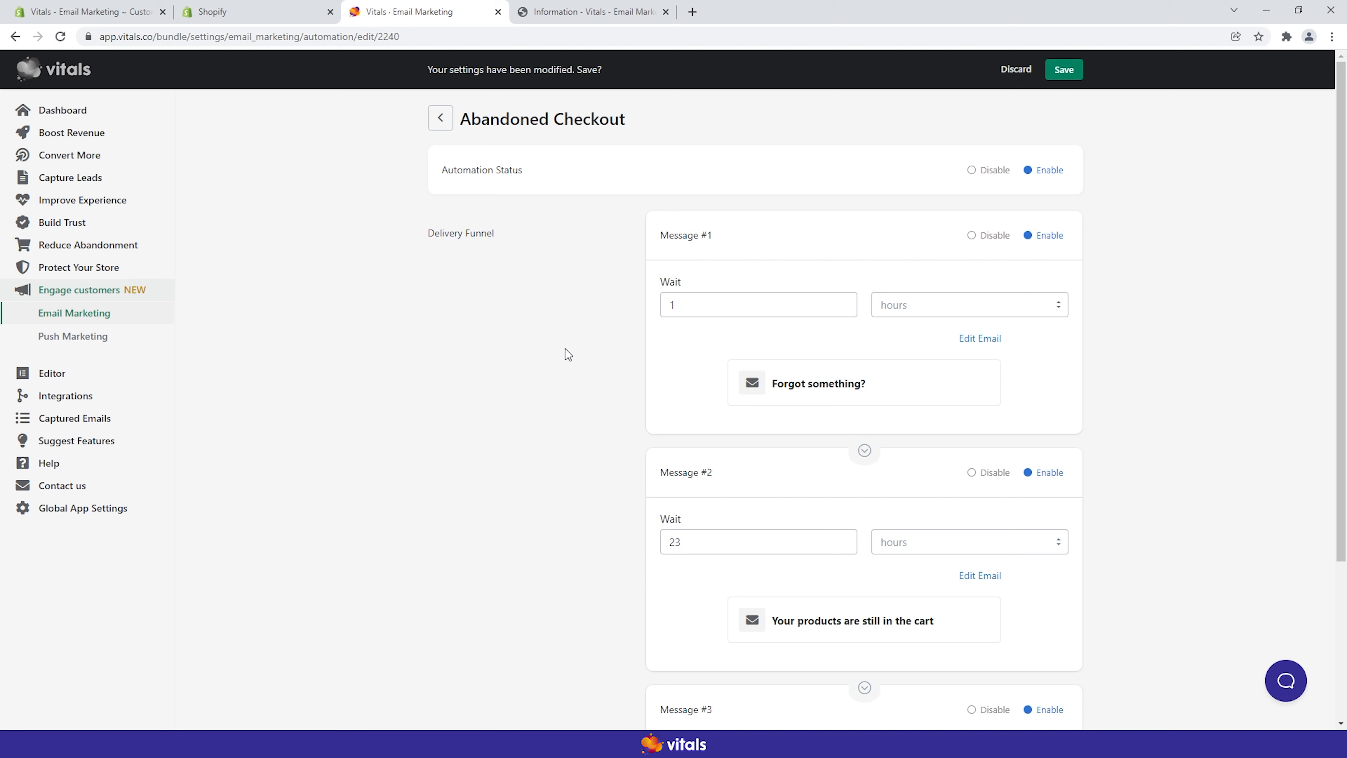
mouse_move(654, 323)
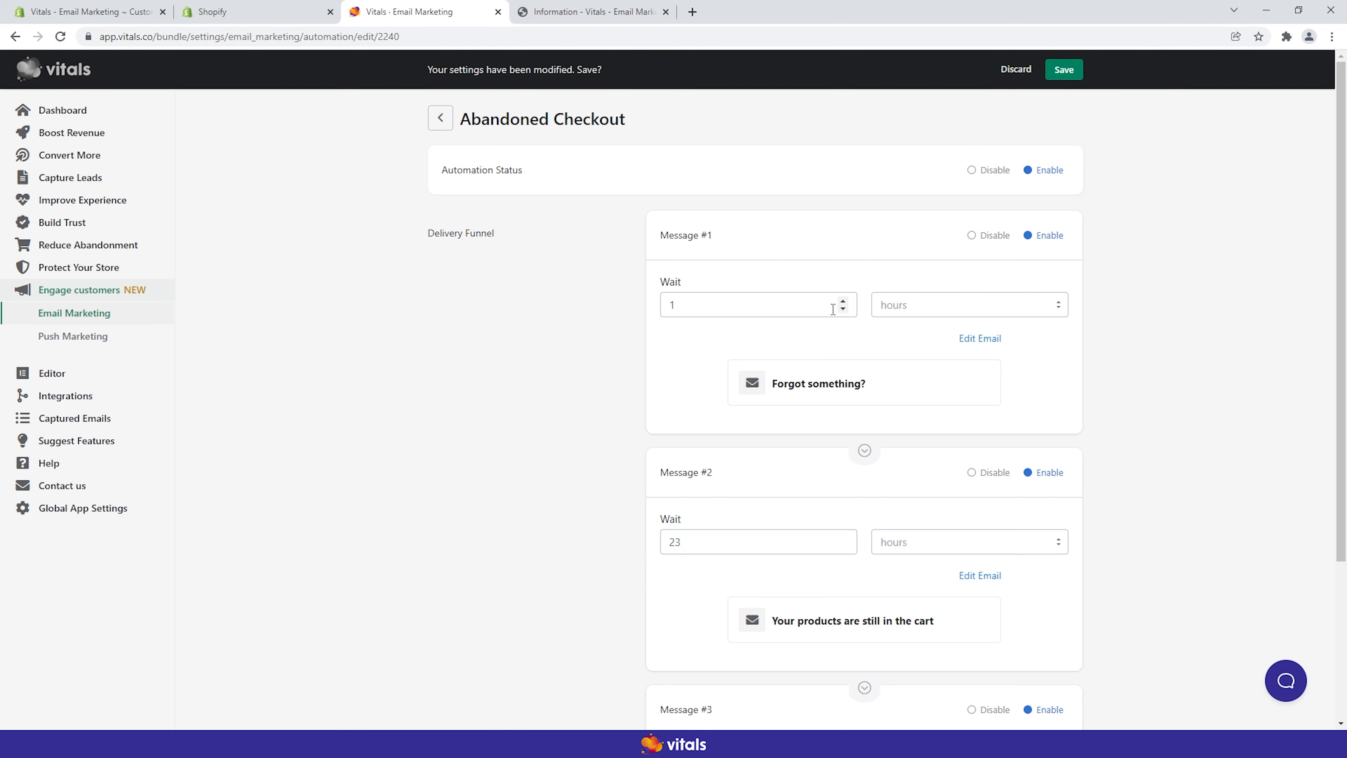
scroll("down", 3)
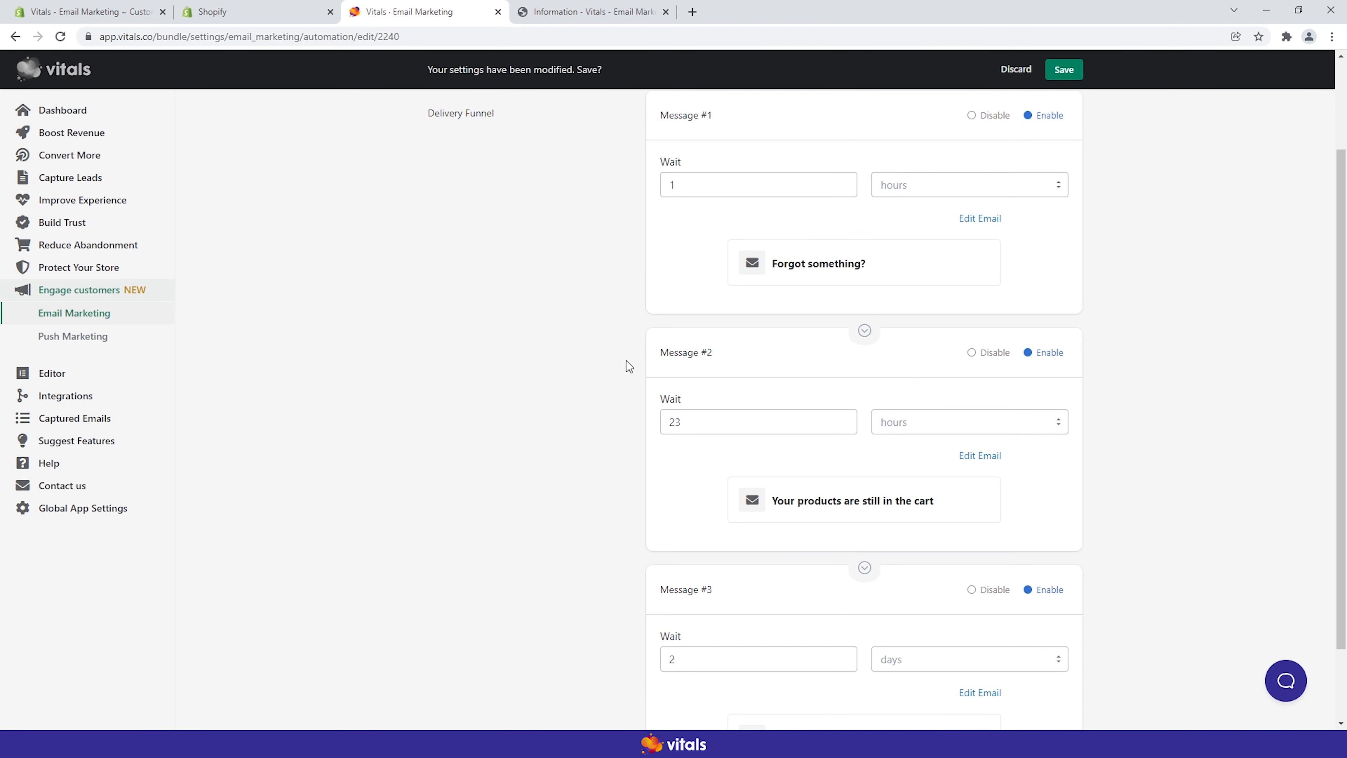
scroll("down", 3)
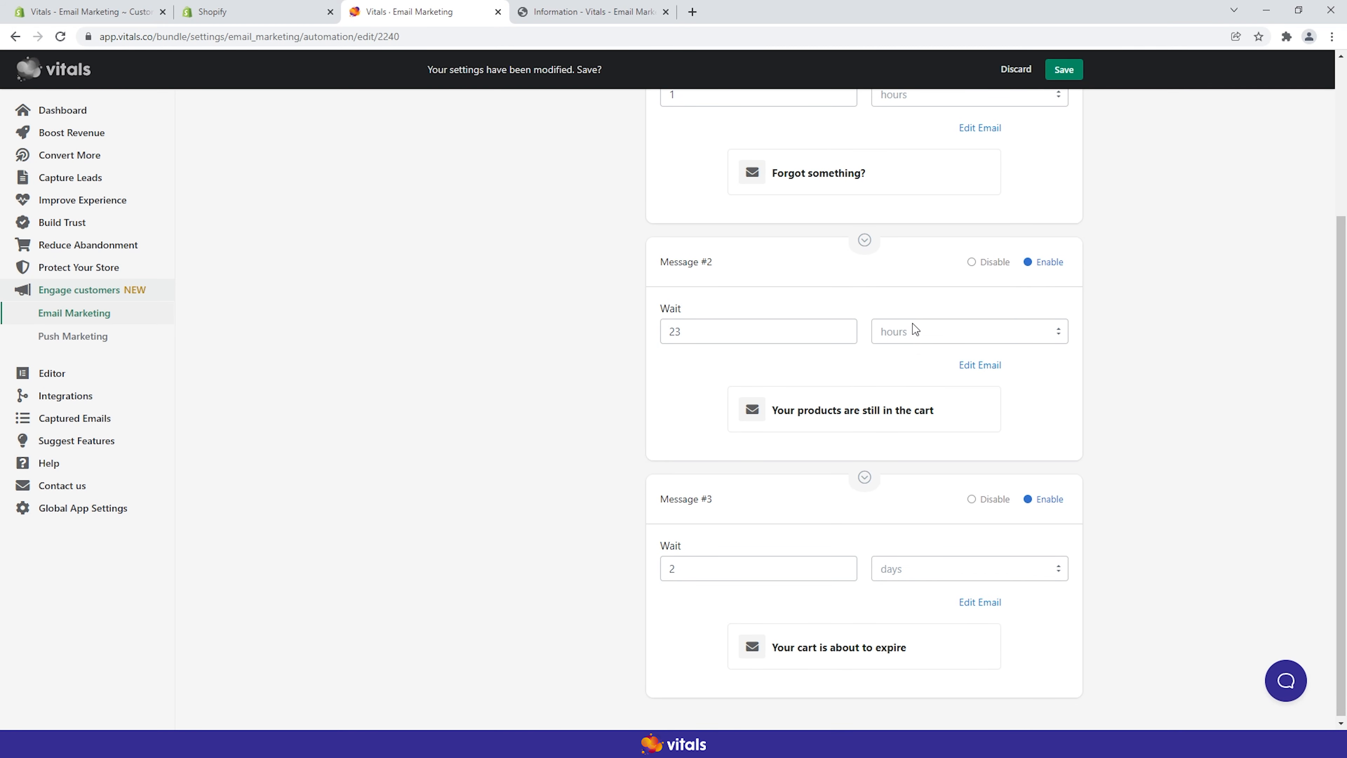
mouse_move(893, 585)
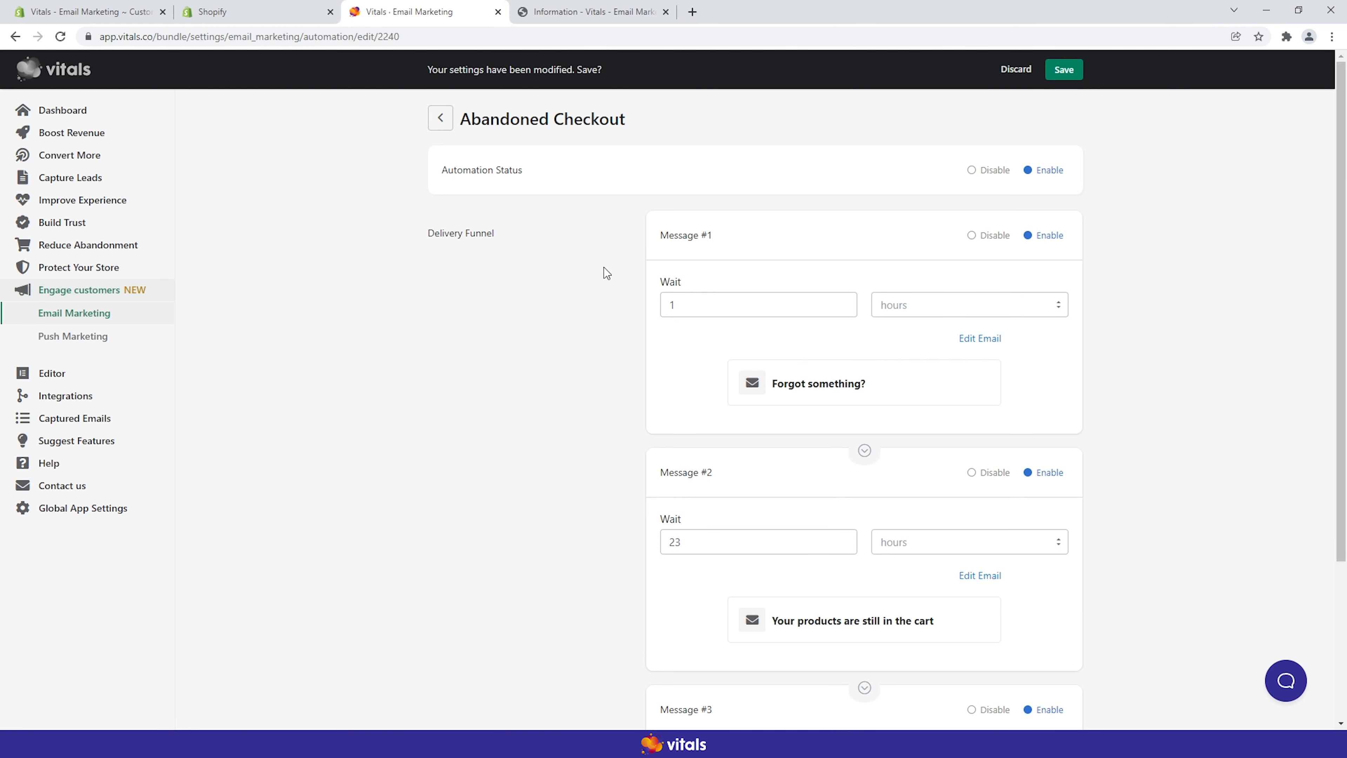
mouse_move(666, 237)
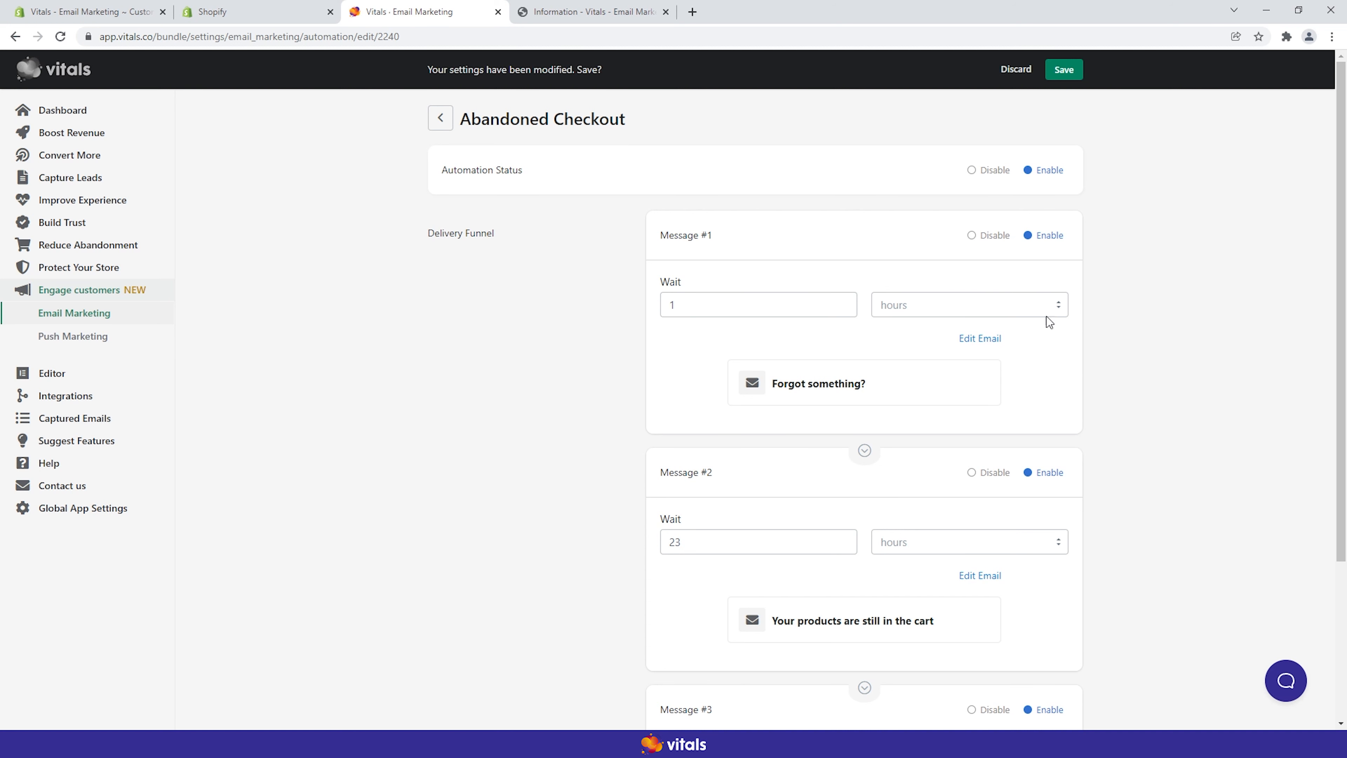
mouse_move(1055, 309)
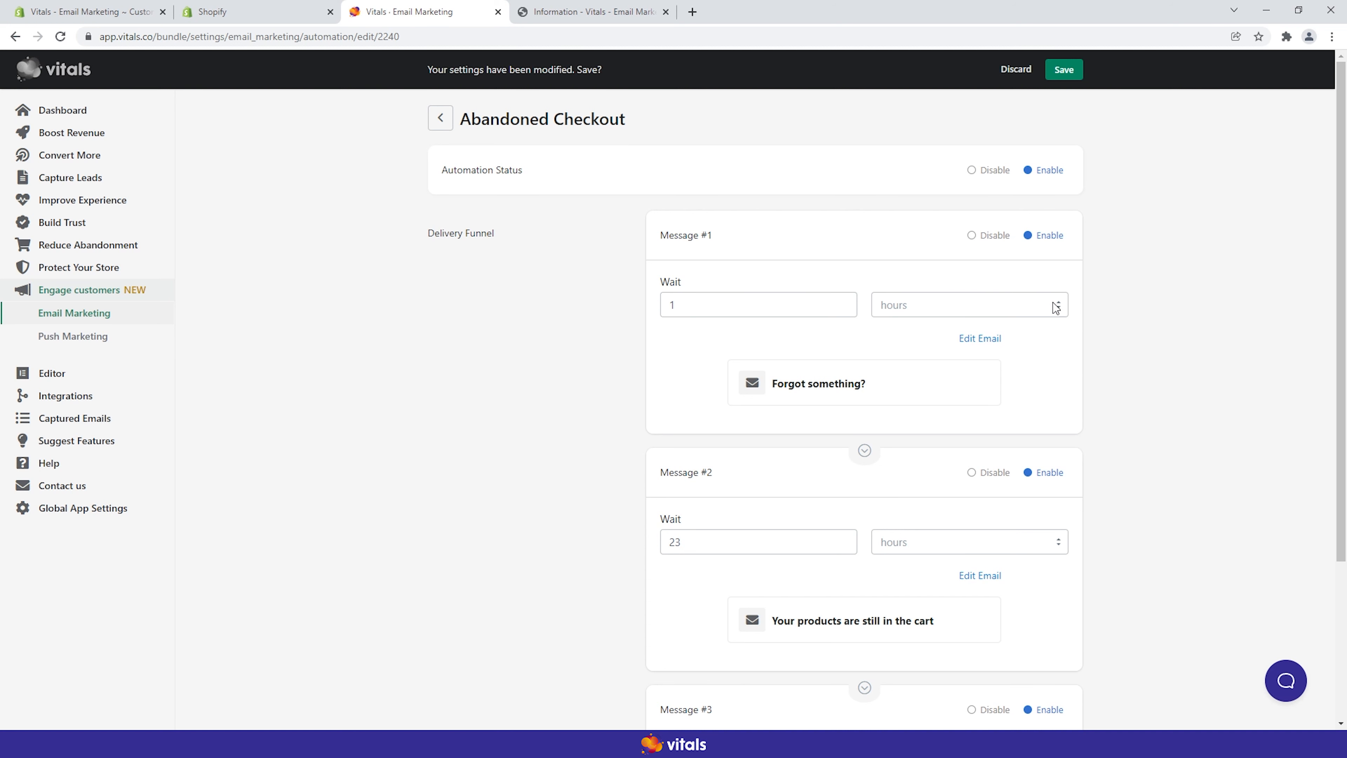
mouse_move(639, 298)
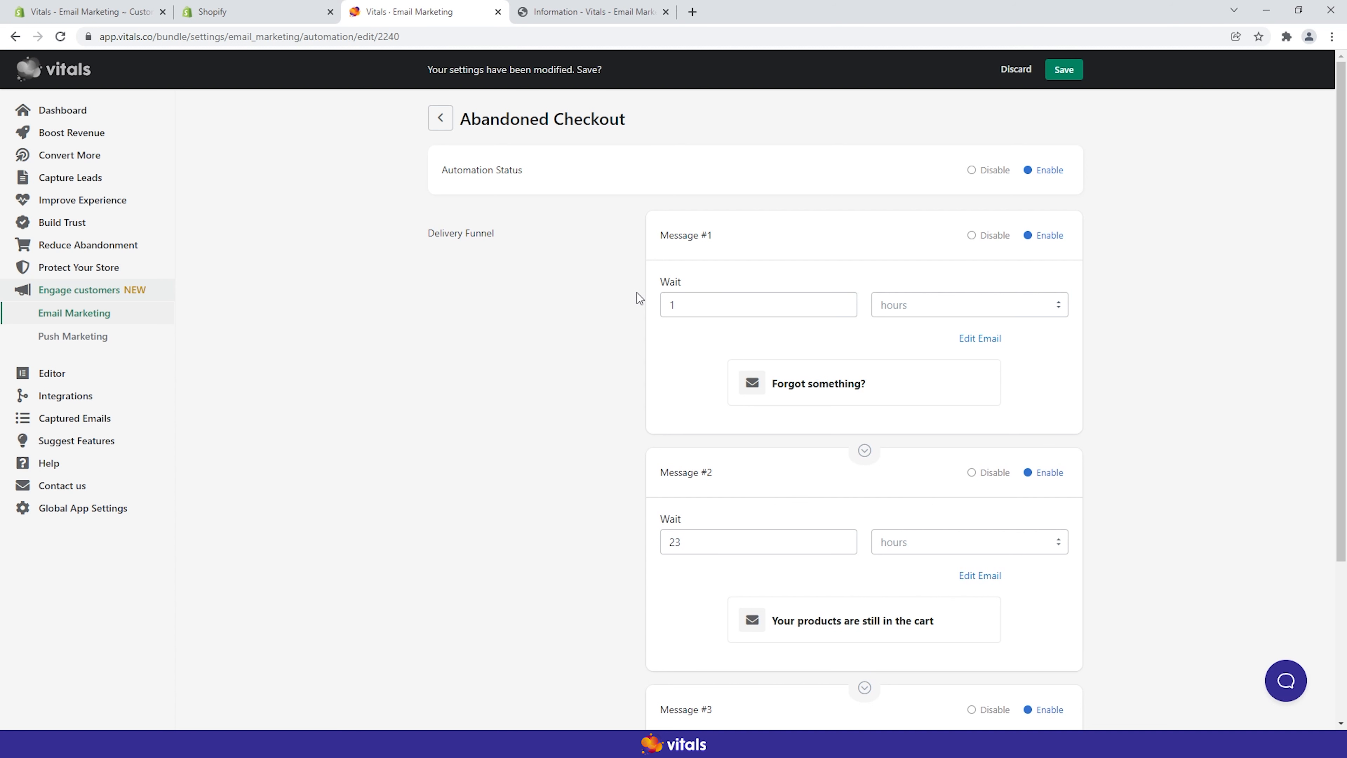
scroll("down", 3)
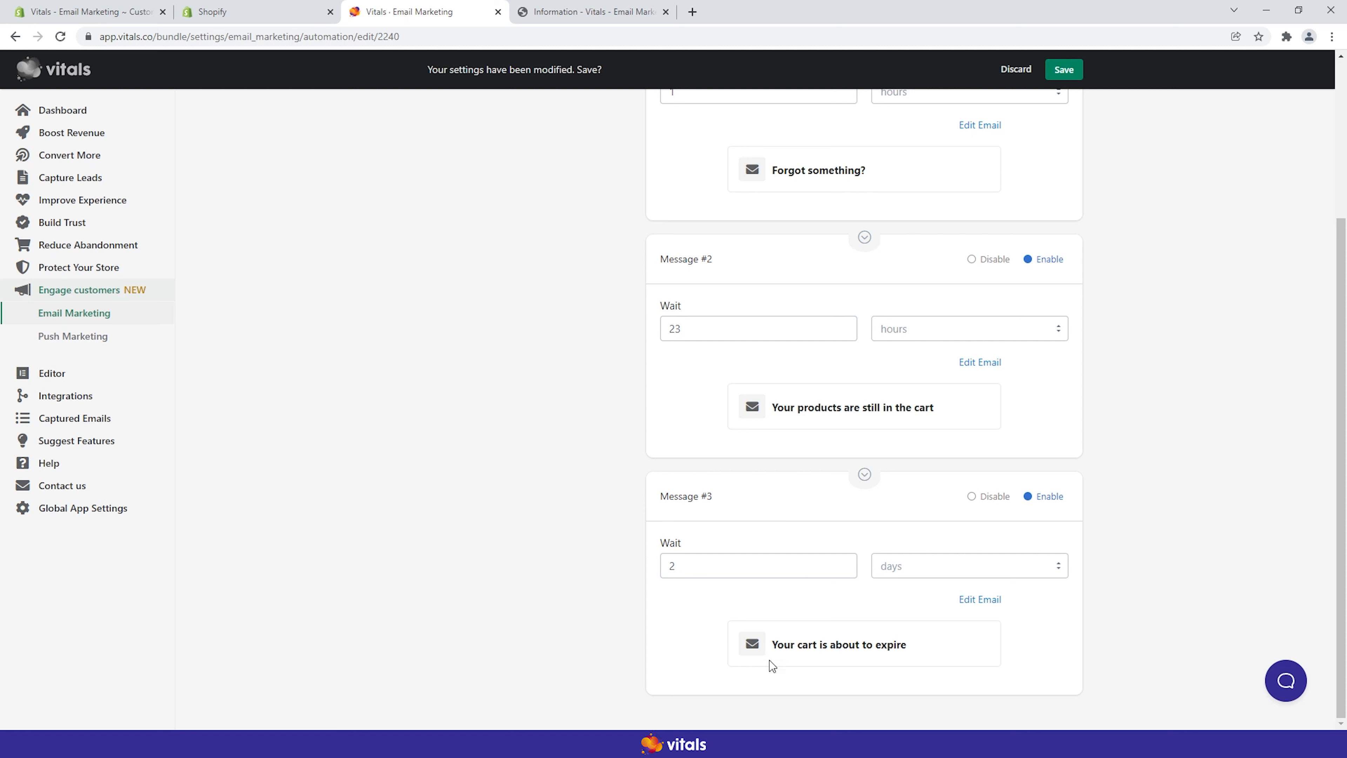
mouse_move(1034, 530)
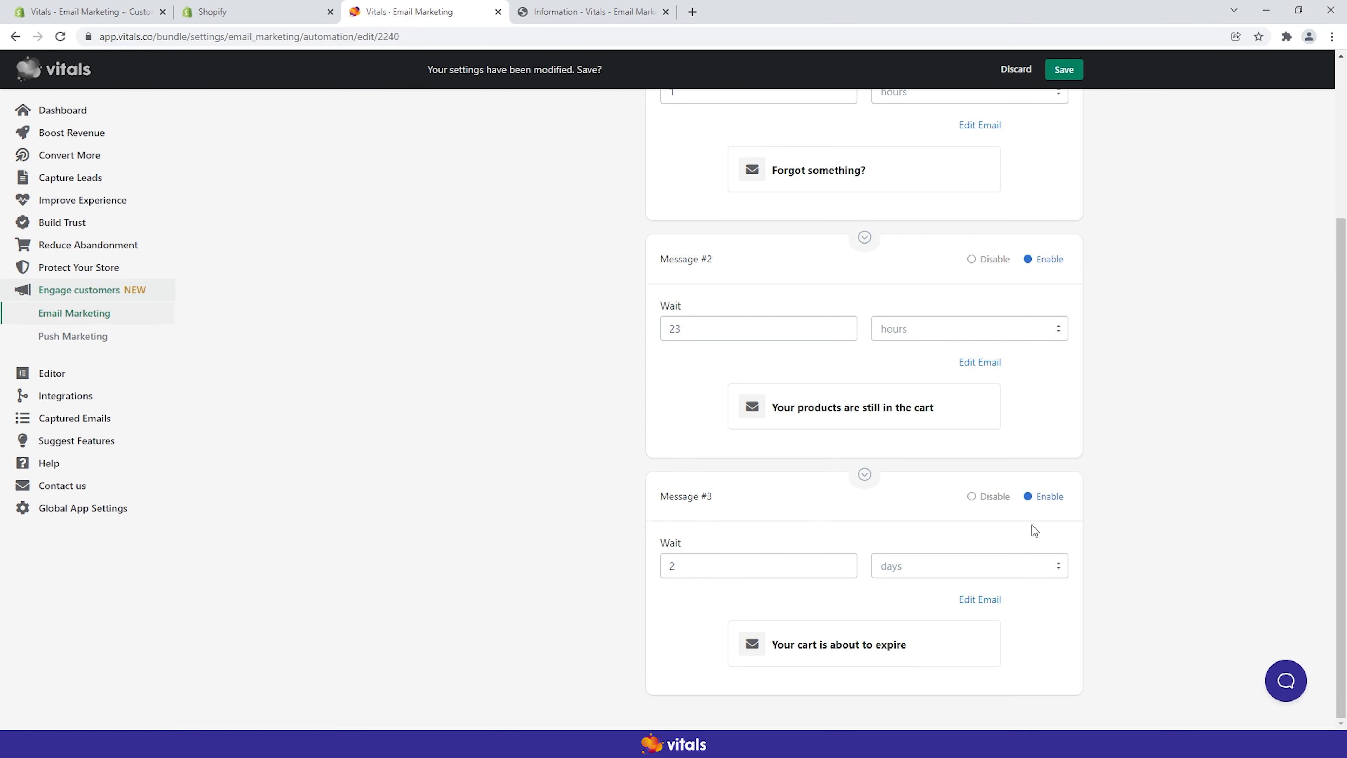
mouse_move(630, 554)
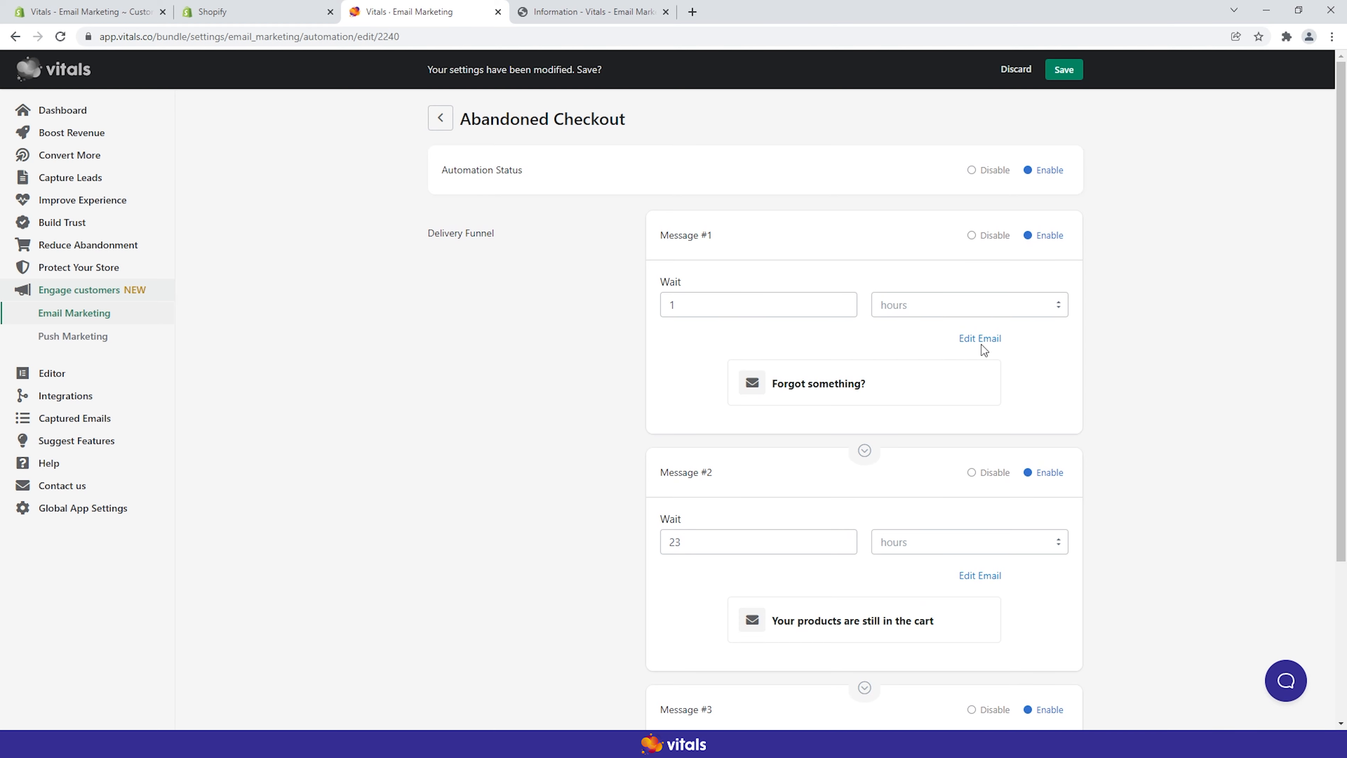
Step: Review the first and third reminder emails, then return to the Abandoned Checkout overview
left_click(979, 338)
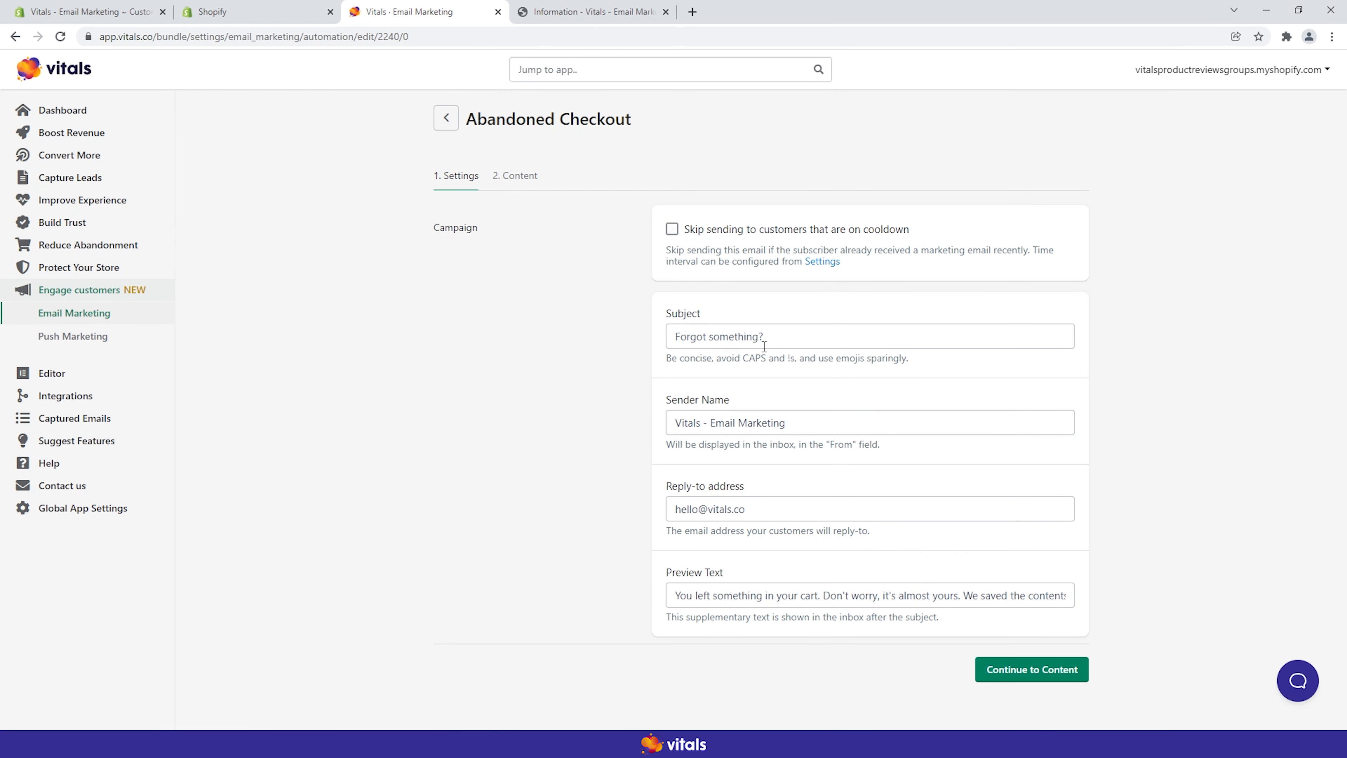
mouse_move(631, 312)
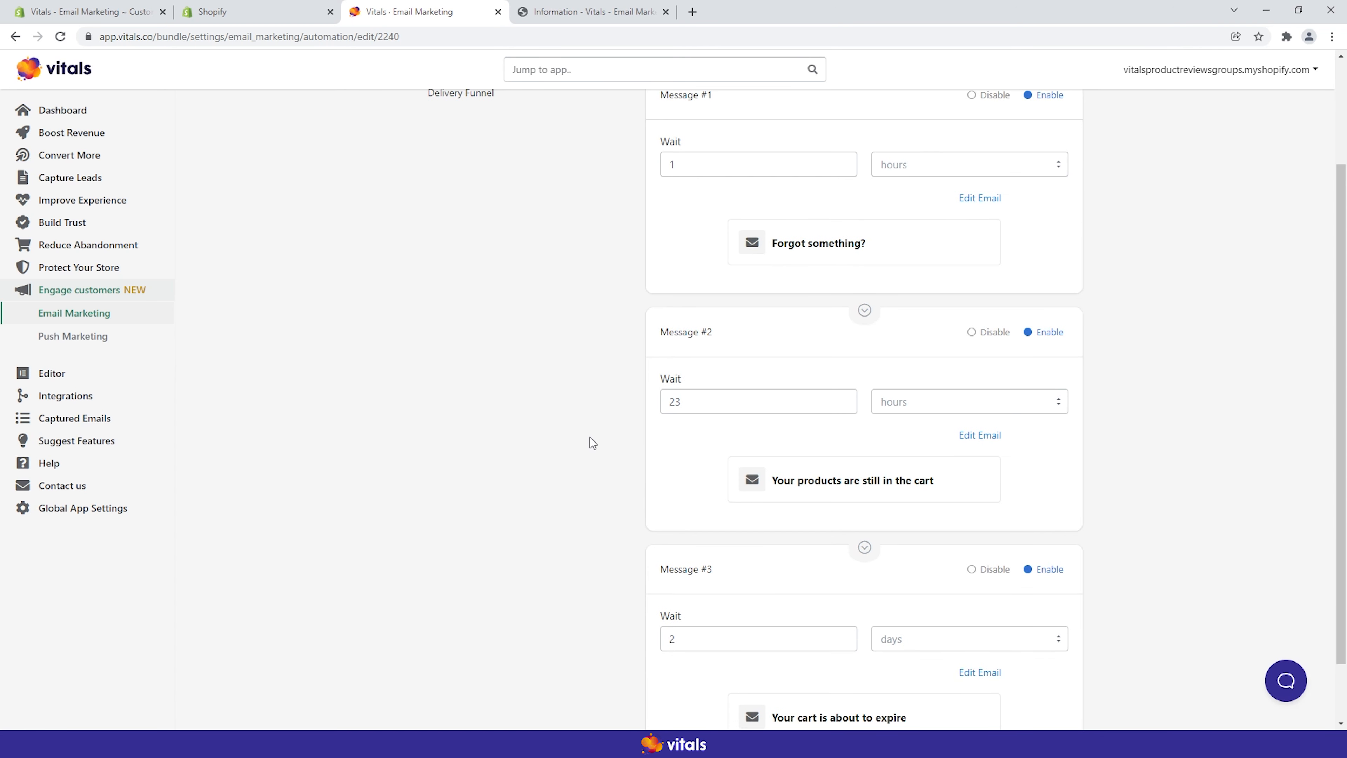
left_click(979, 435)
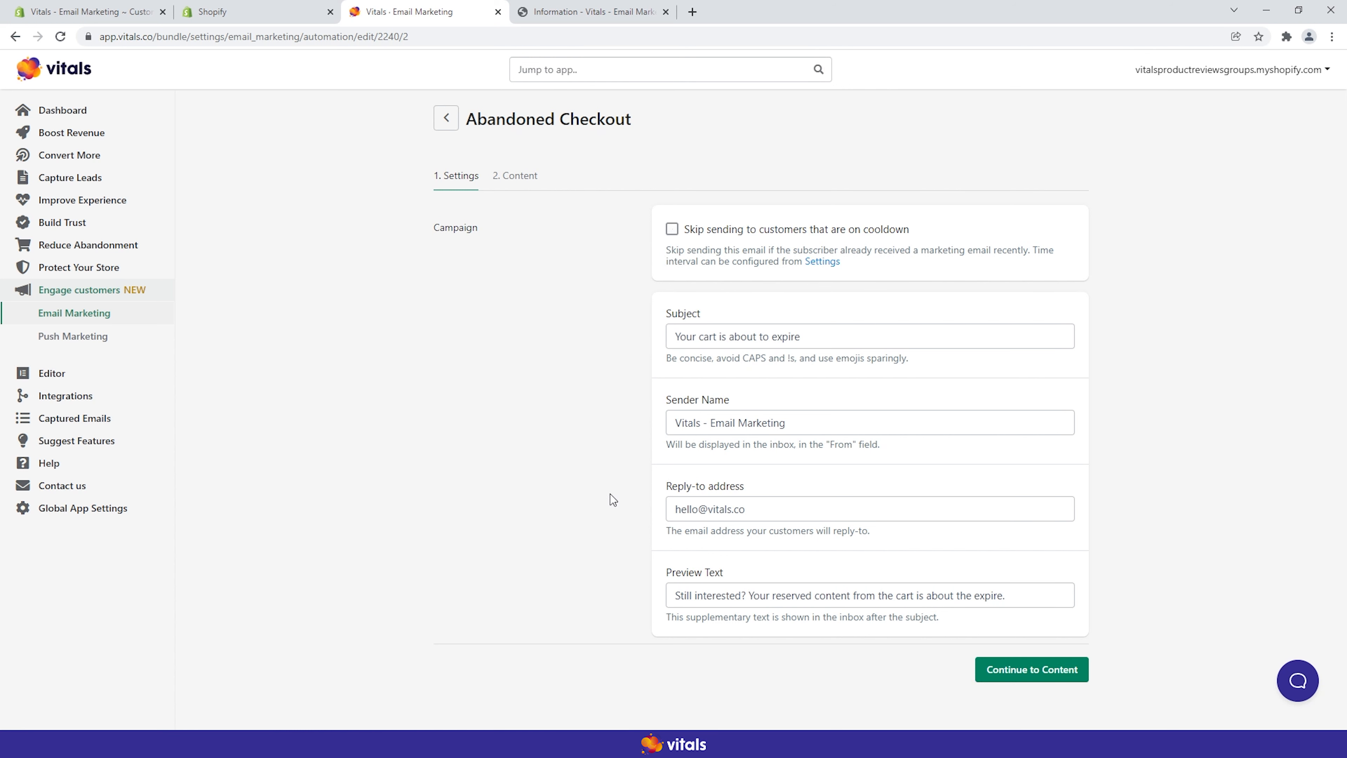
mouse_move(815, 305)
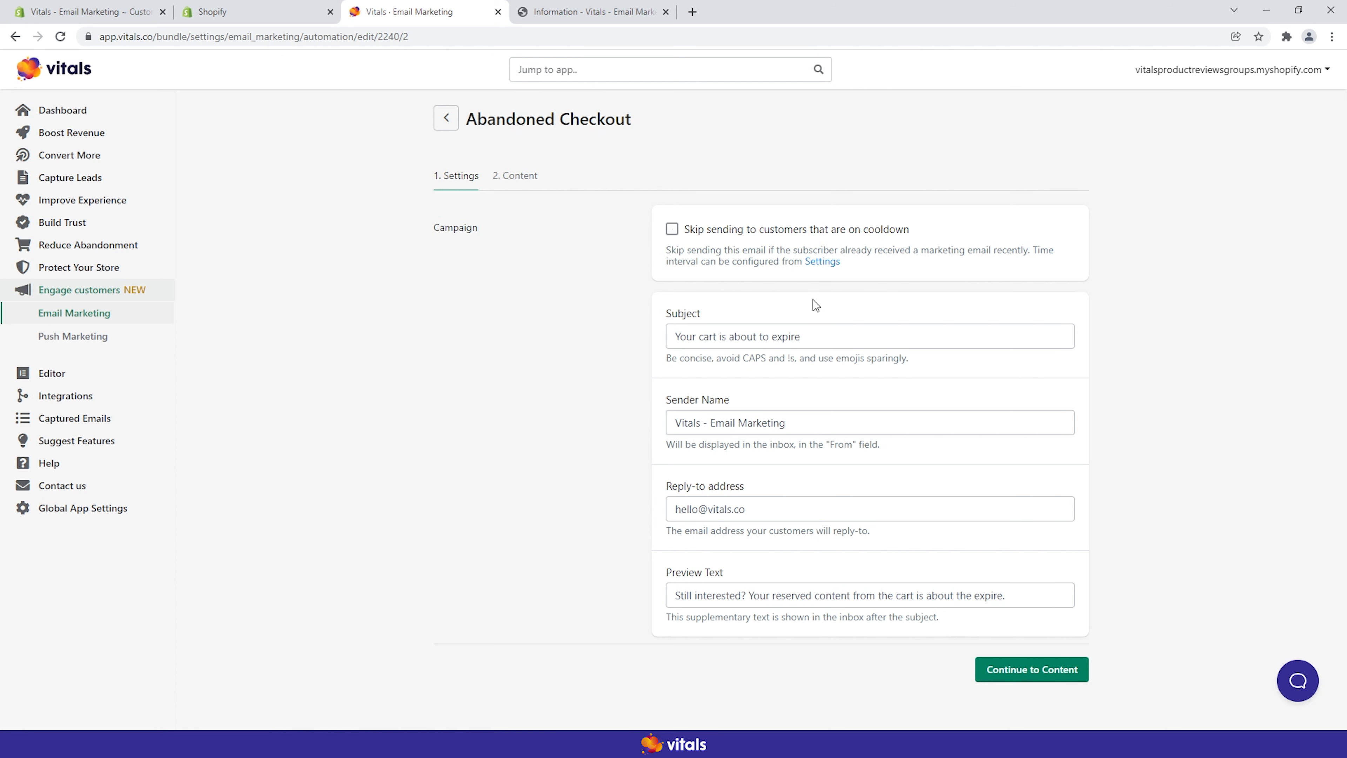
mouse_move(456, 135)
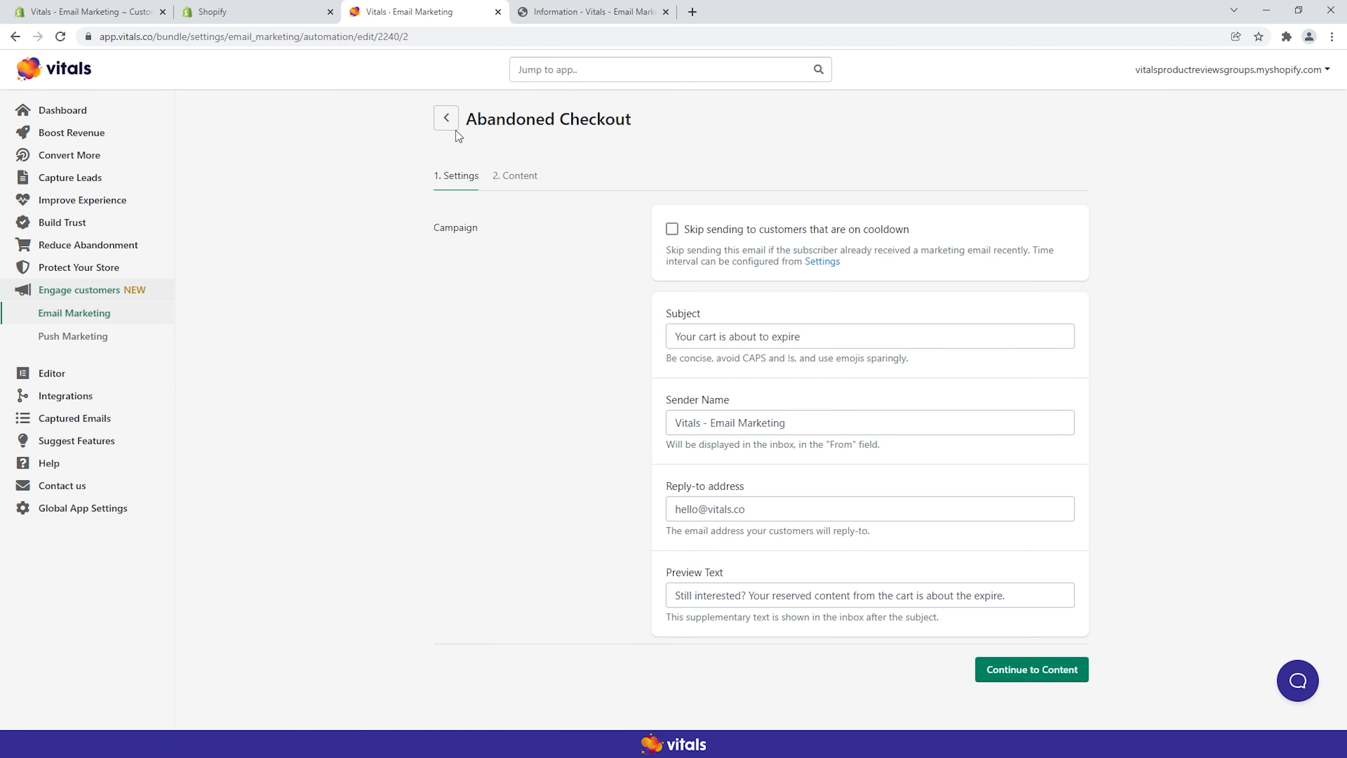
left_click(445, 118)
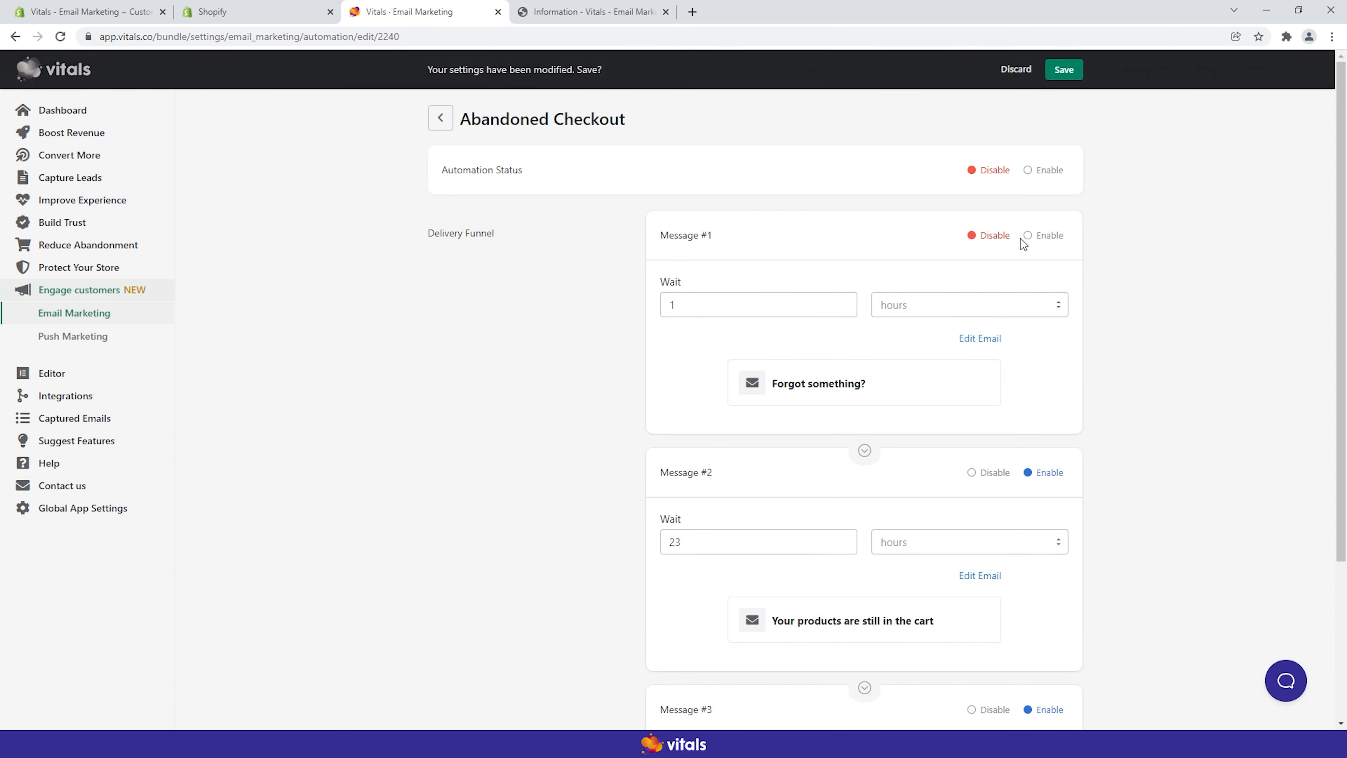
scroll("down", 3)
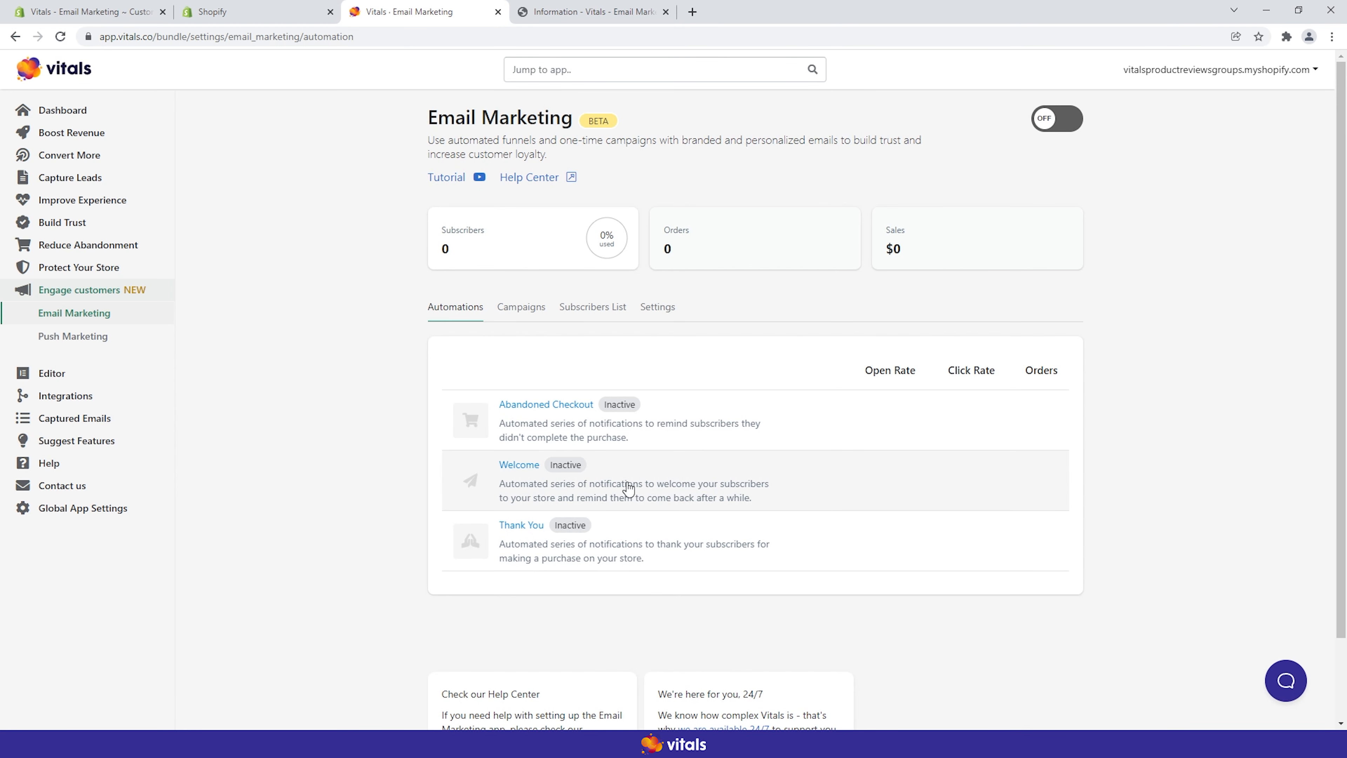
Step: Inspect the Welcome automation's messages and return to the automations list
left_click(519, 464)
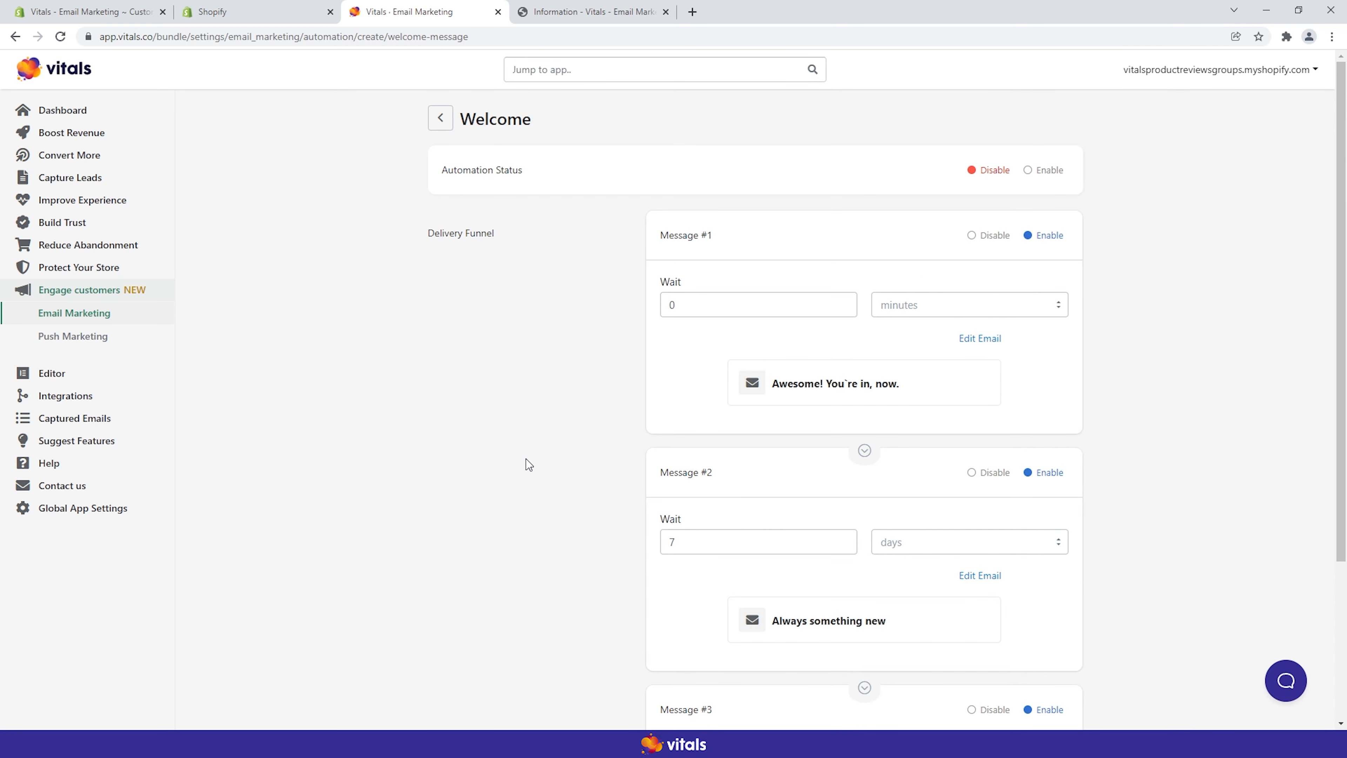
scroll("down", 3)
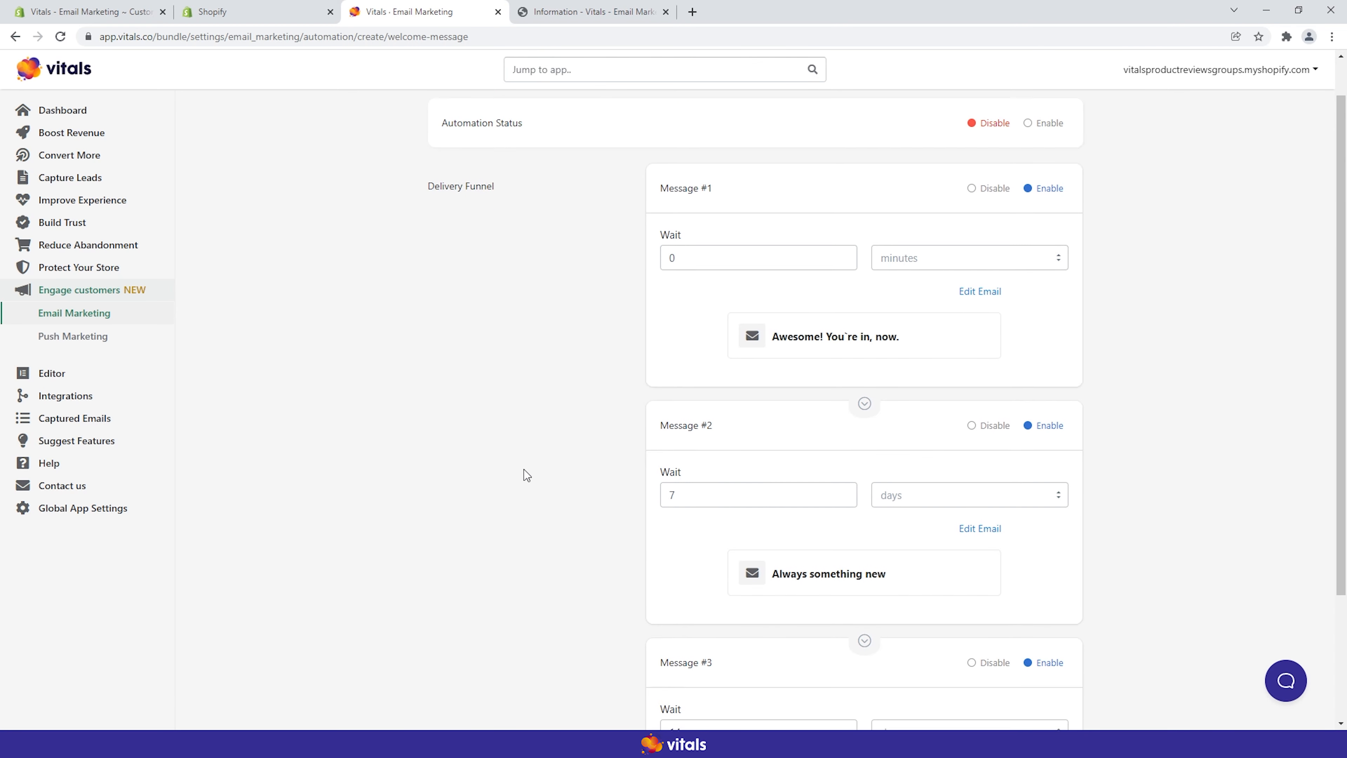
scroll("down", 3)
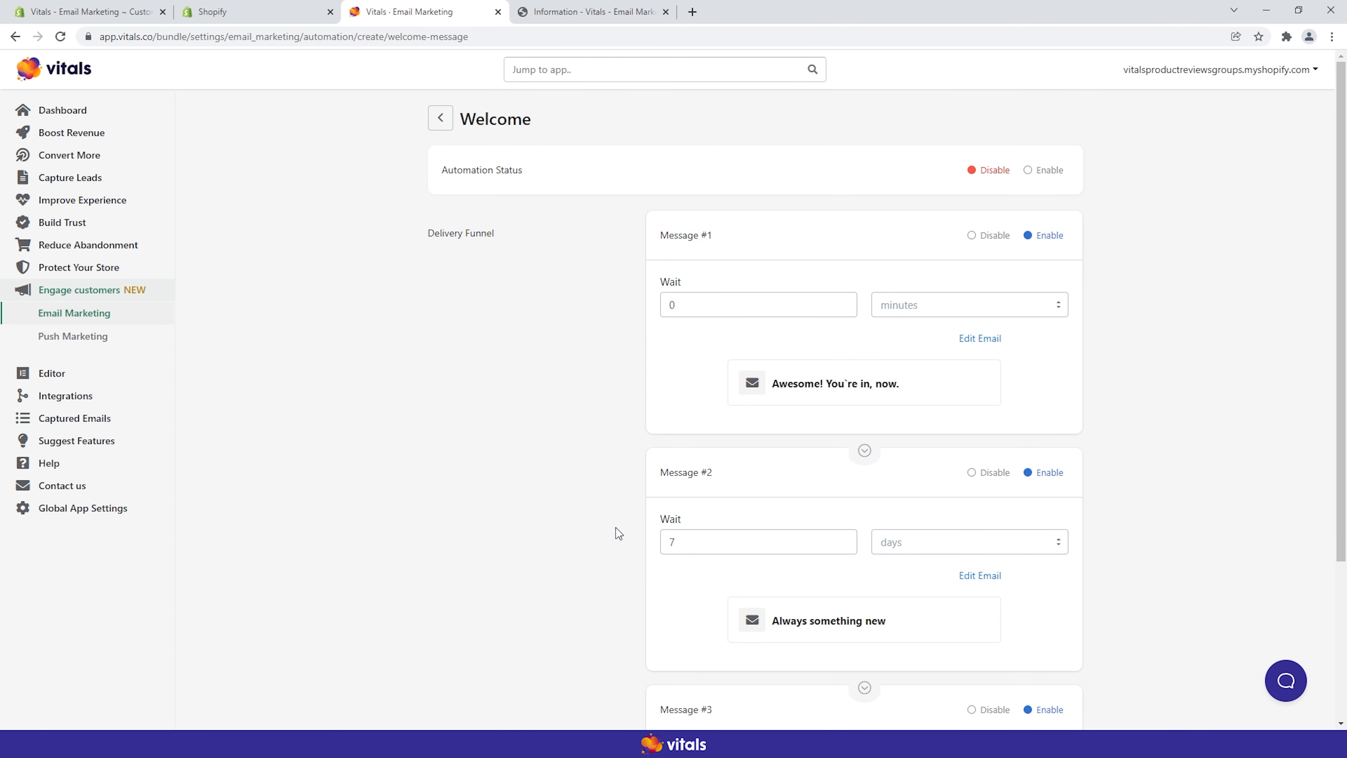
left_click(439, 118)
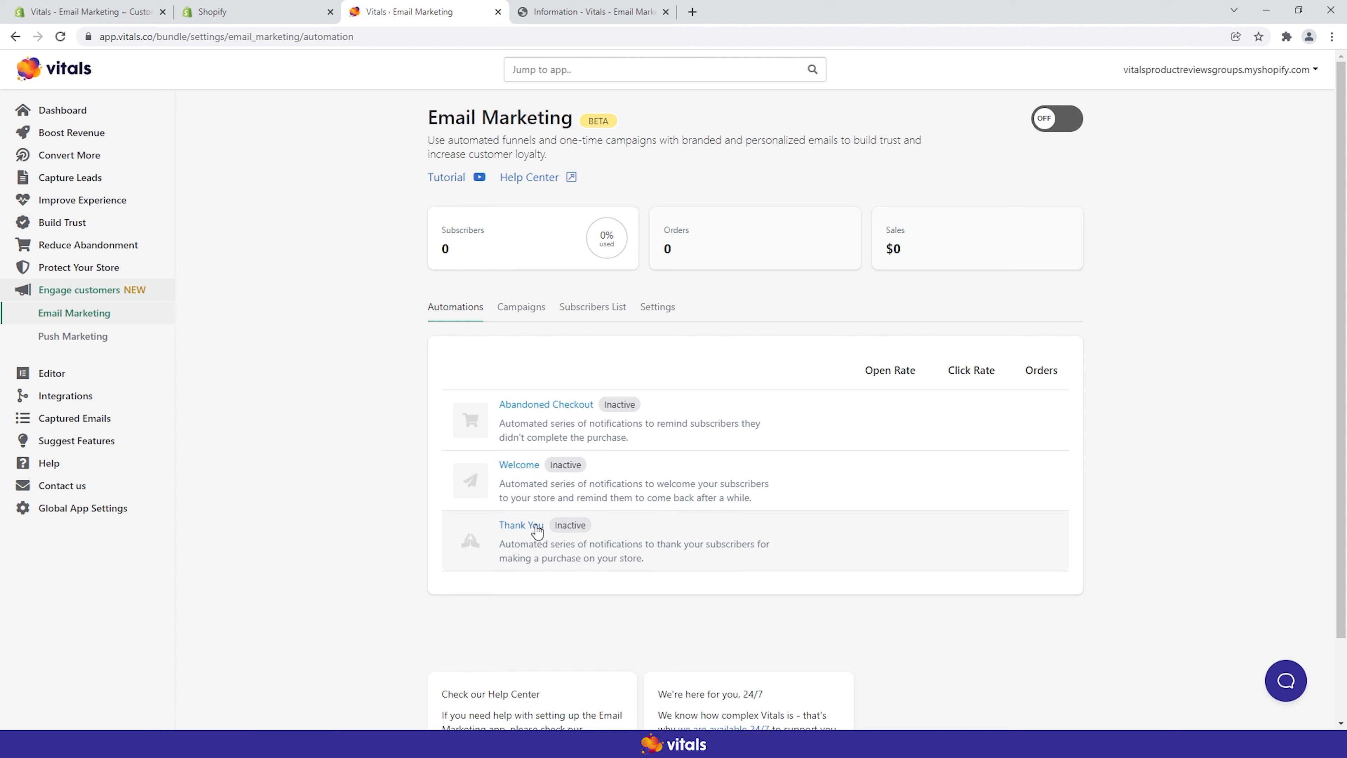
Step: Inspect the Thank You automation with messages timed at 0 minutes and 10 days
left_click(518, 525)
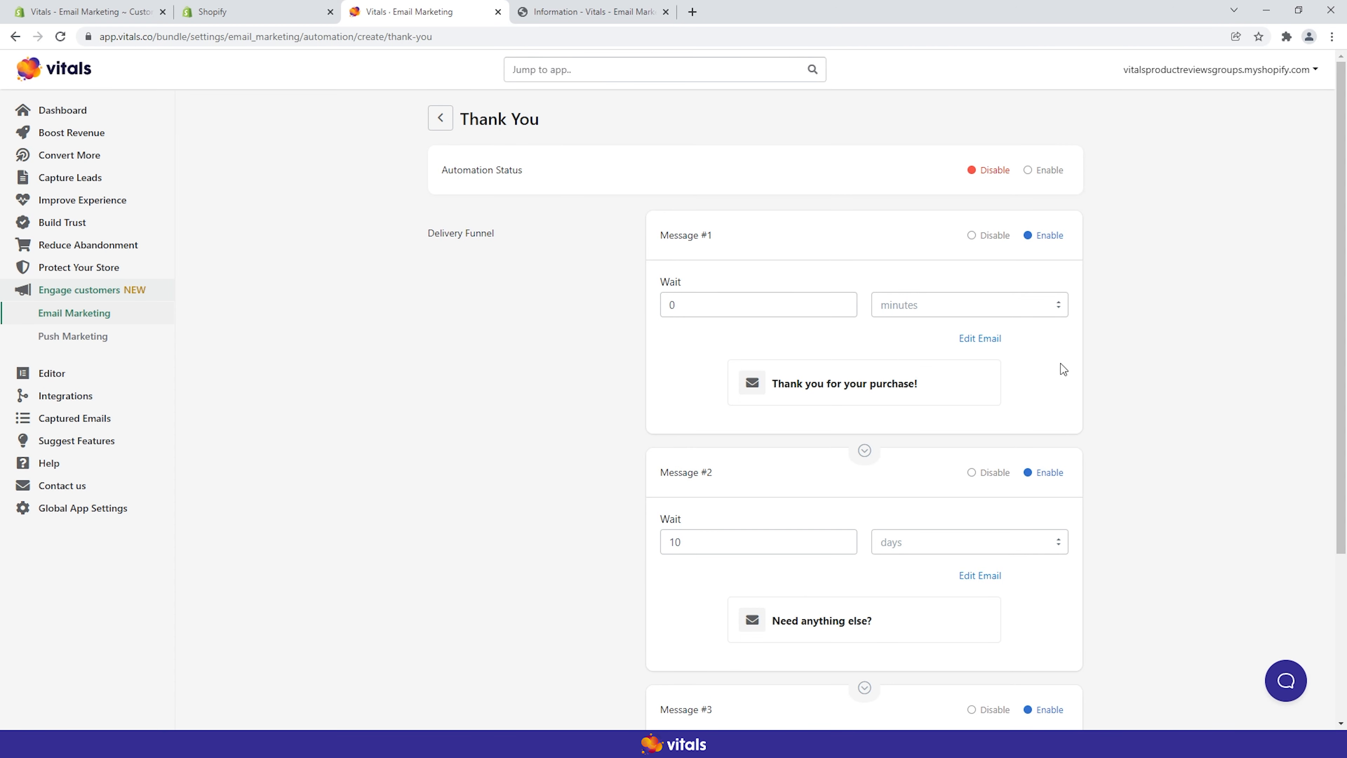
mouse_move(601, 400)
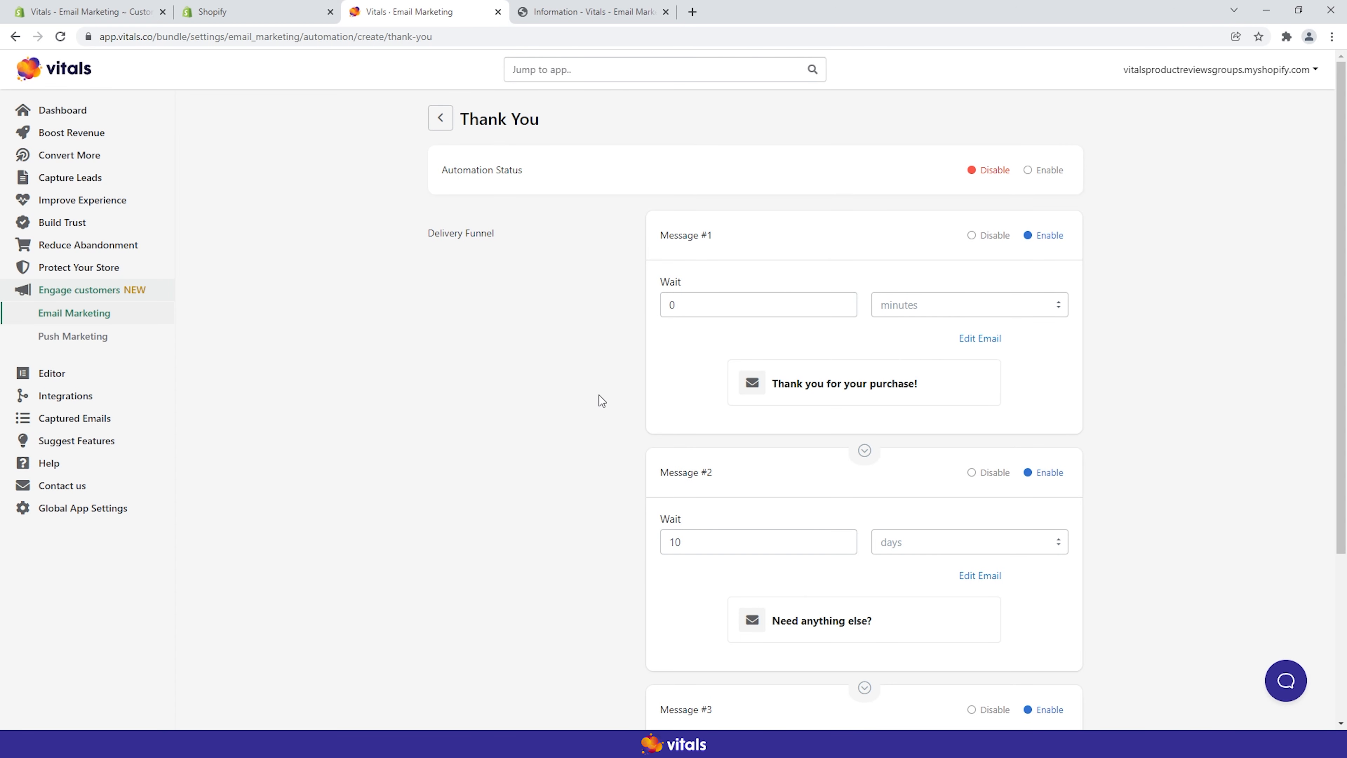
scroll("down", 3)
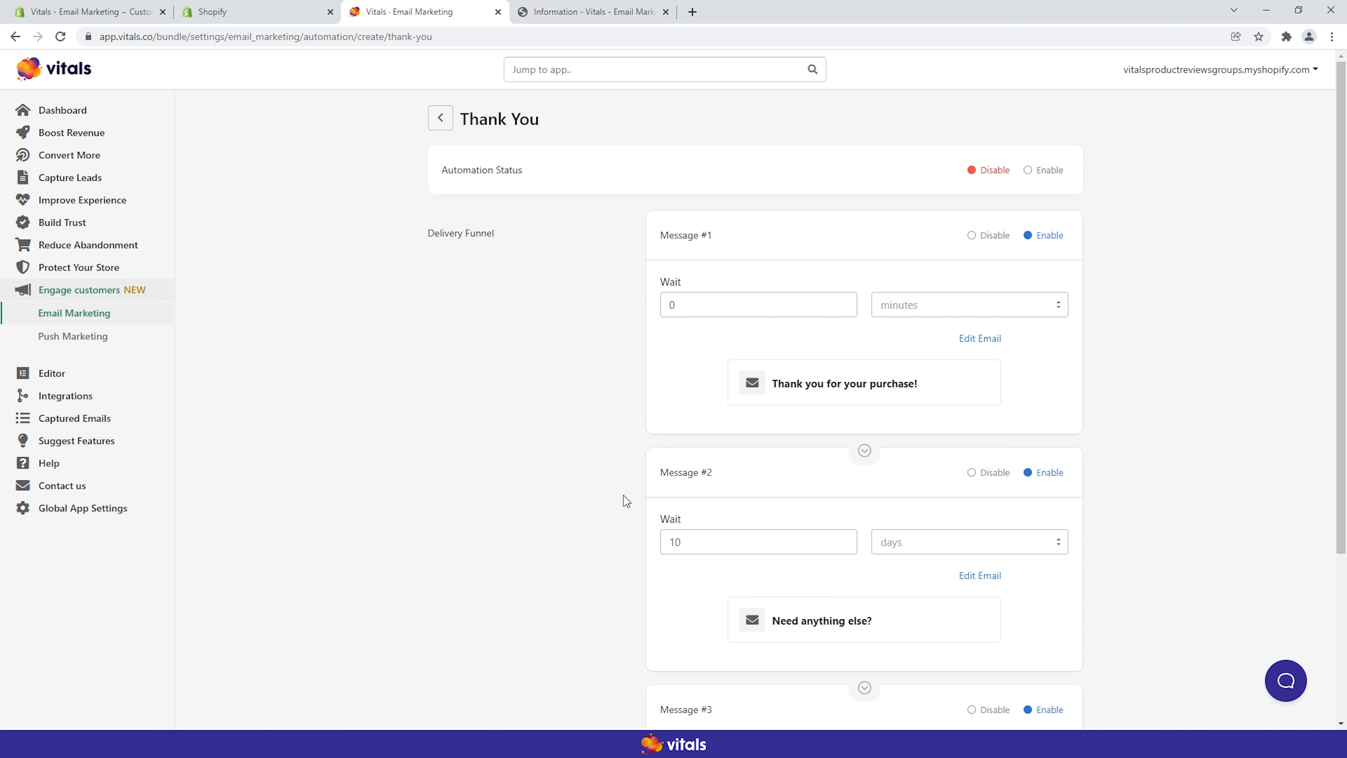
mouse_move(512, 335)
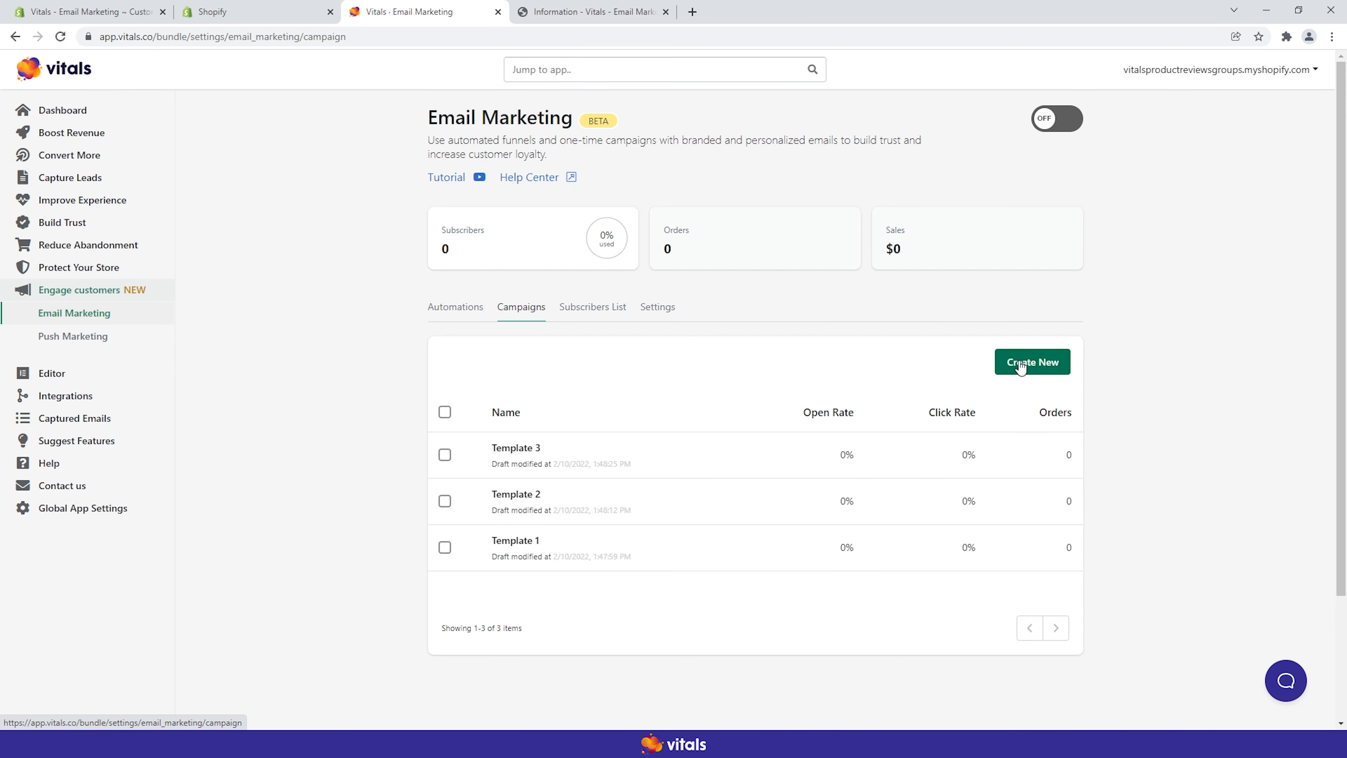
Step: Start a new email campaign aimed at New customers, skipping those on cooldown
left_click(1030, 362)
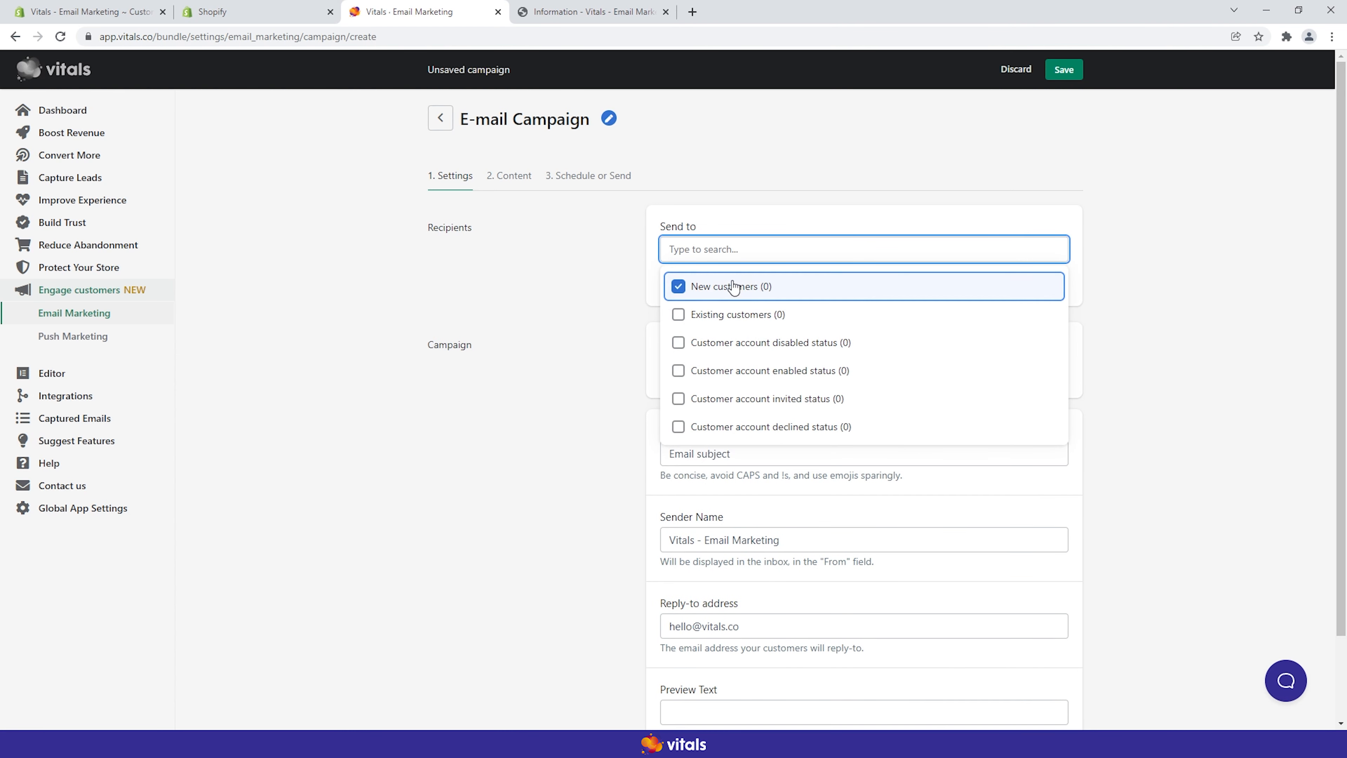
mouse_move(626, 254)
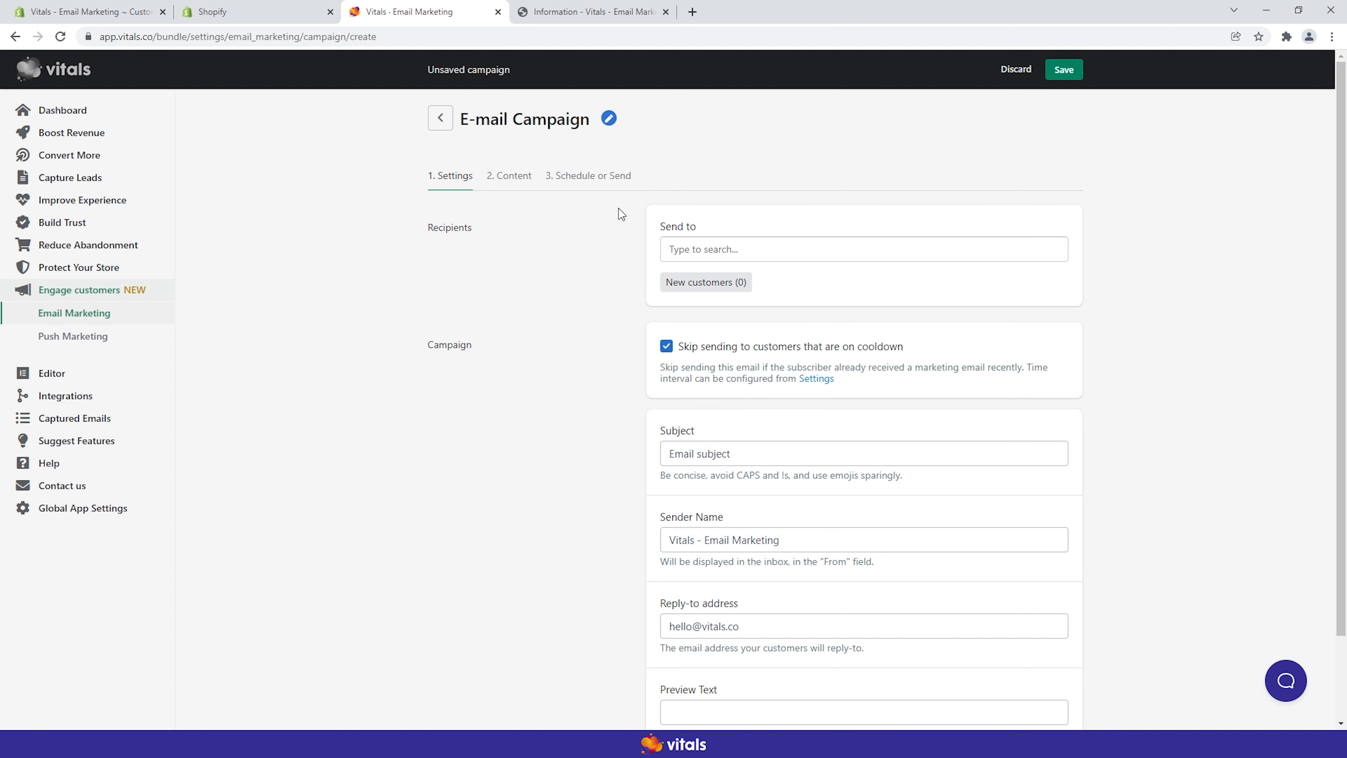
scroll("down", 3)
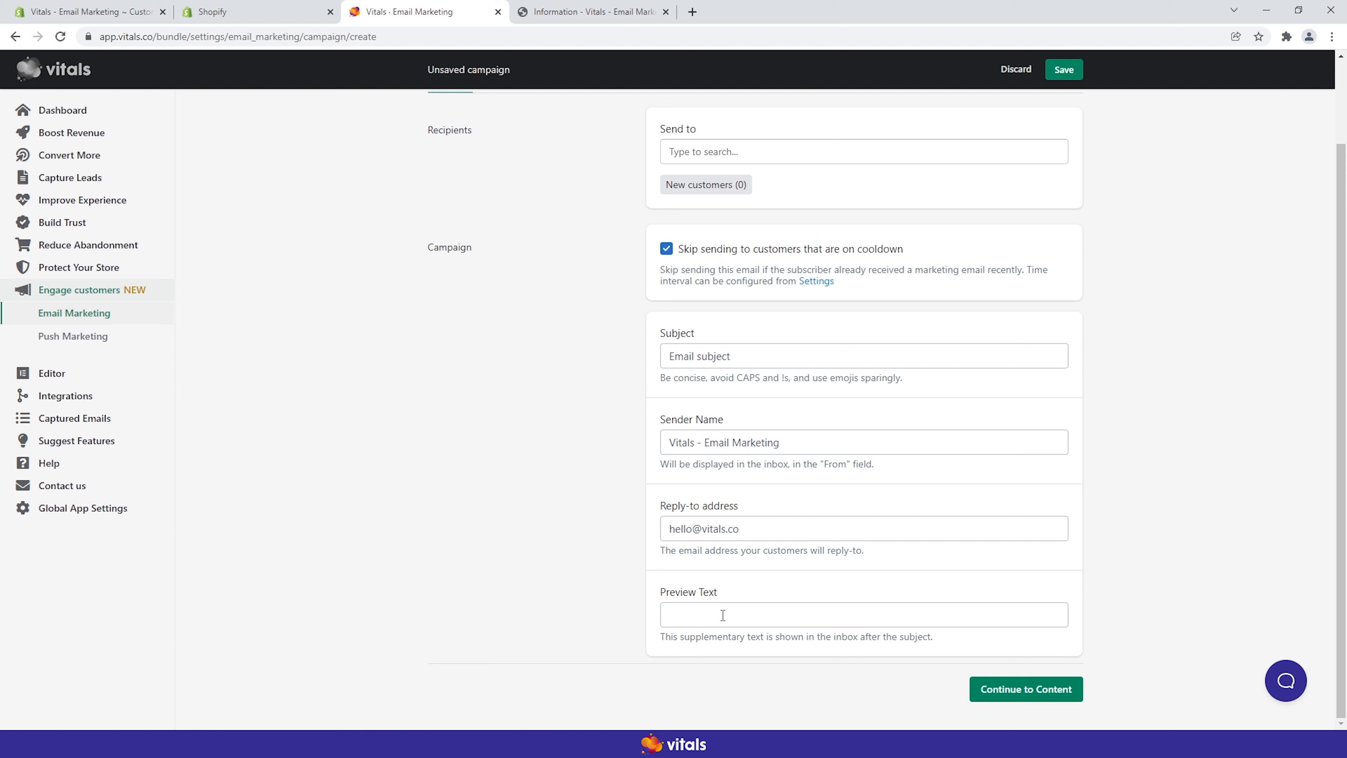
mouse_move(639, 320)
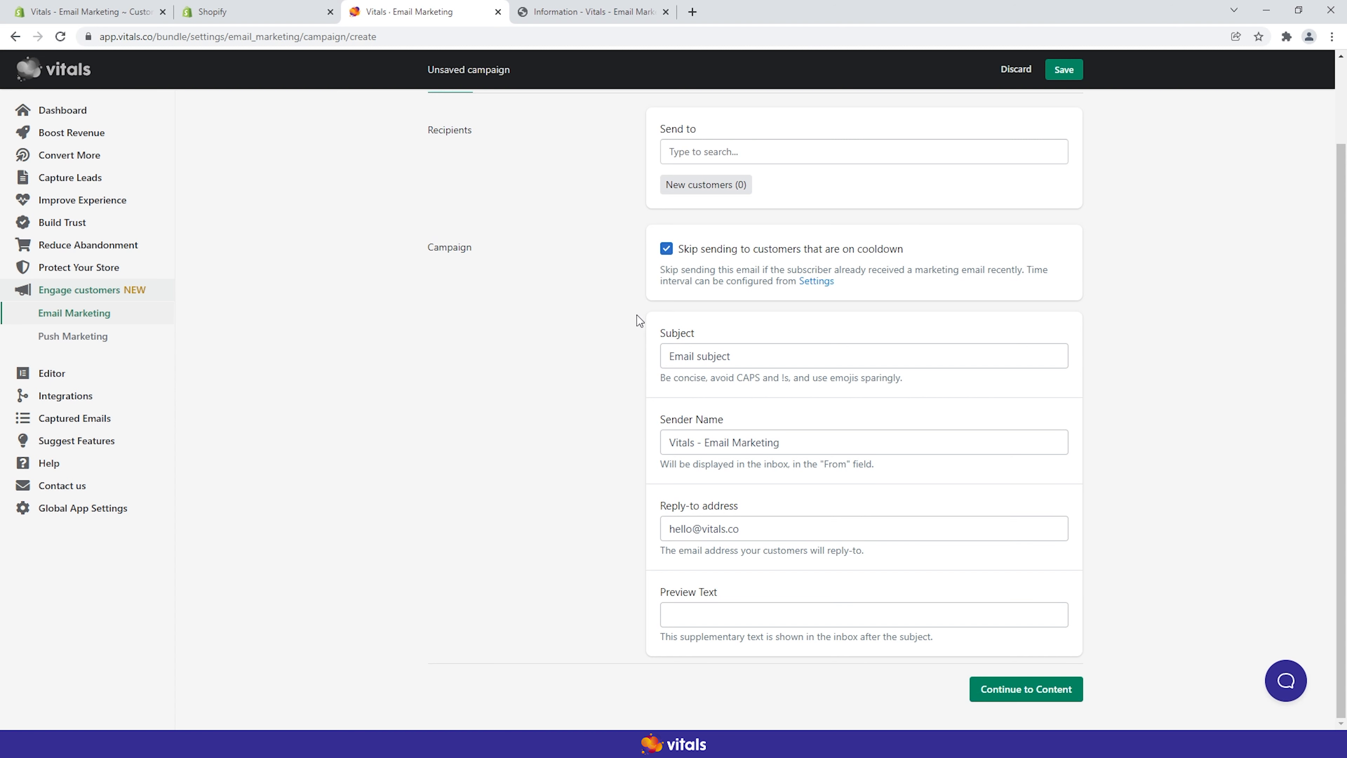
Step: Go to the content step, browse the Animated themes and keep the We Believe In Quality template
left_click(1024, 688)
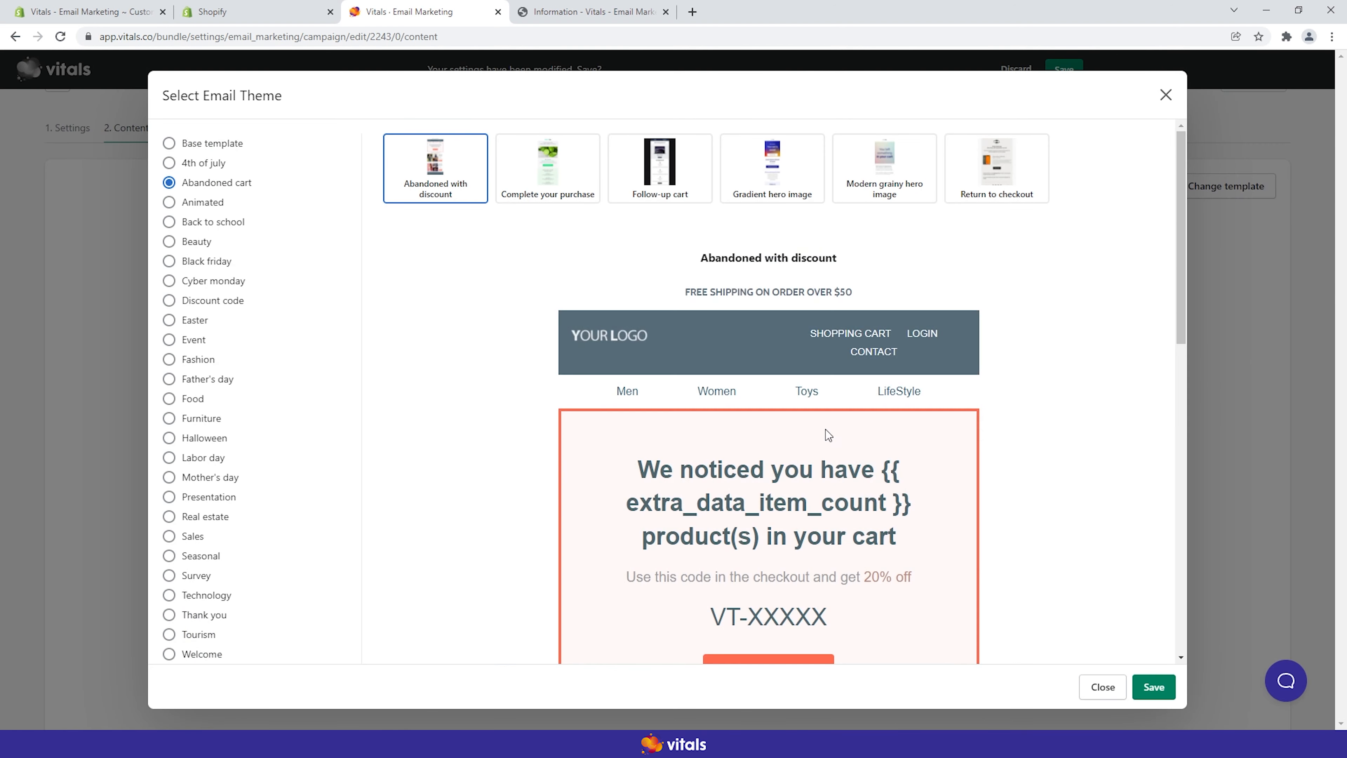
left_click(203, 202)
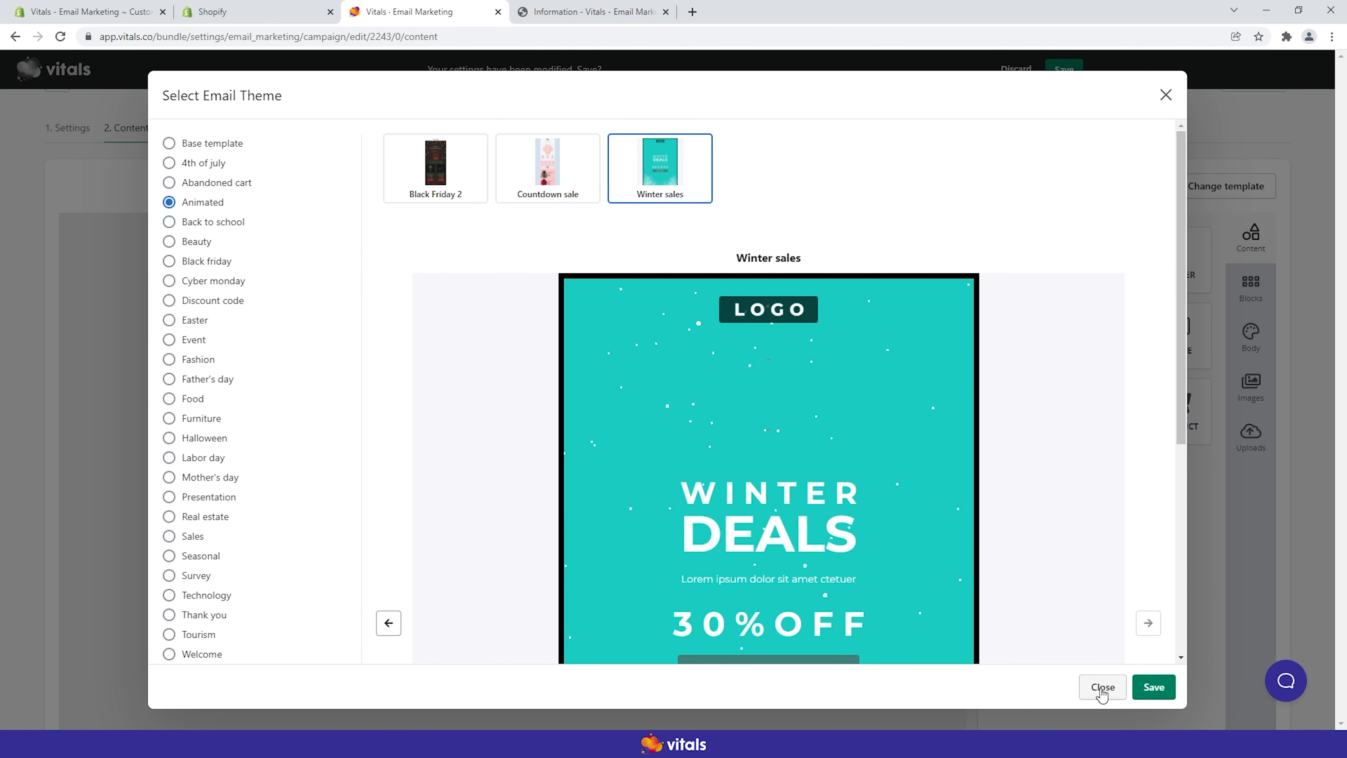
left_click(1101, 686)
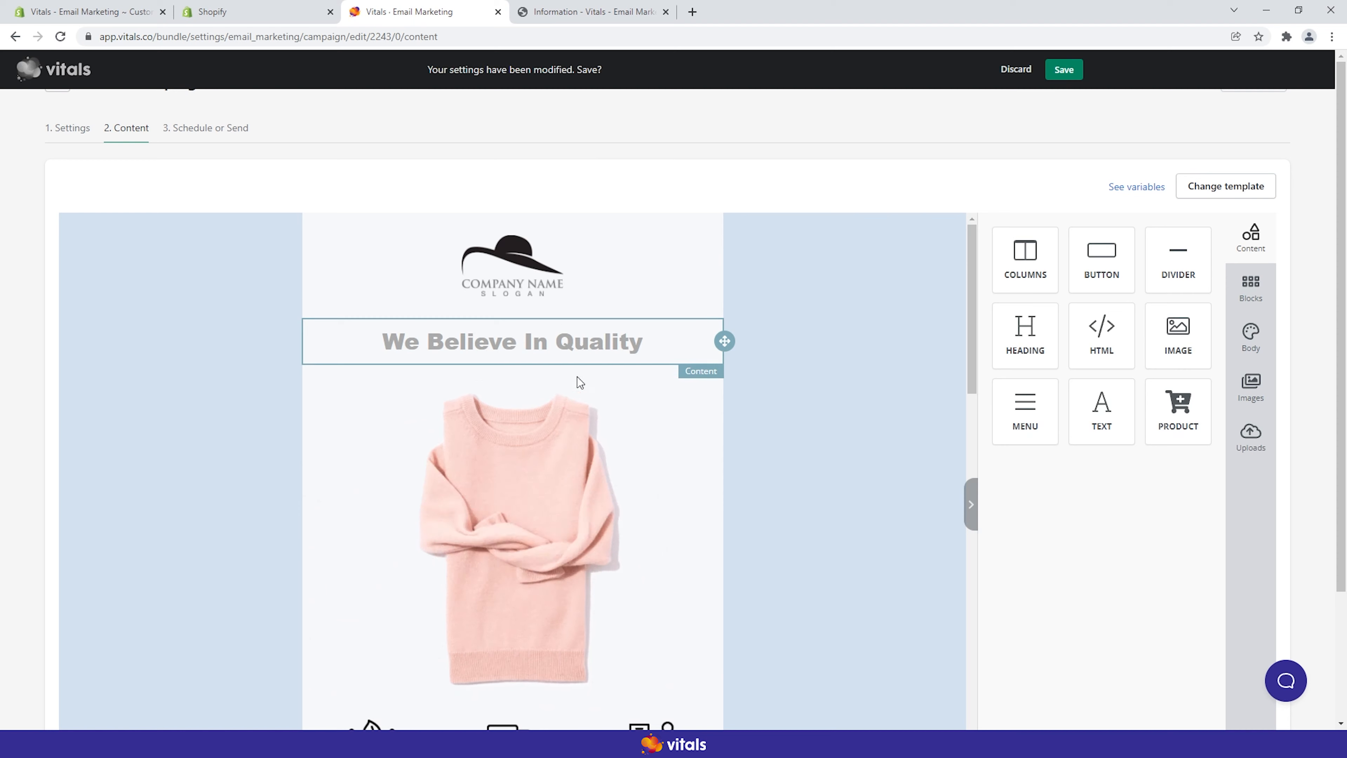
Step: Review the template's countdown and puffer jacket blocks in mobile and desktop preview, then proceed to scheduling
scroll("down", 3)
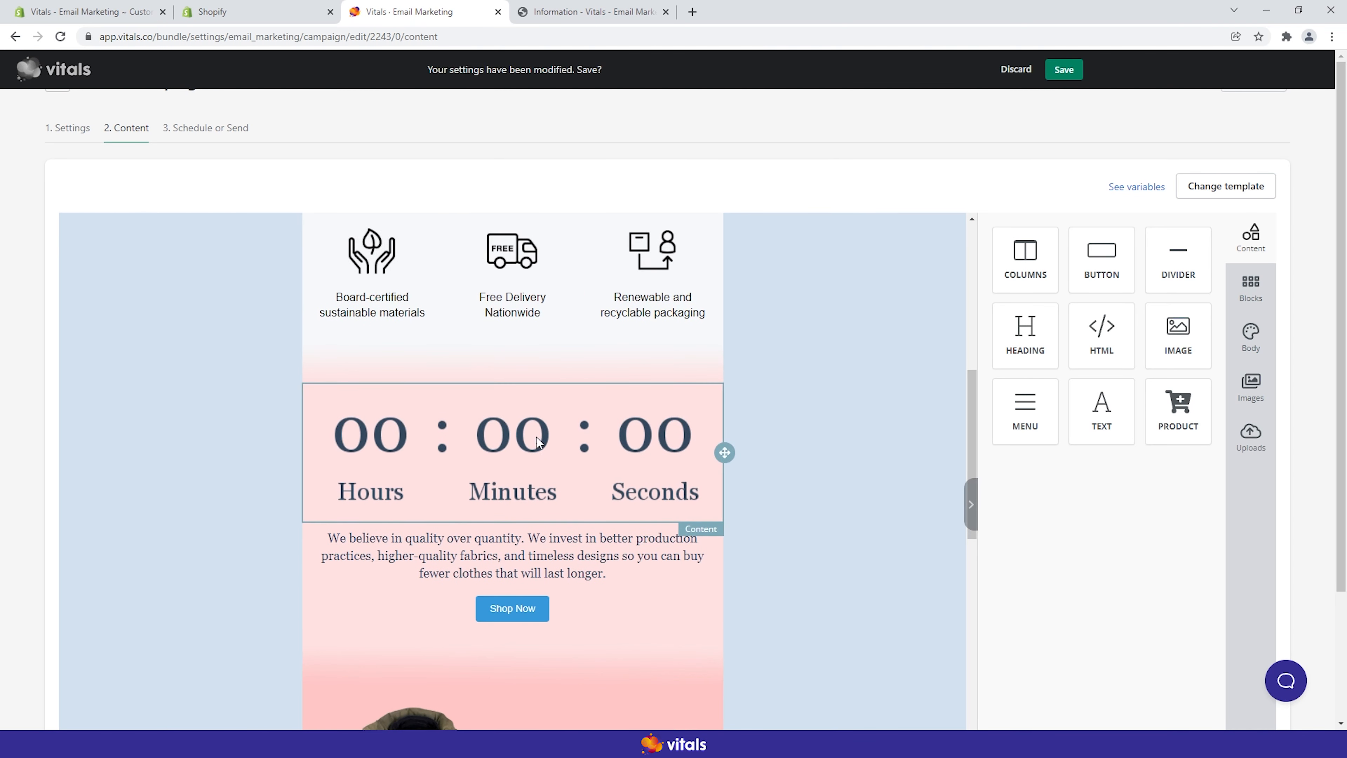
scroll("down", 3)
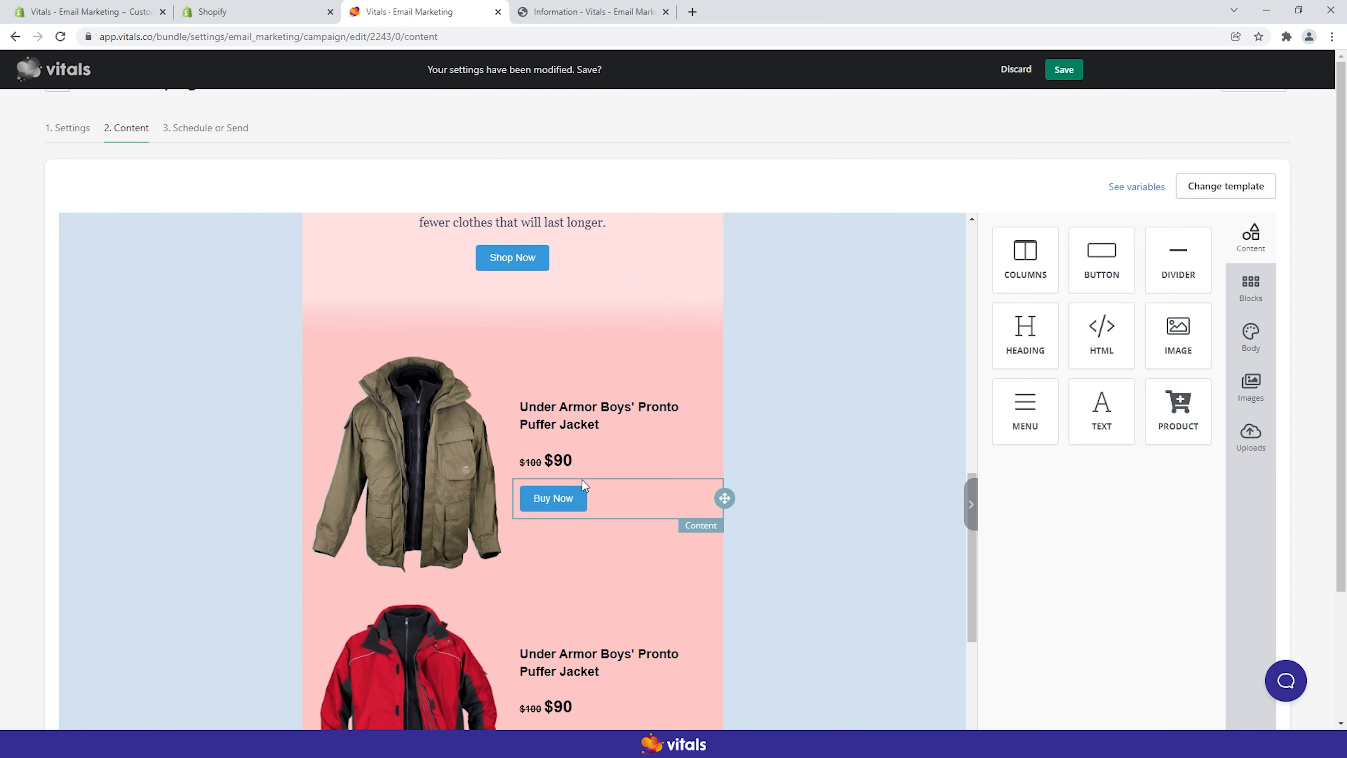
scroll("down", 3)
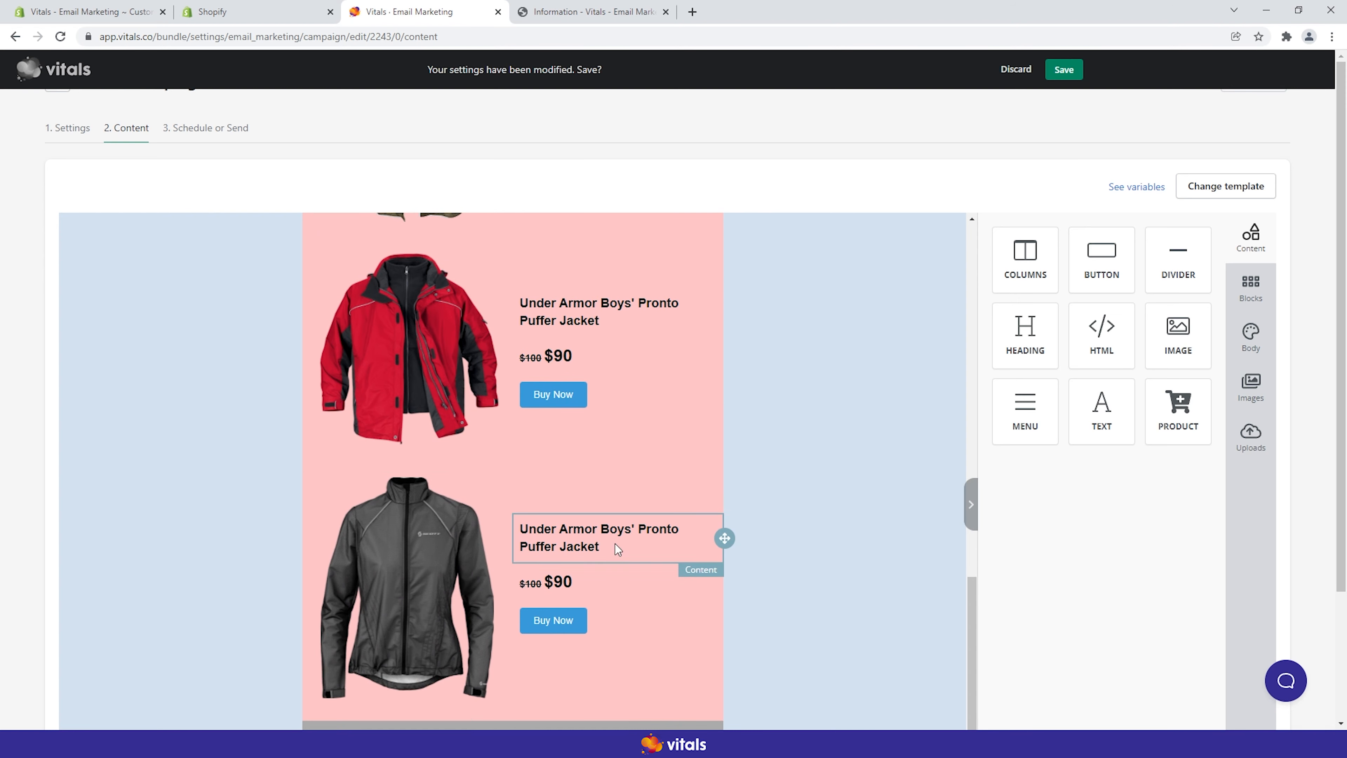
scroll("down", 3)
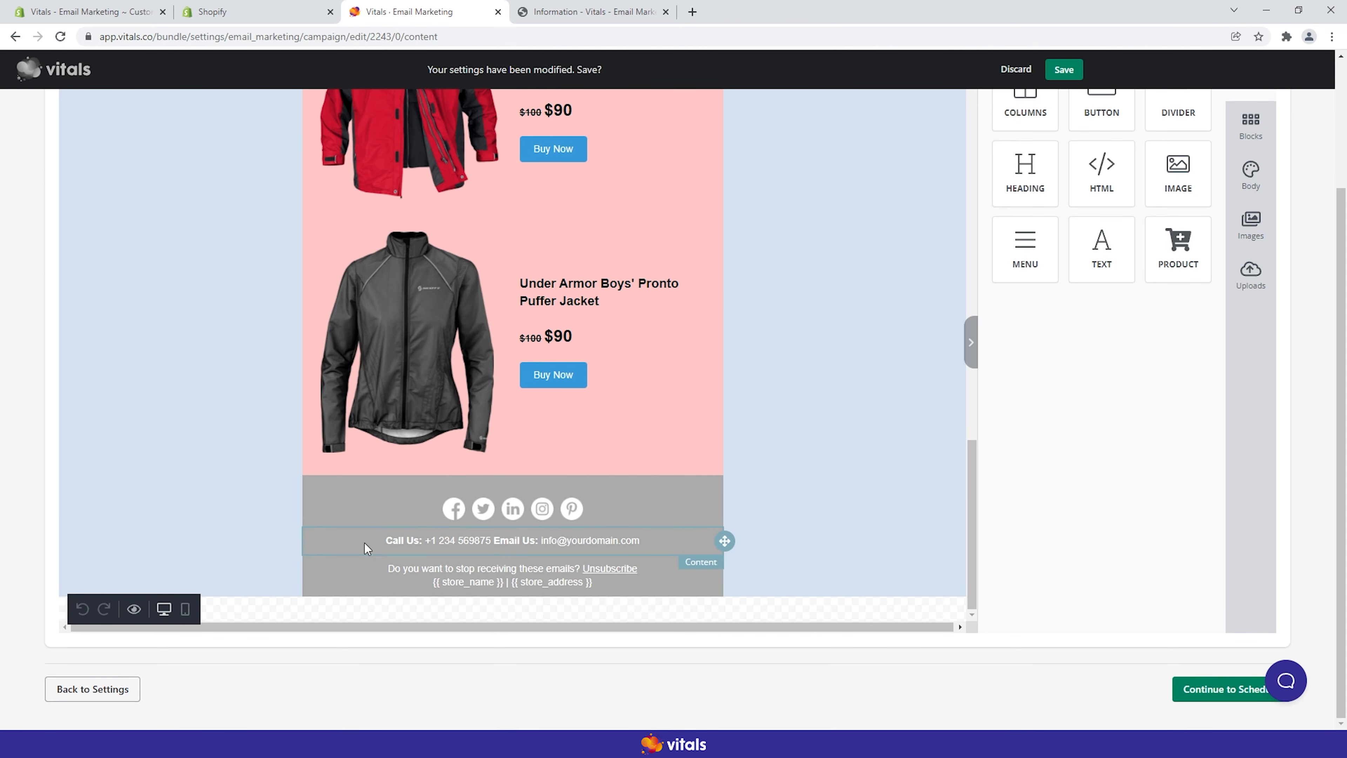
left_click(184, 610)
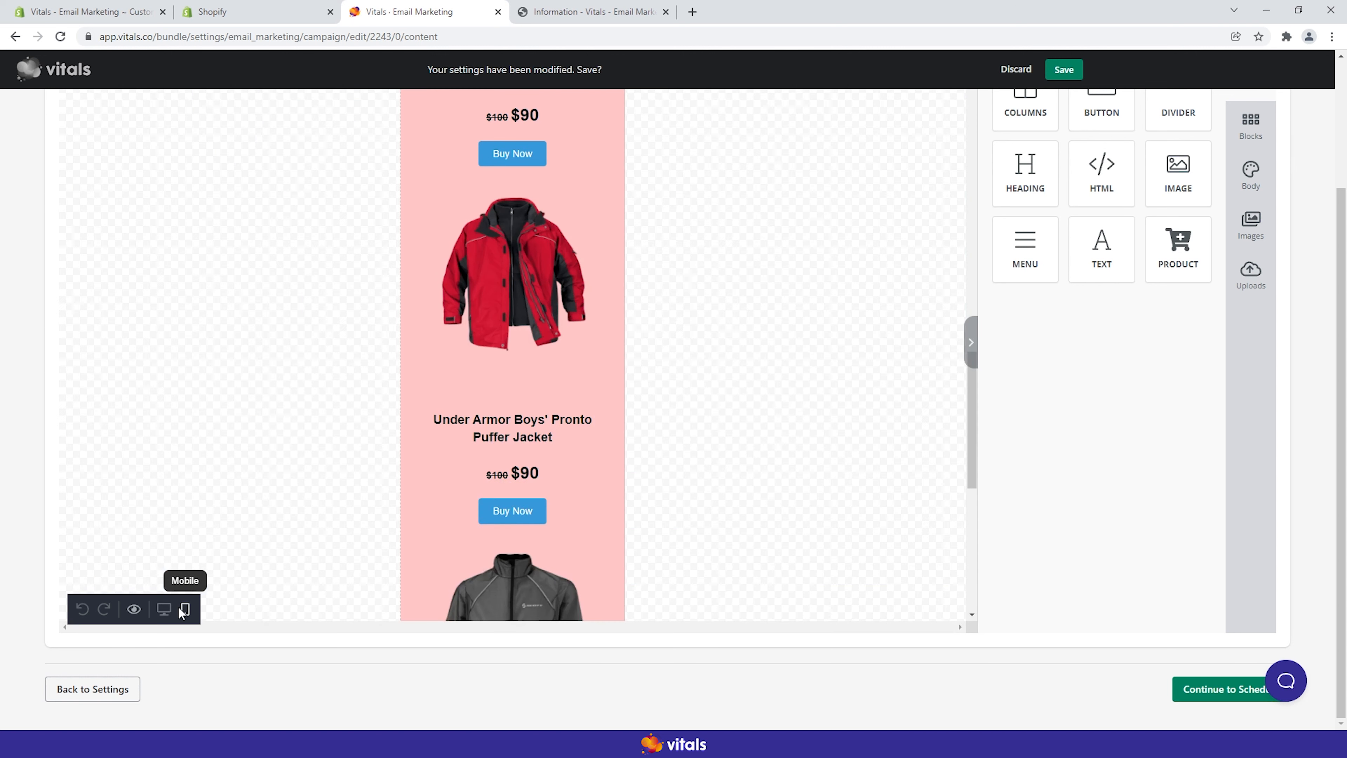
left_click(164, 609)
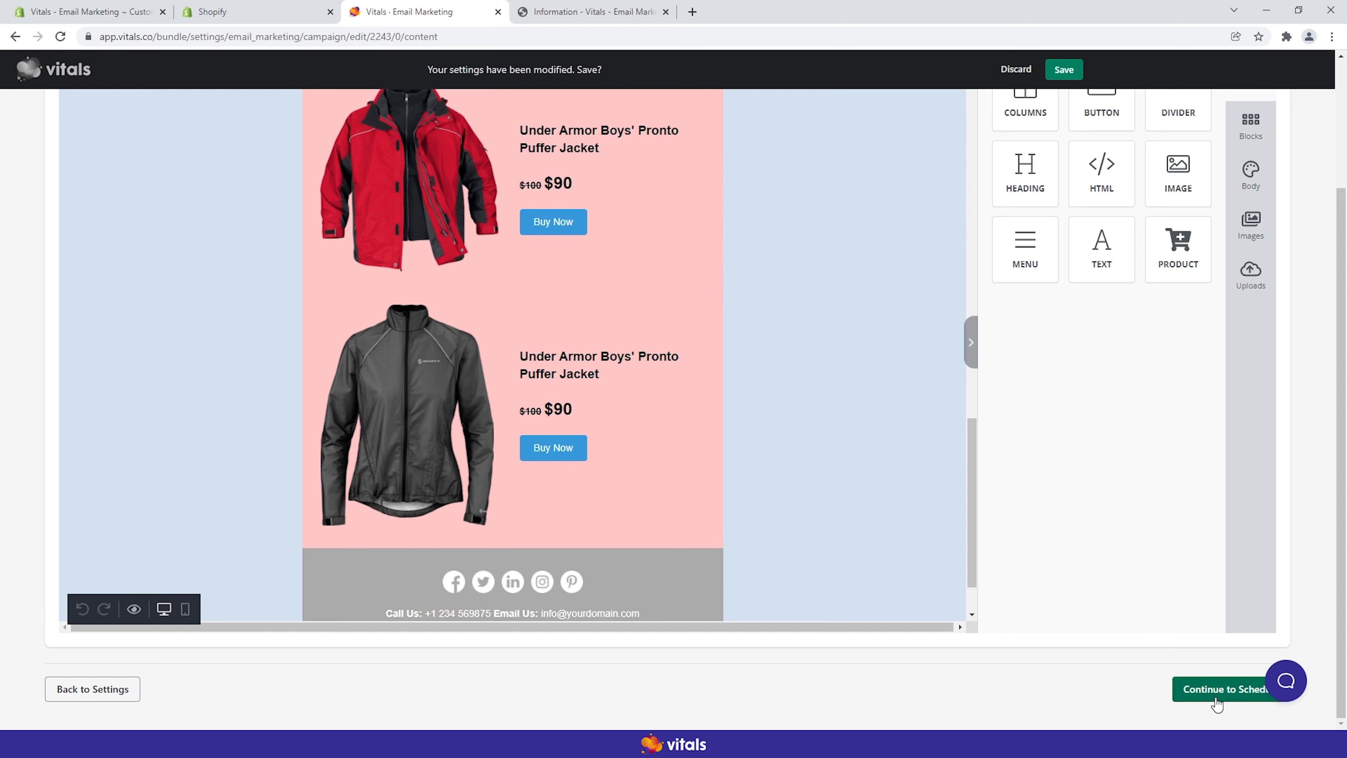
left_click(1224, 688)
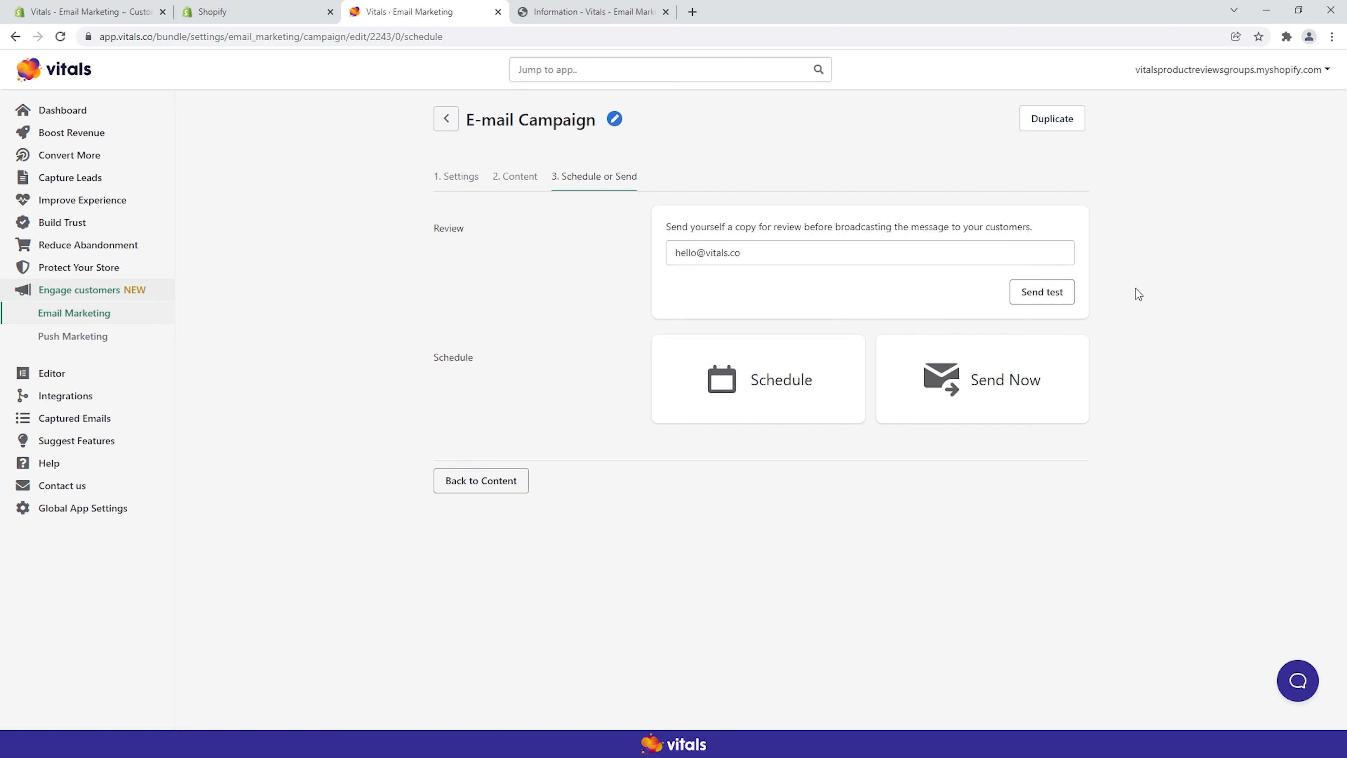
mouse_move(811, 183)
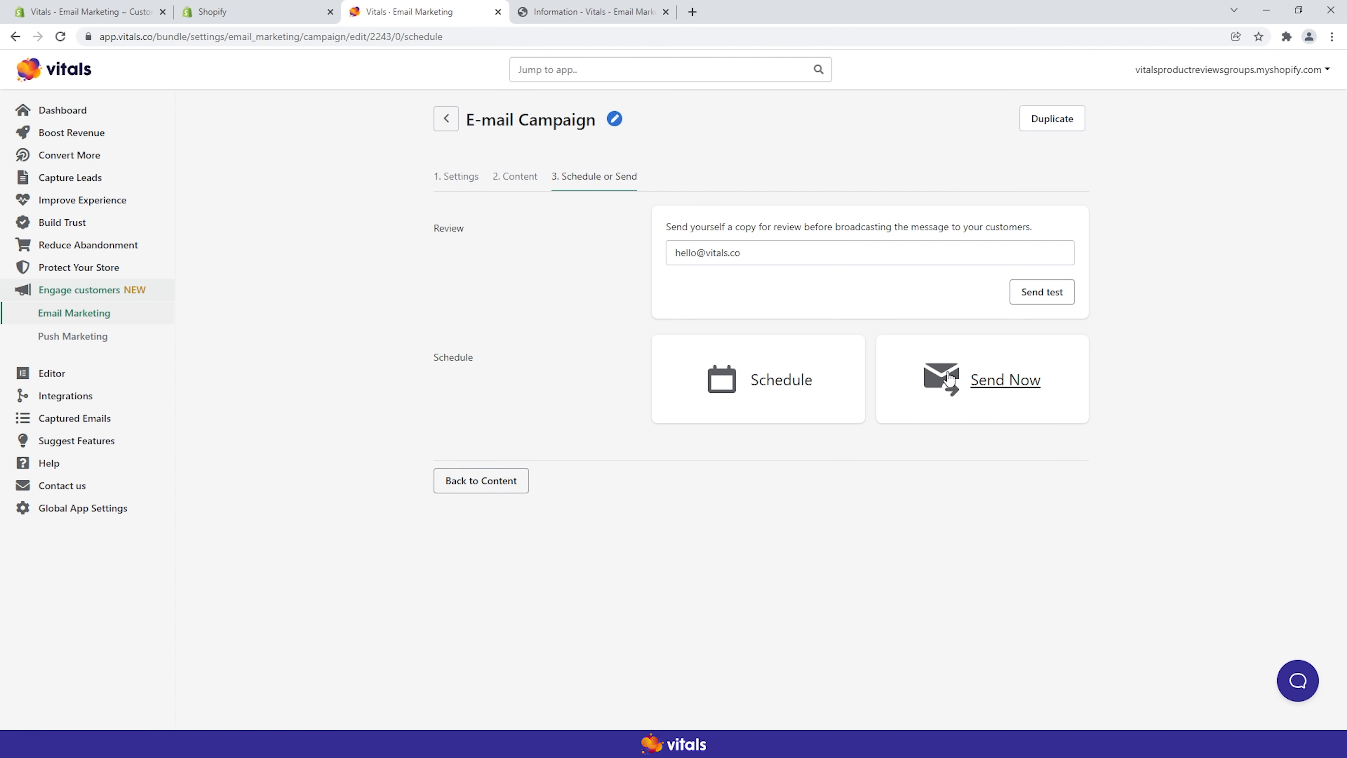
mouse_move(985, 371)
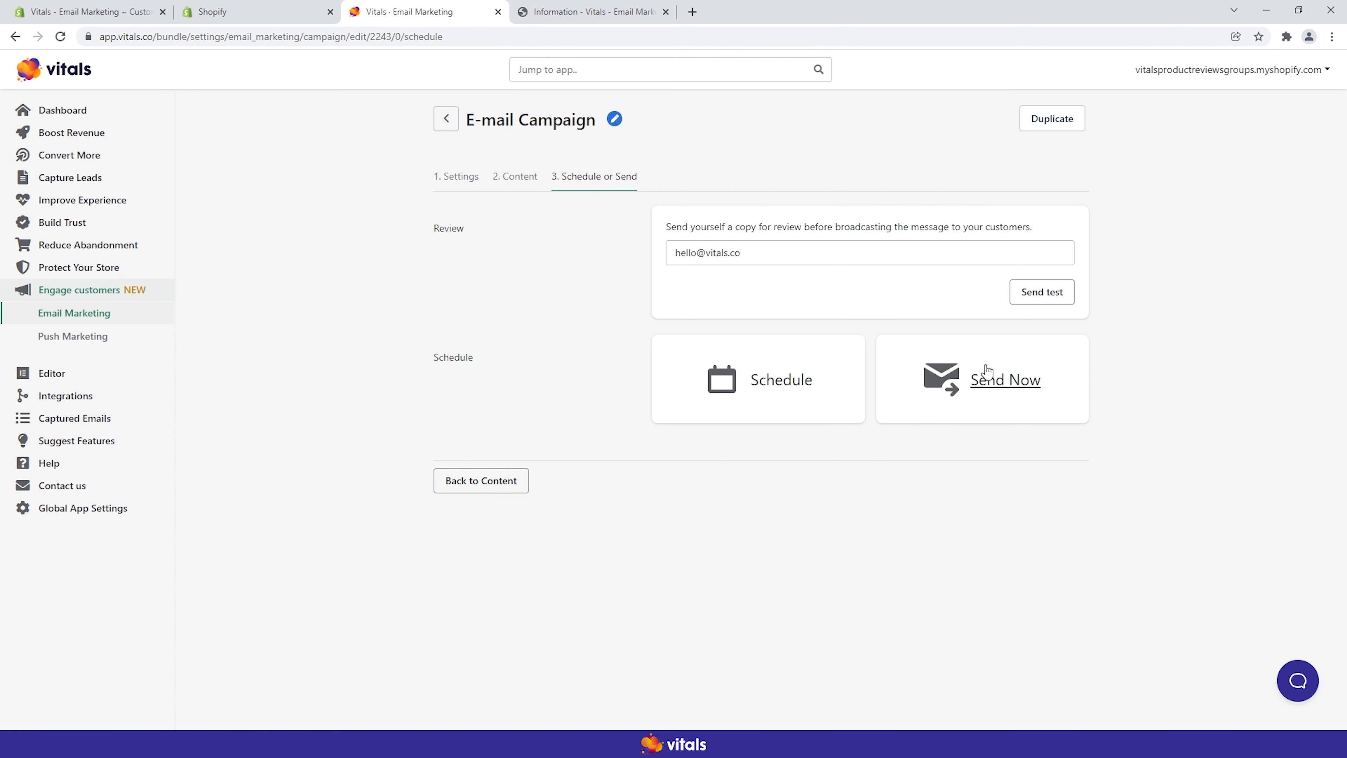
mouse_move(575, 340)
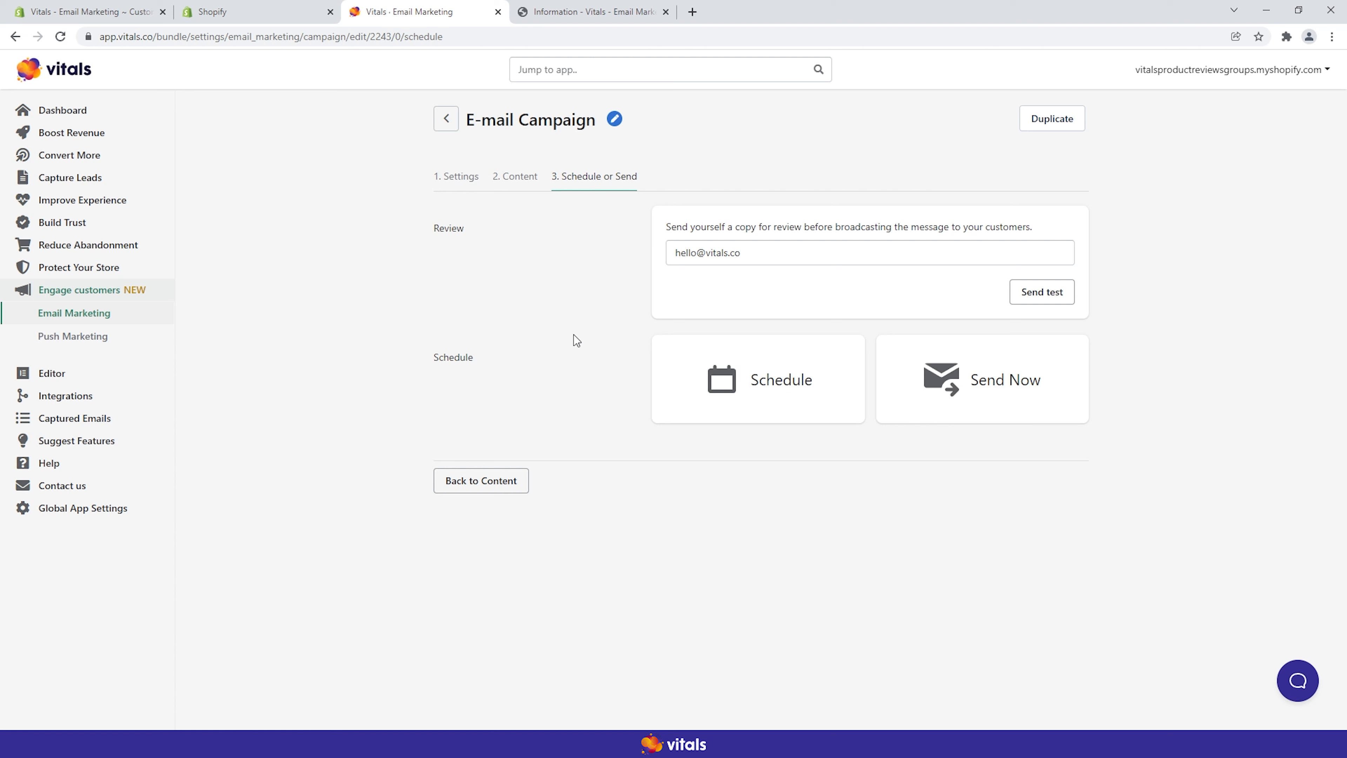
Step: Leave the Schedule or Send step back to the Campaigns list showing the new draft
left_click(445, 119)
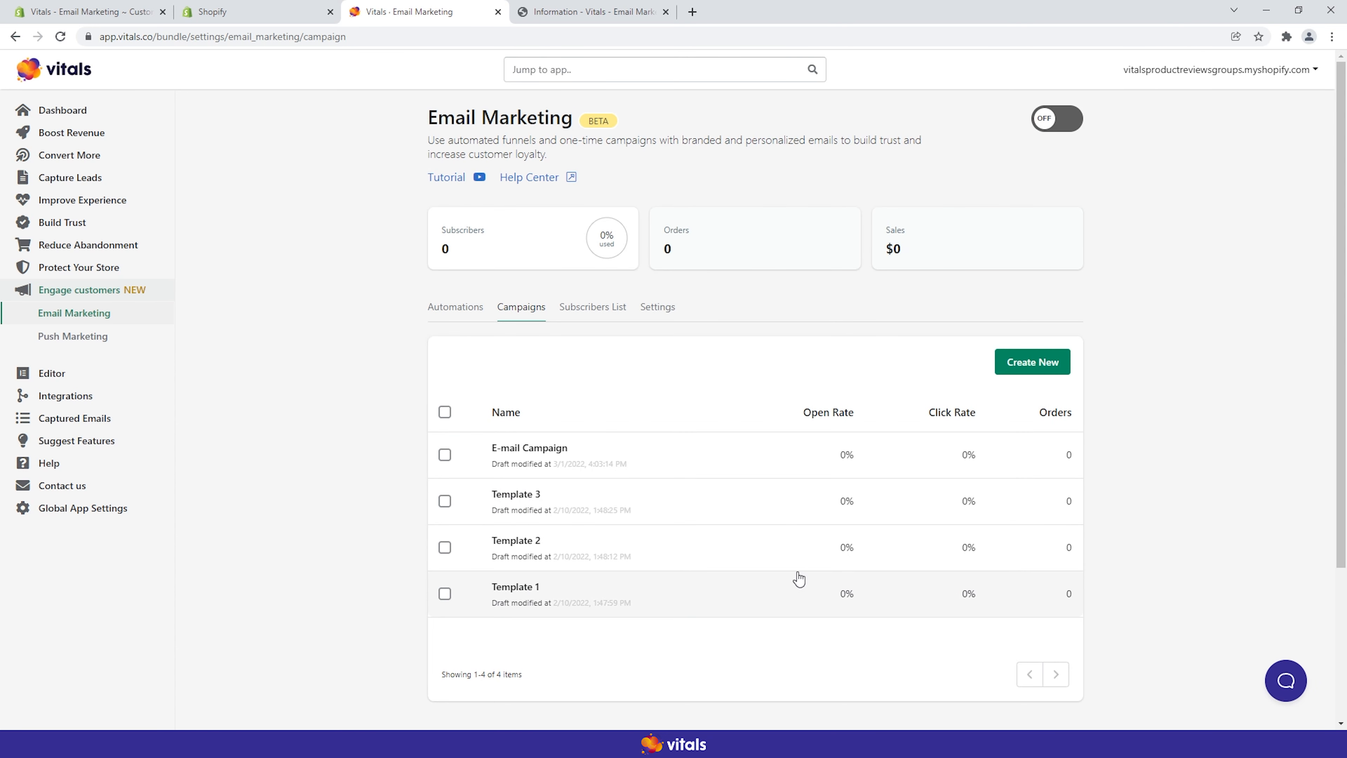
mouse_move(848, 483)
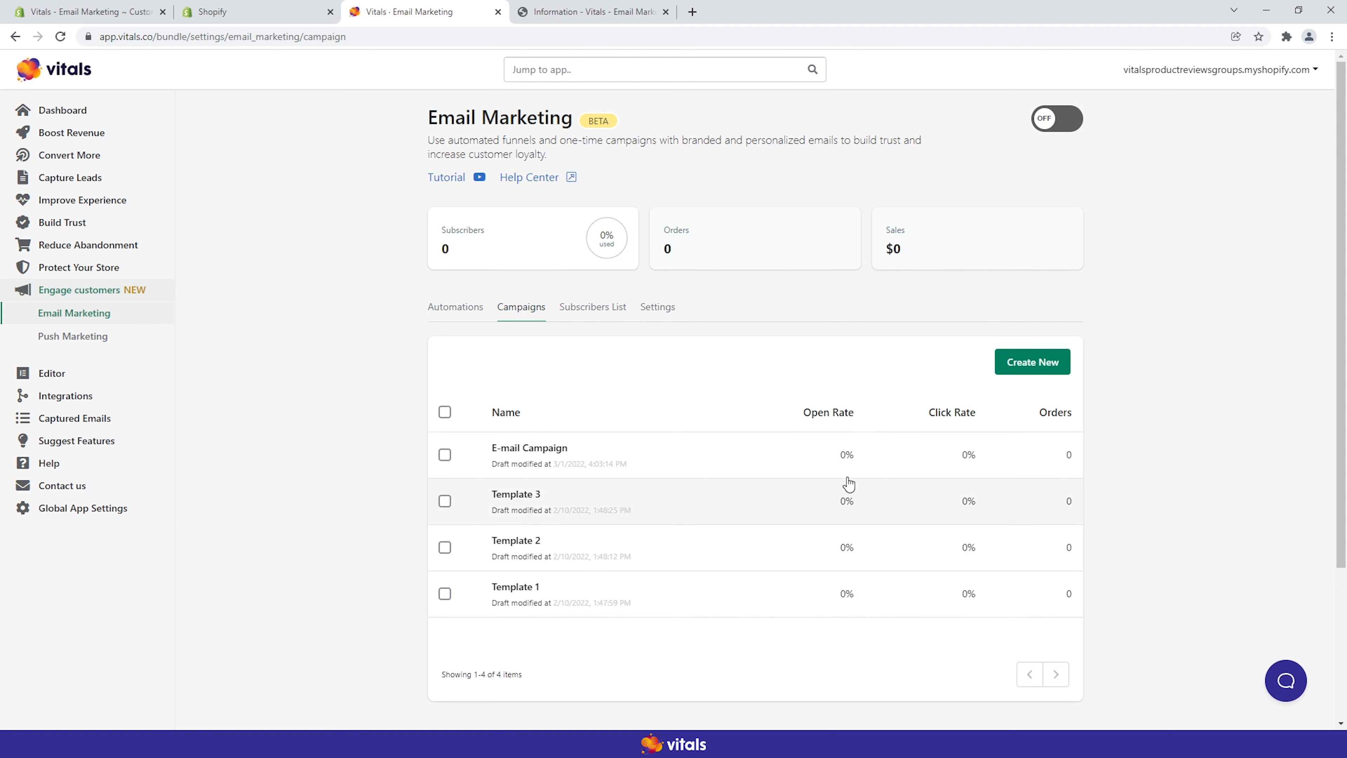
mouse_move(976, 532)
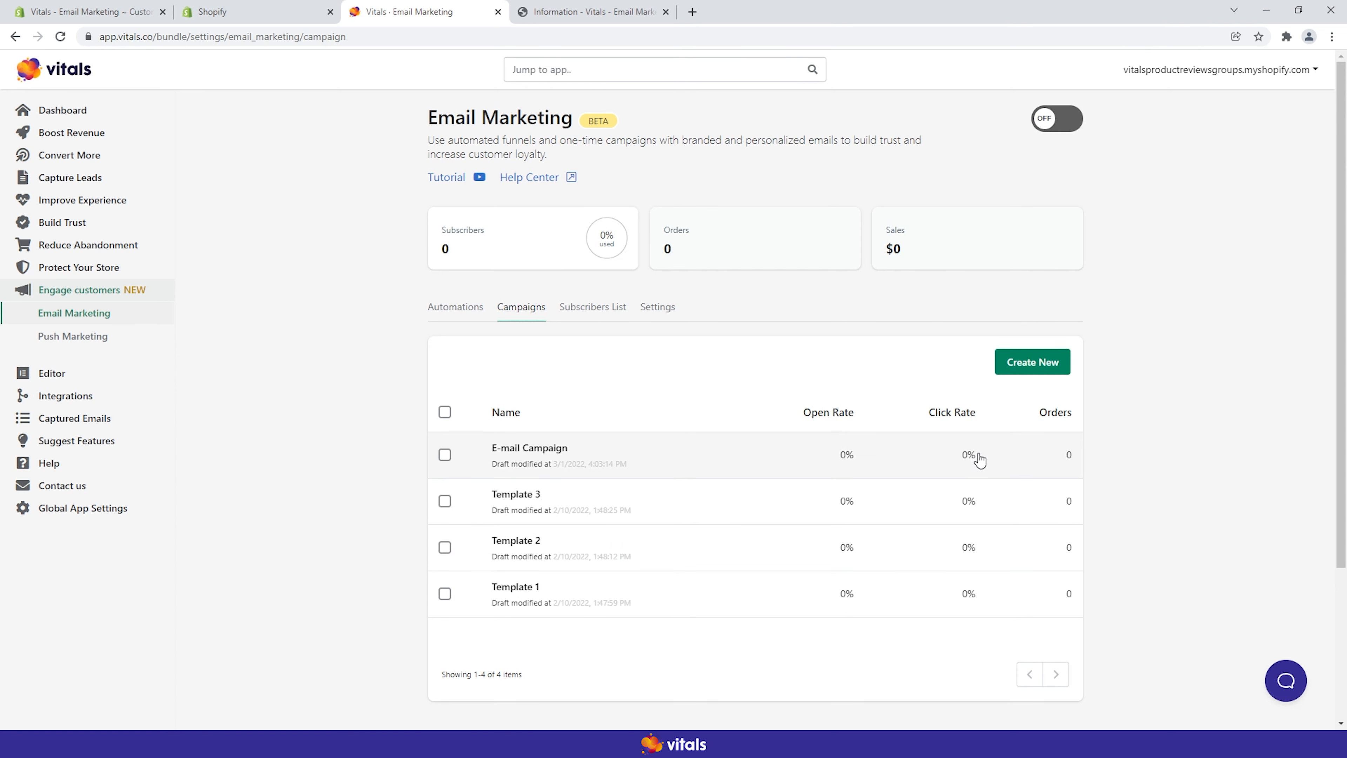
mouse_move(832, 383)
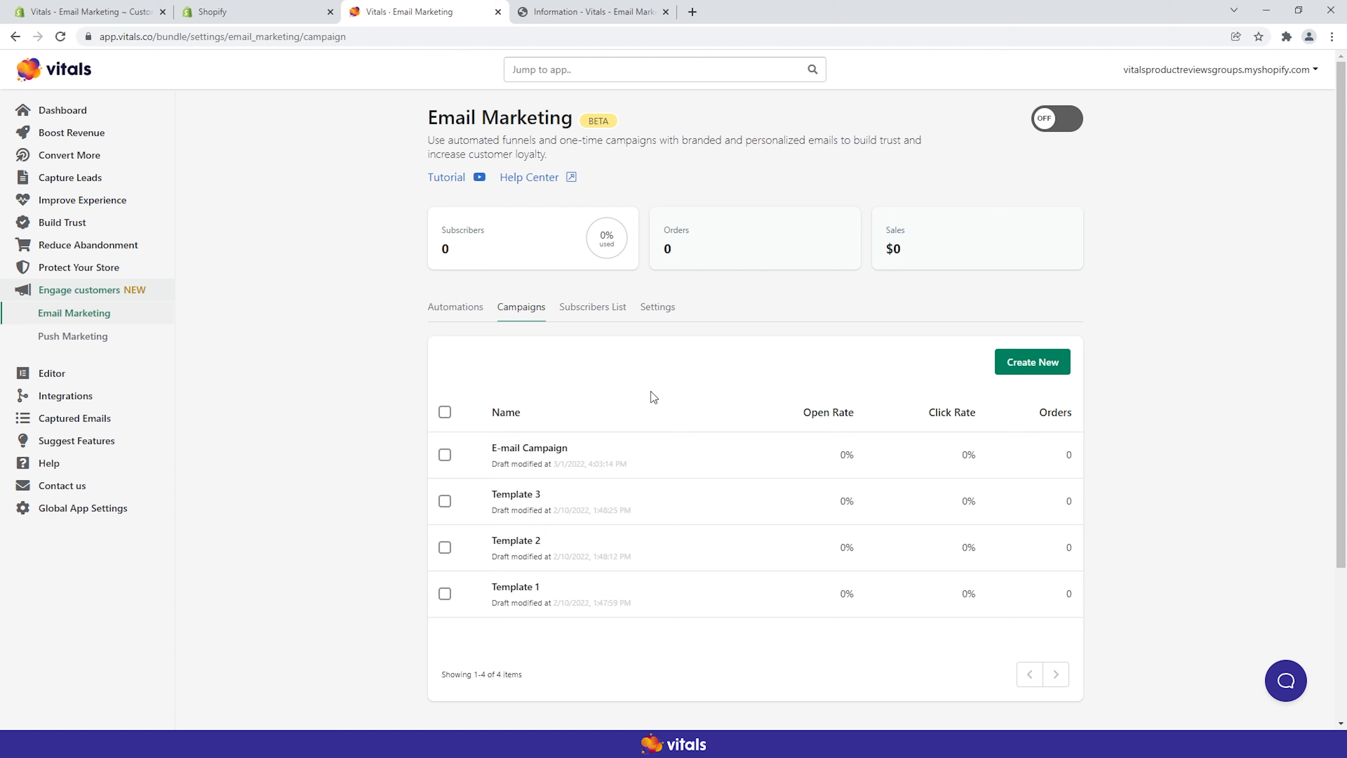
Step: View the Automations list with Abandoned Checkout, Welcome and Thank You inactive
left_click(456, 306)
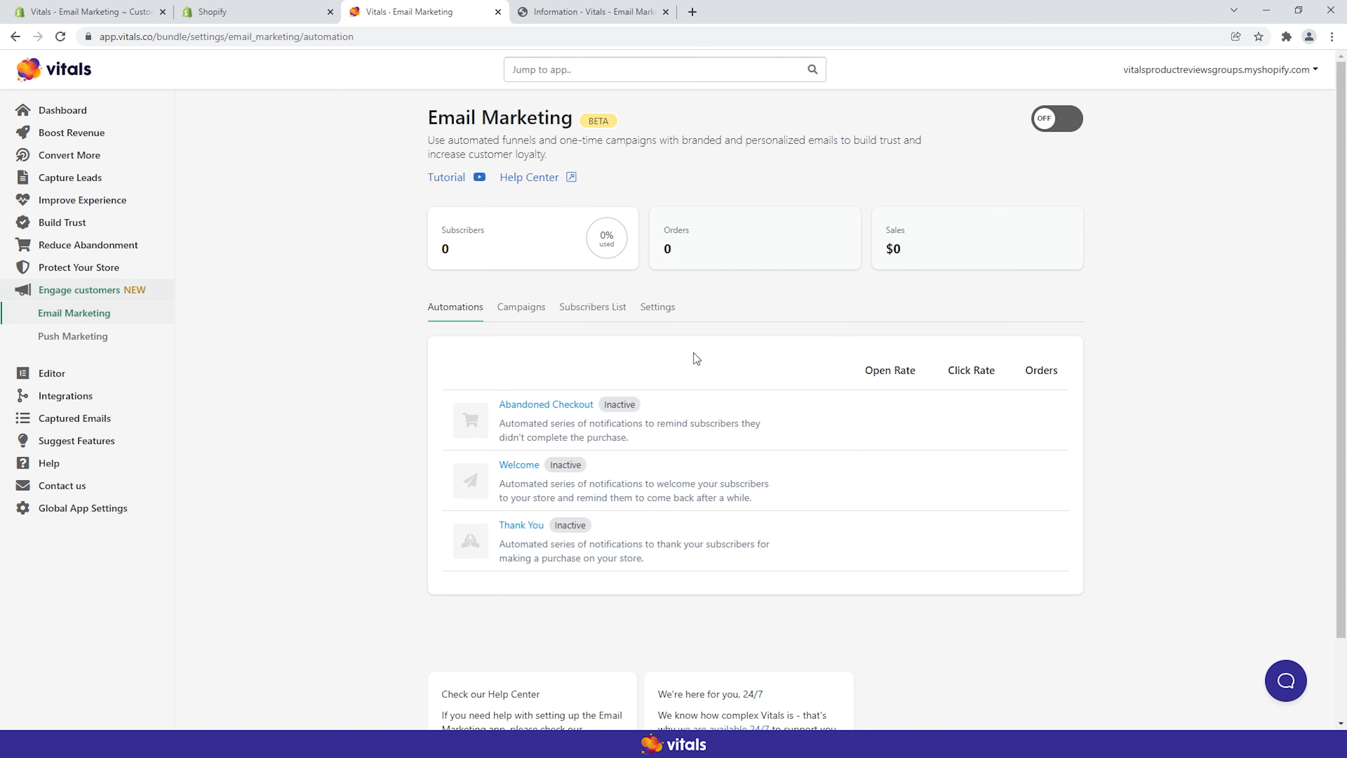
mouse_move(627, 367)
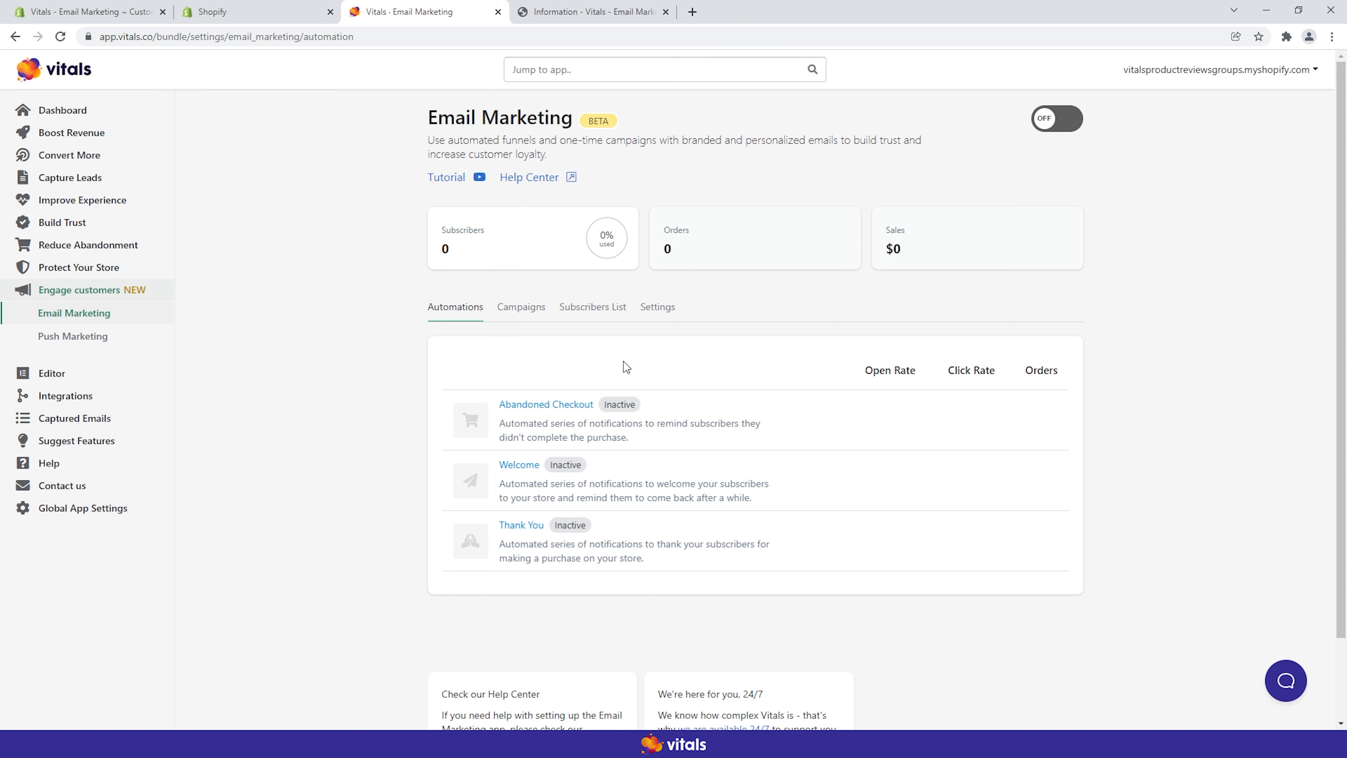
mouse_move(542, 348)
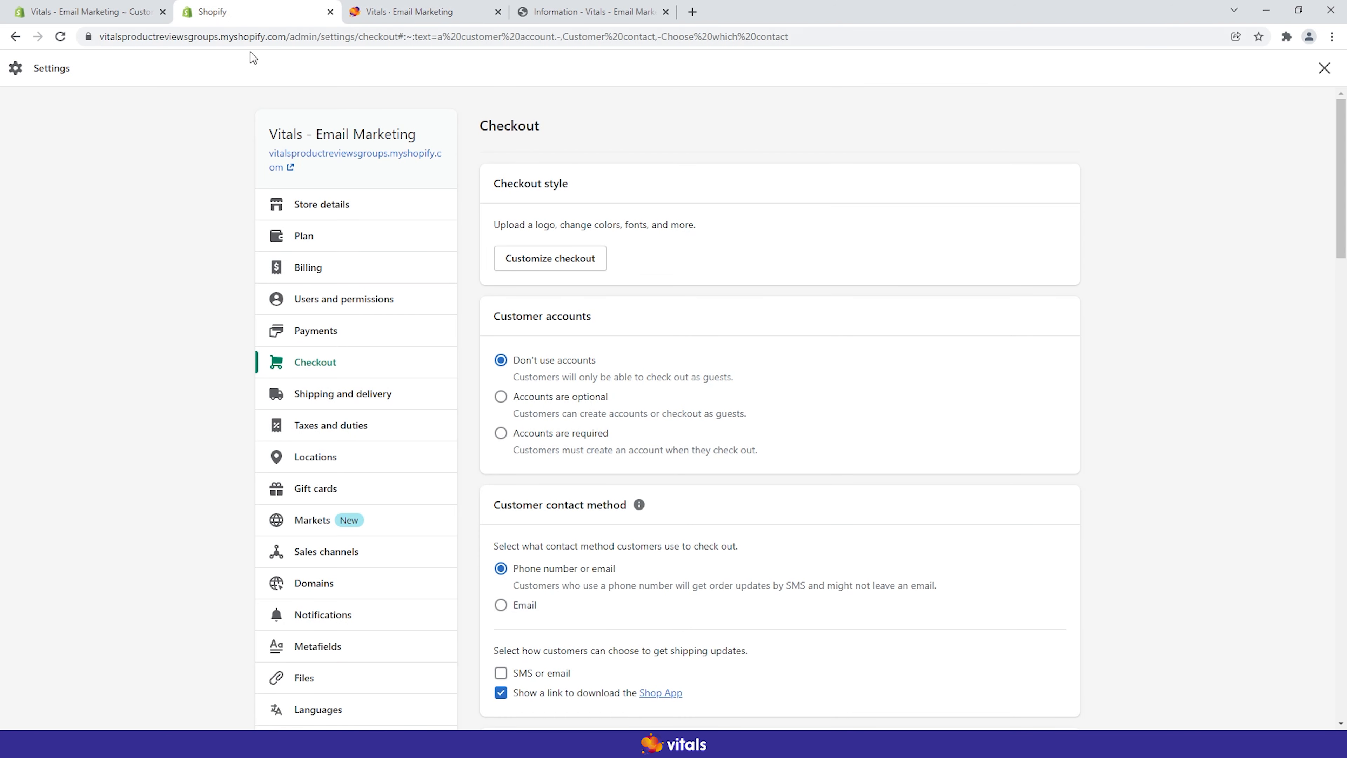
mouse_move(330, 366)
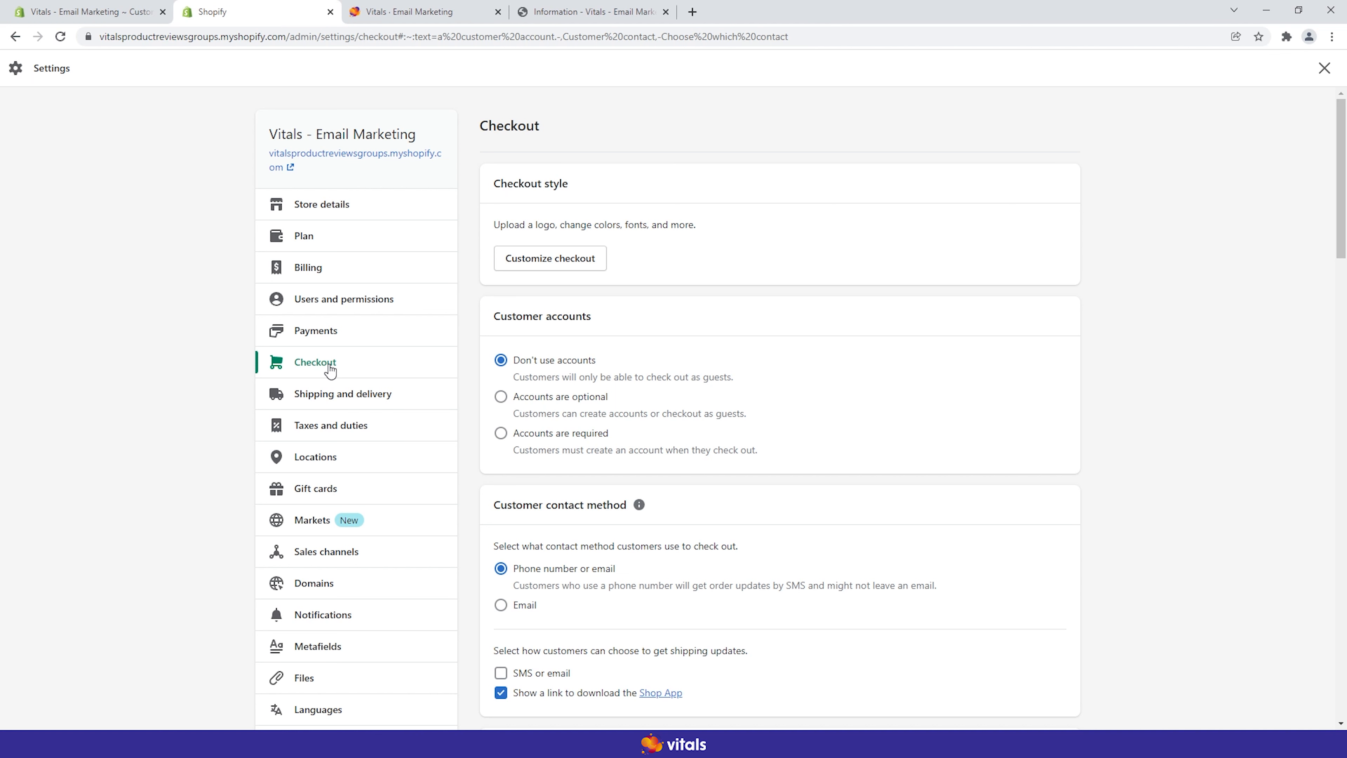
mouse_move(486, 522)
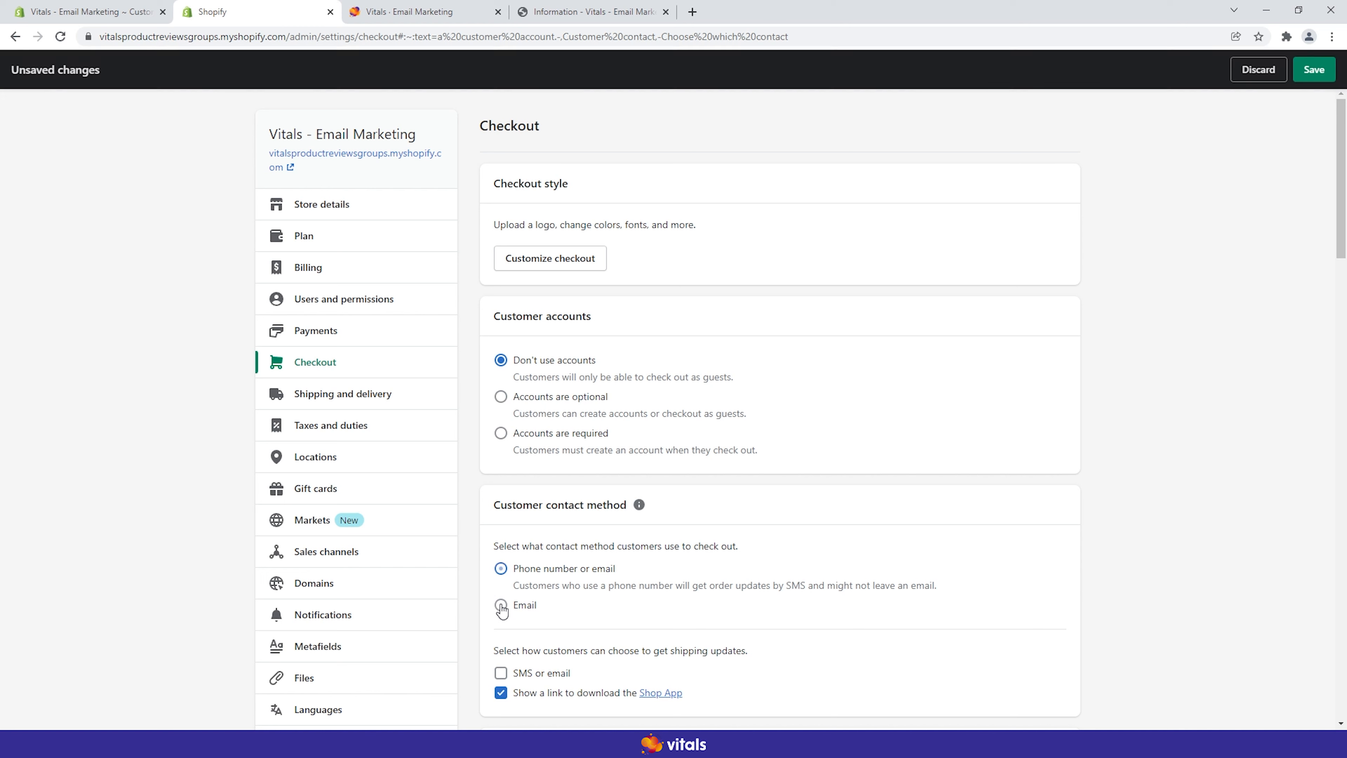
Step: Set Shopify's customer contact method at checkout to Email only, unsaved
left_click(500, 604)
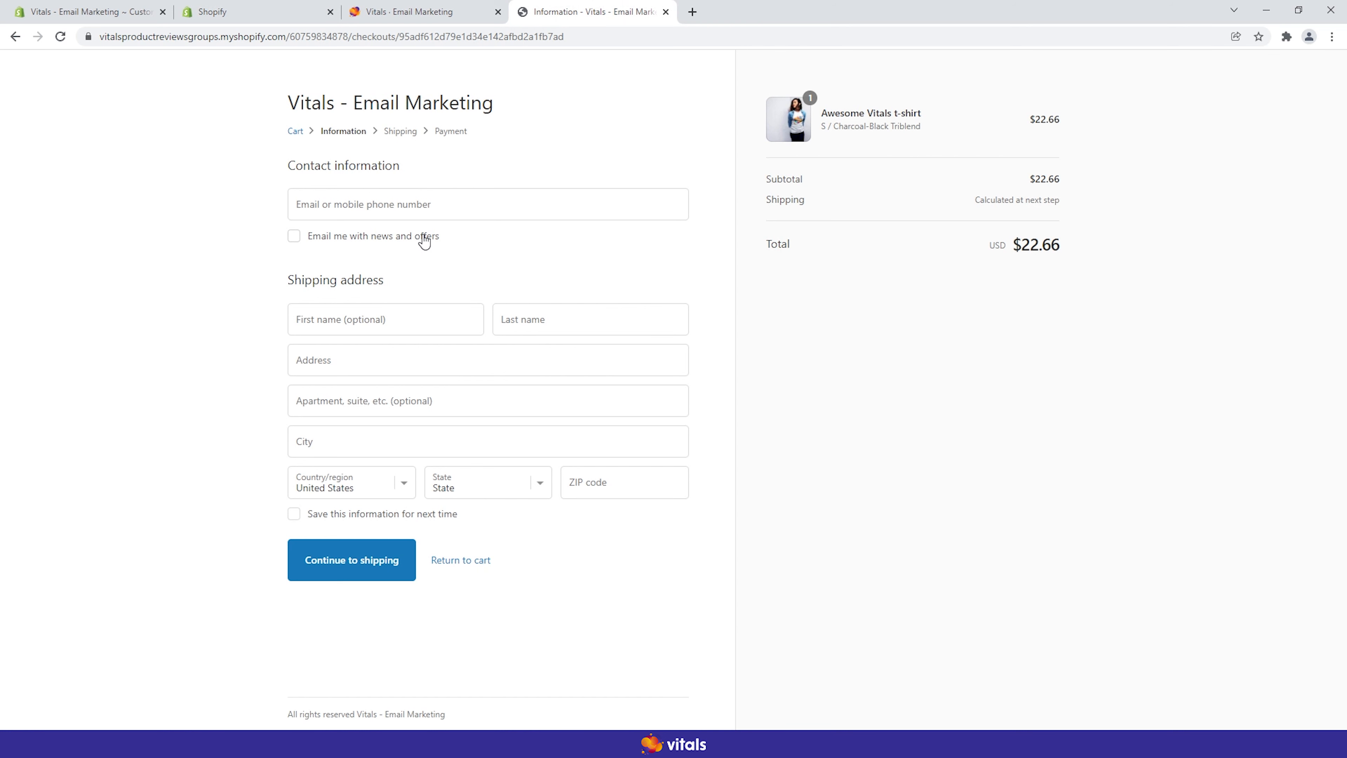
mouse_move(427, 244)
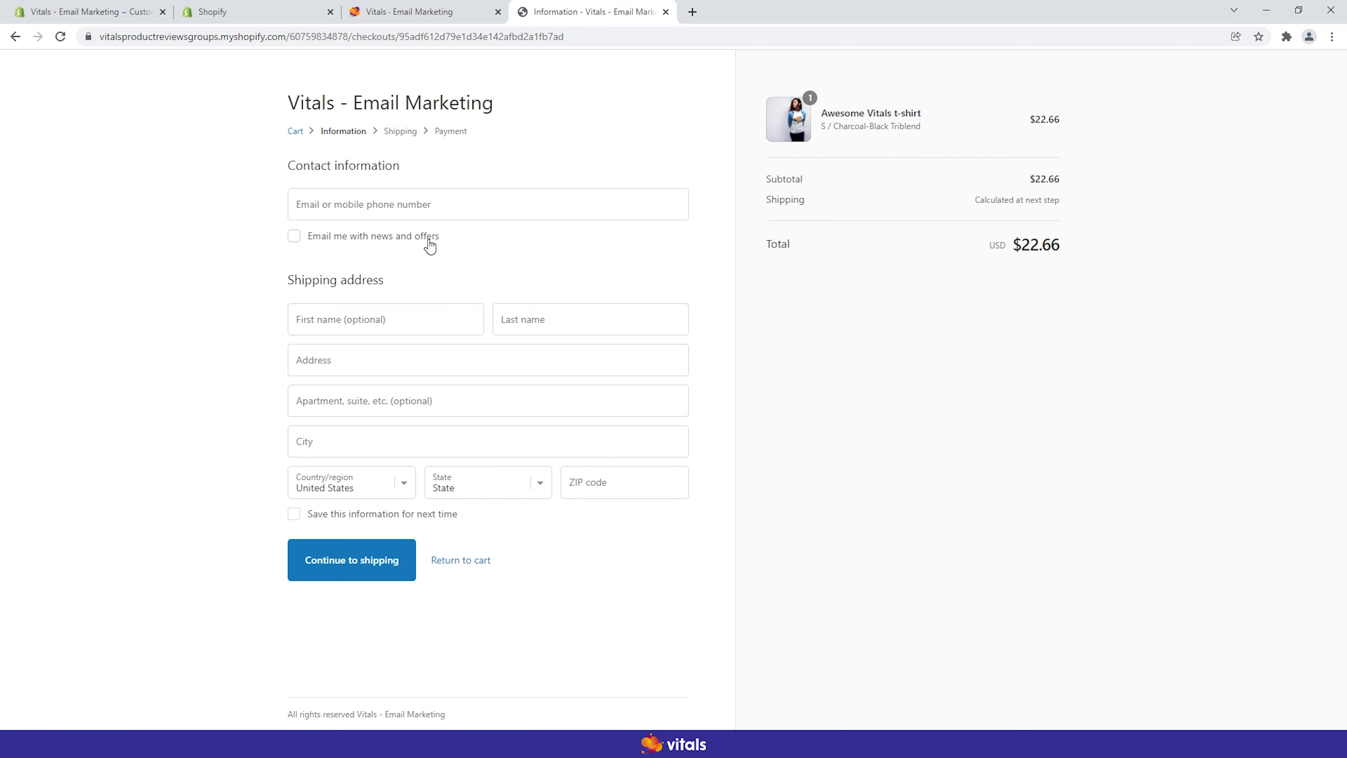
mouse_move(420, 246)
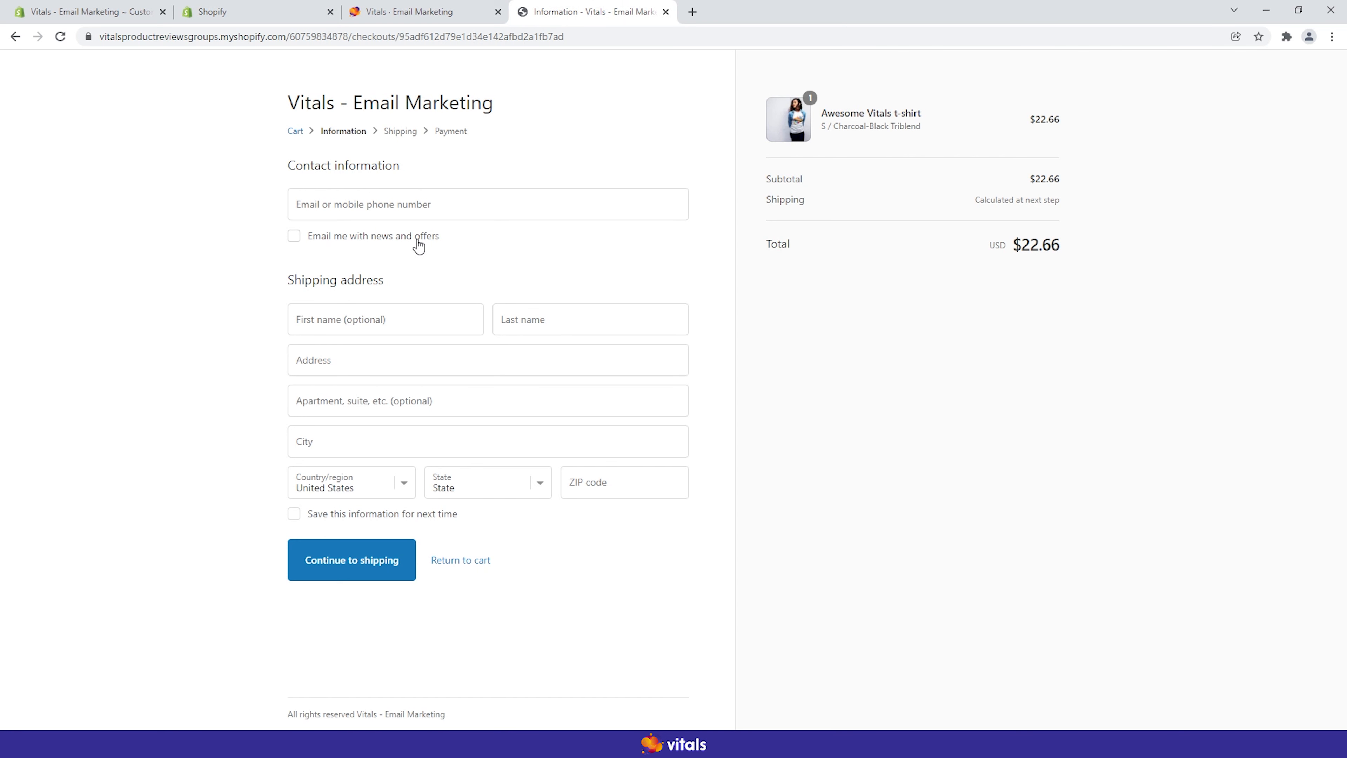
mouse_move(337, 254)
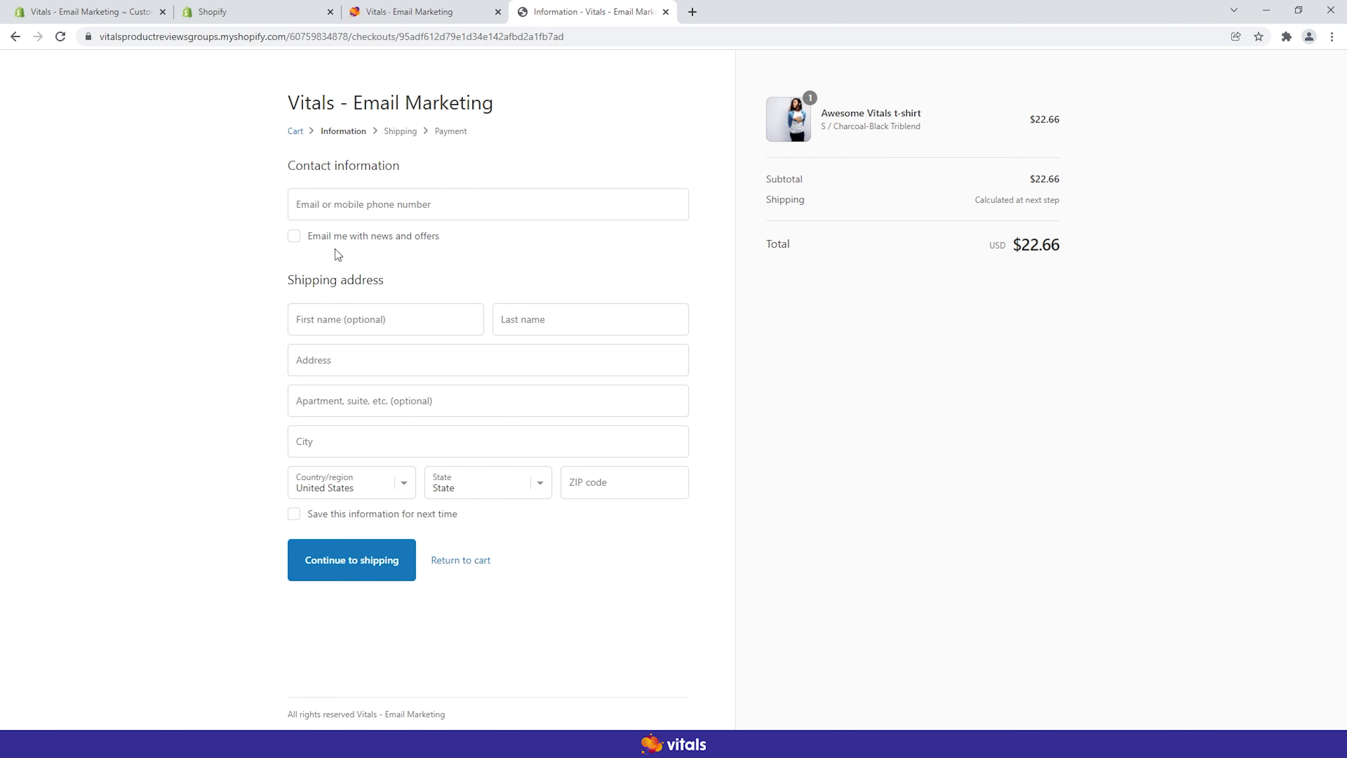
left_click(249, 12)
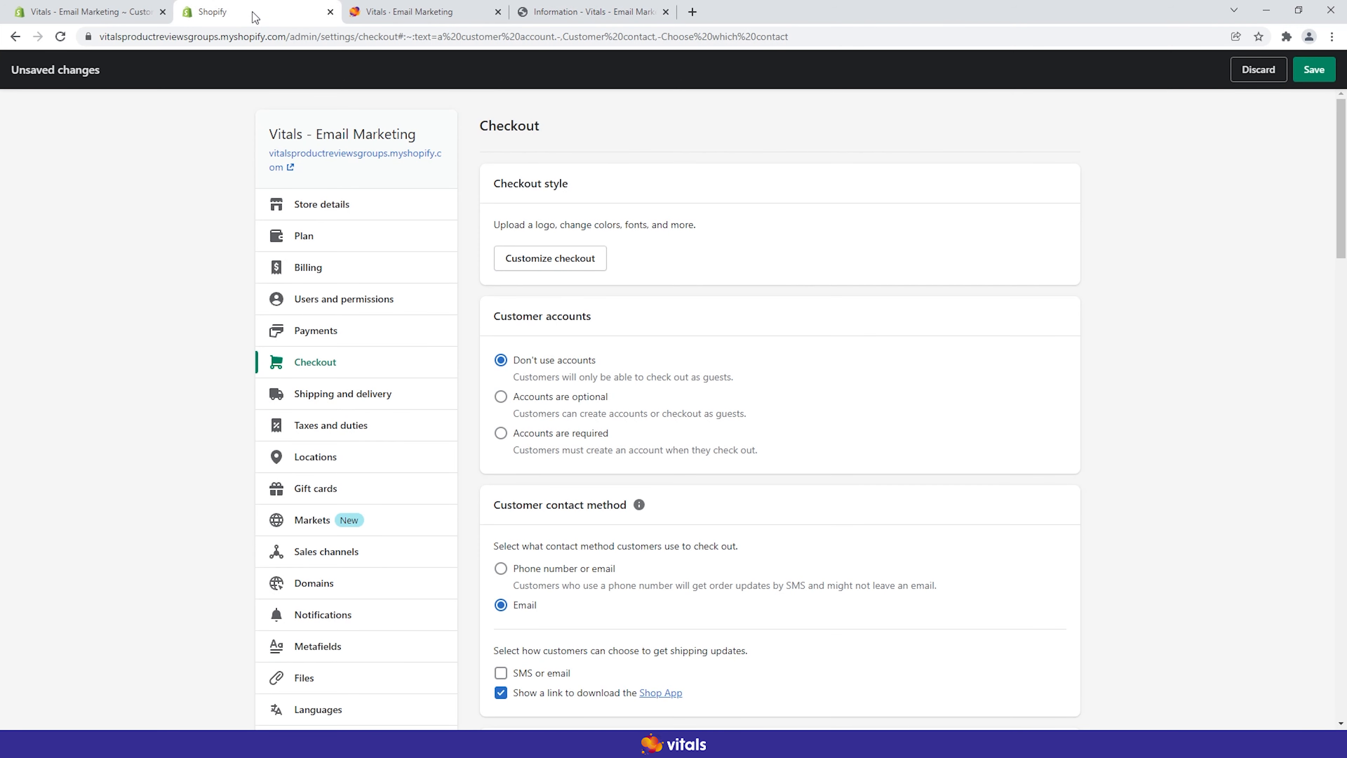
Step: Preselect the marketing-consent subscribe option at checkout, then return to Vitals
scroll("down", 3)
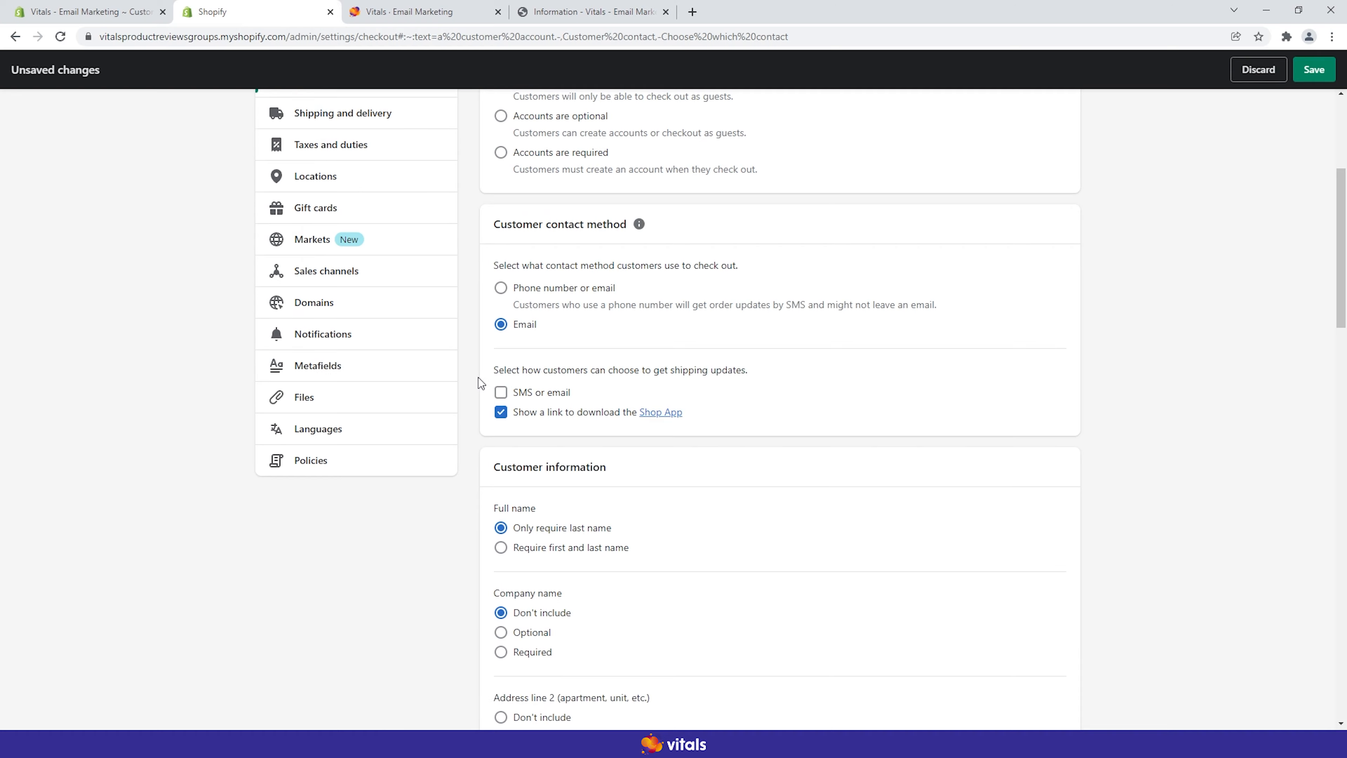
scroll("down", 3)
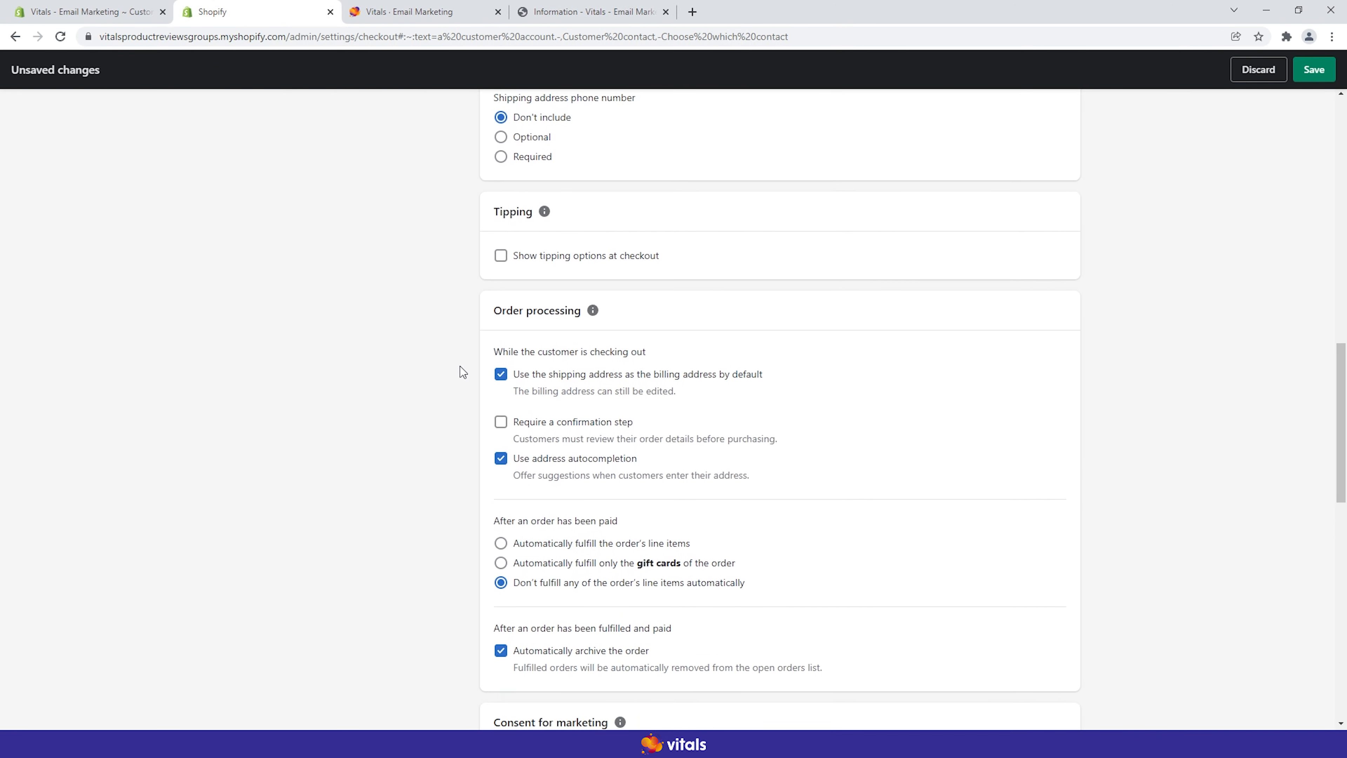
scroll("down", 3)
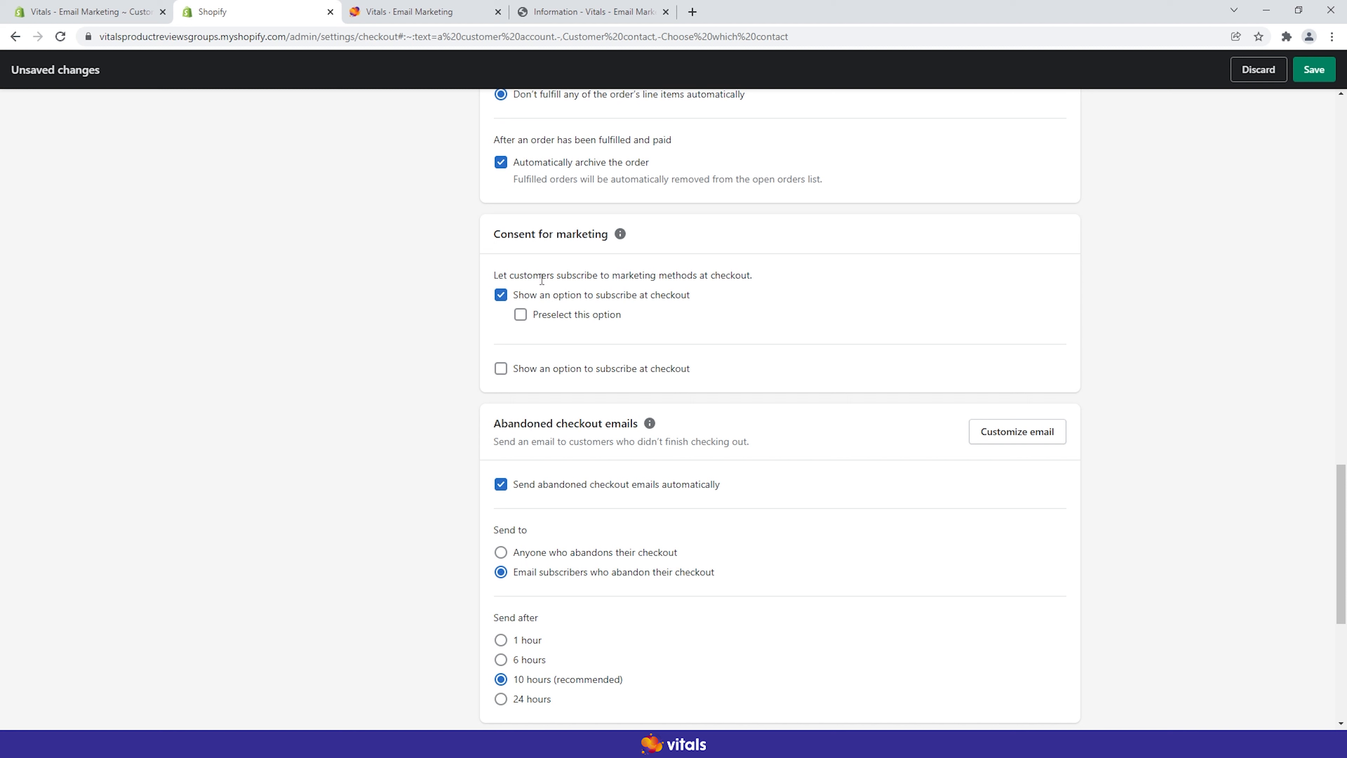
mouse_move(574, 302)
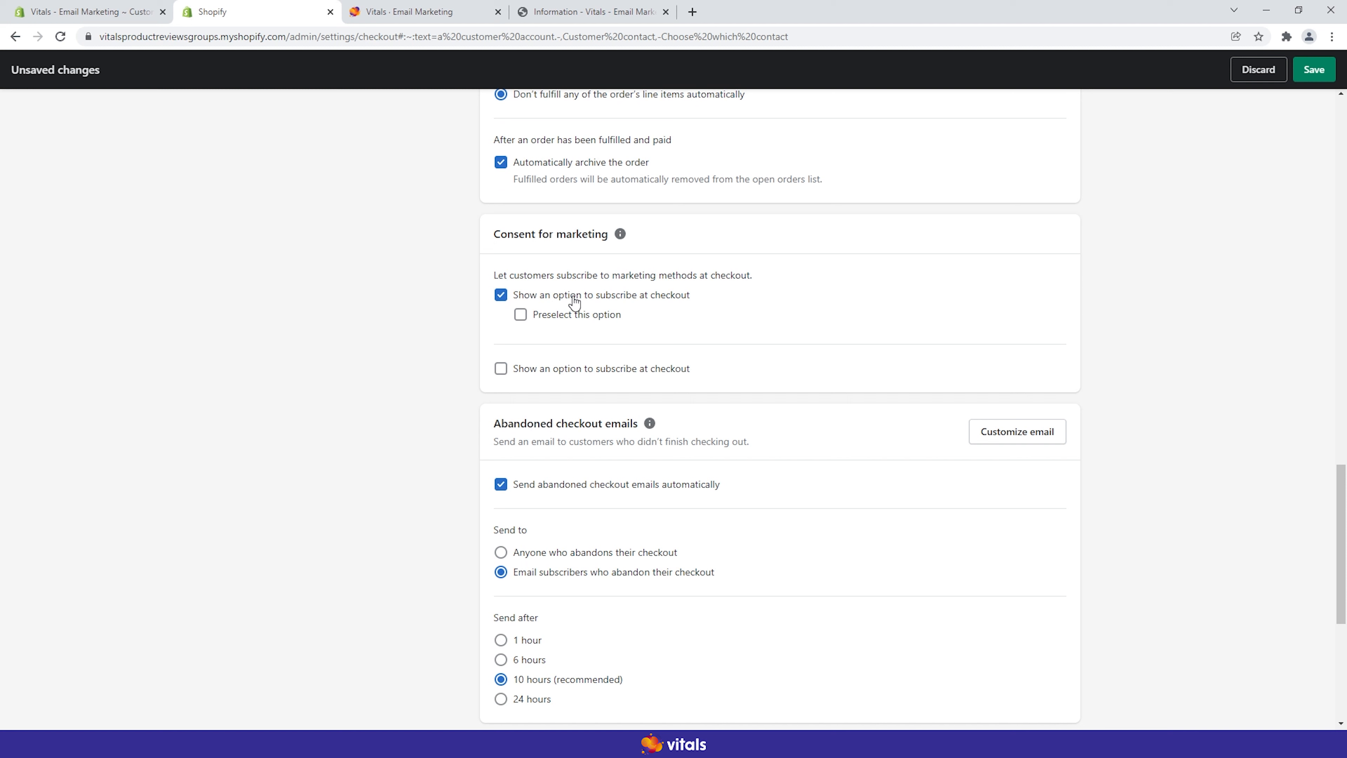
mouse_move(660, 343)
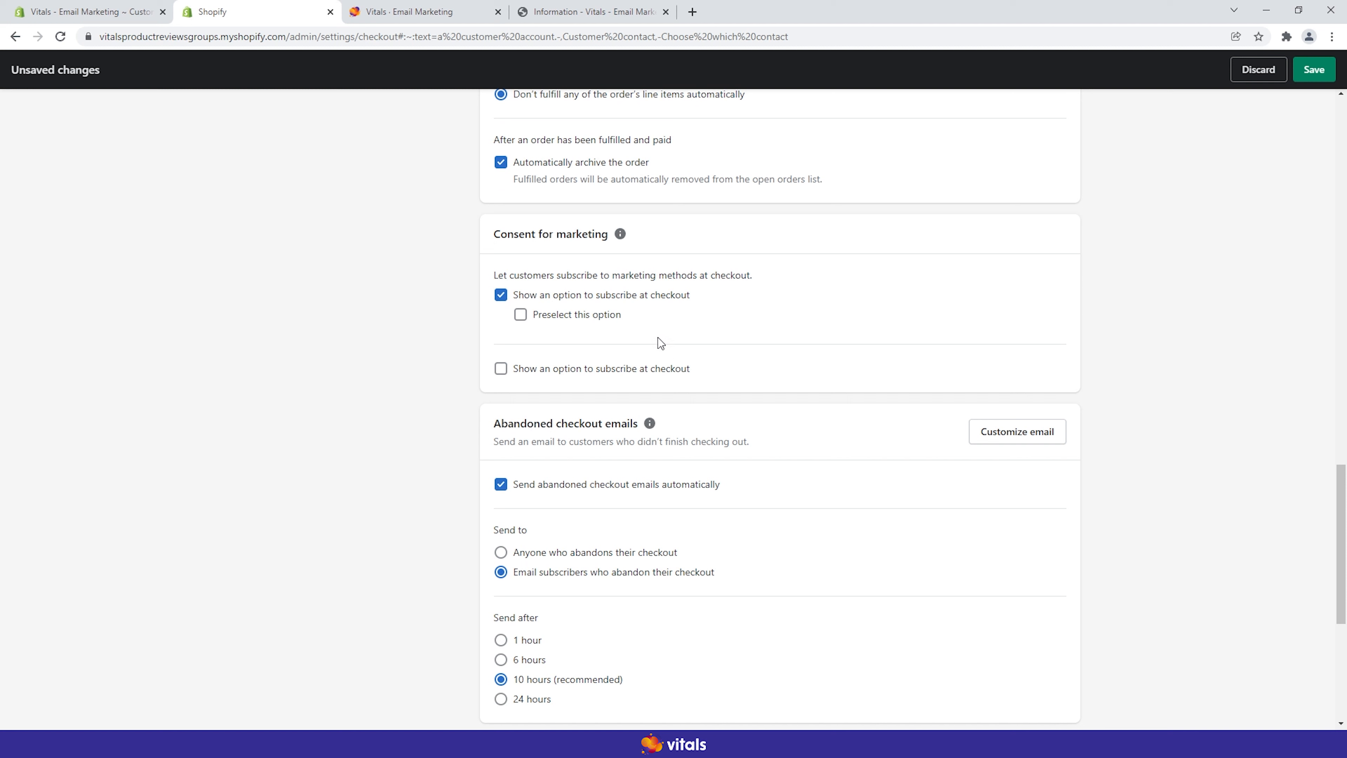
mouse_move(452, 287)
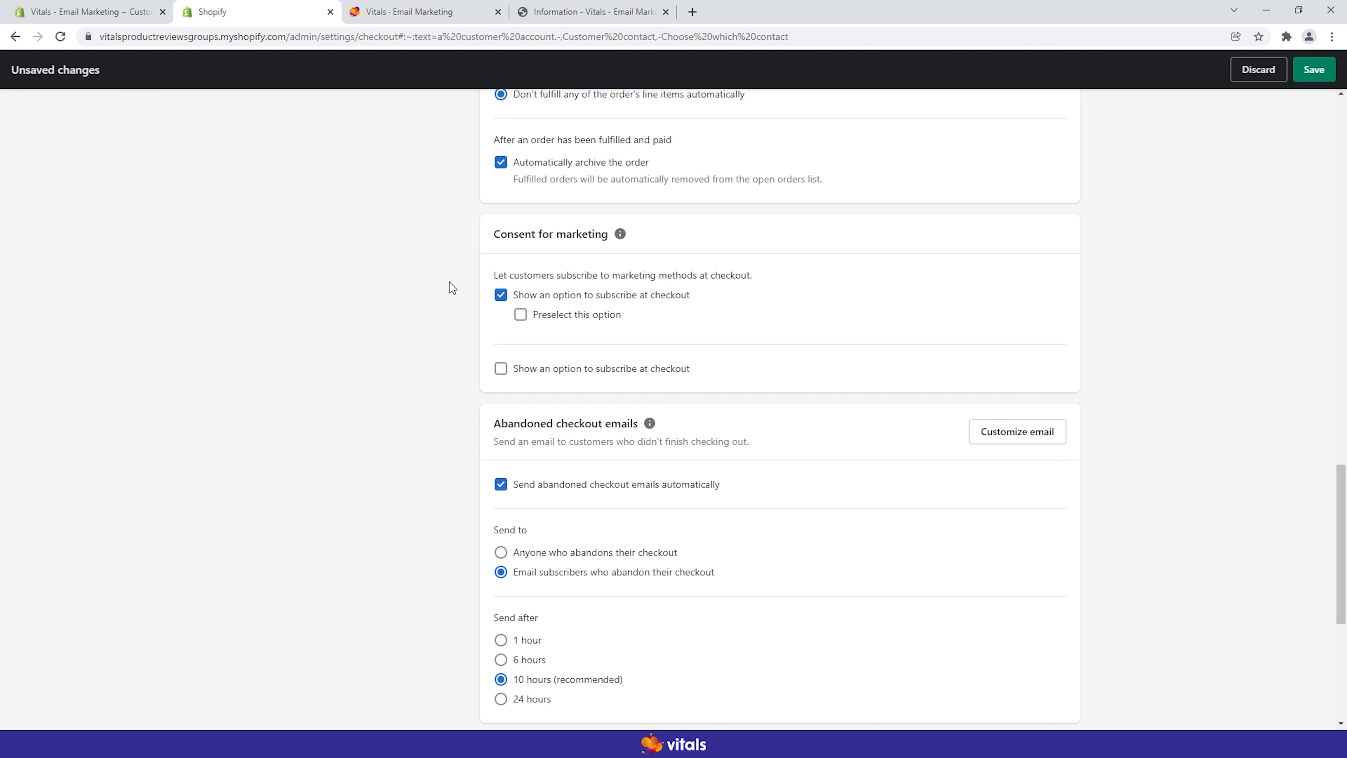
mouse_move(458, 299)
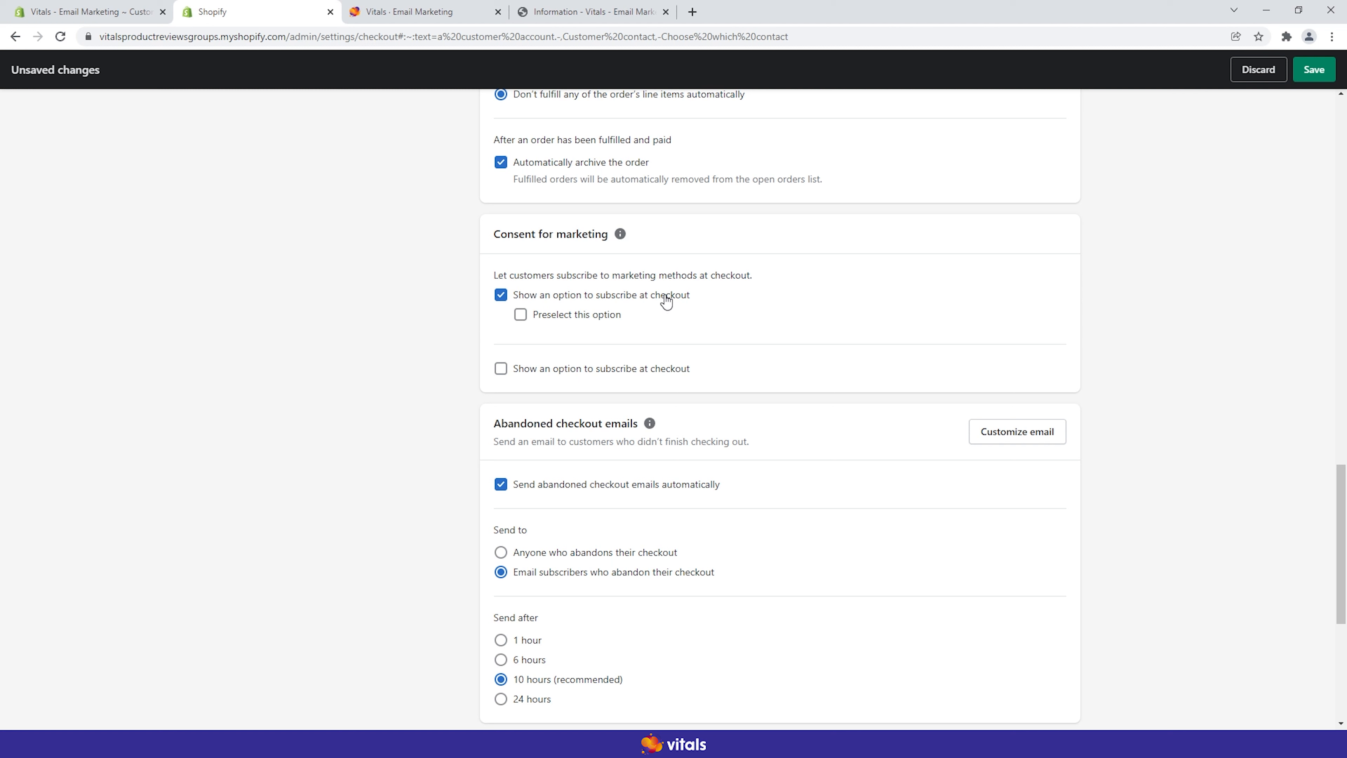
mouse_move(583, 301)
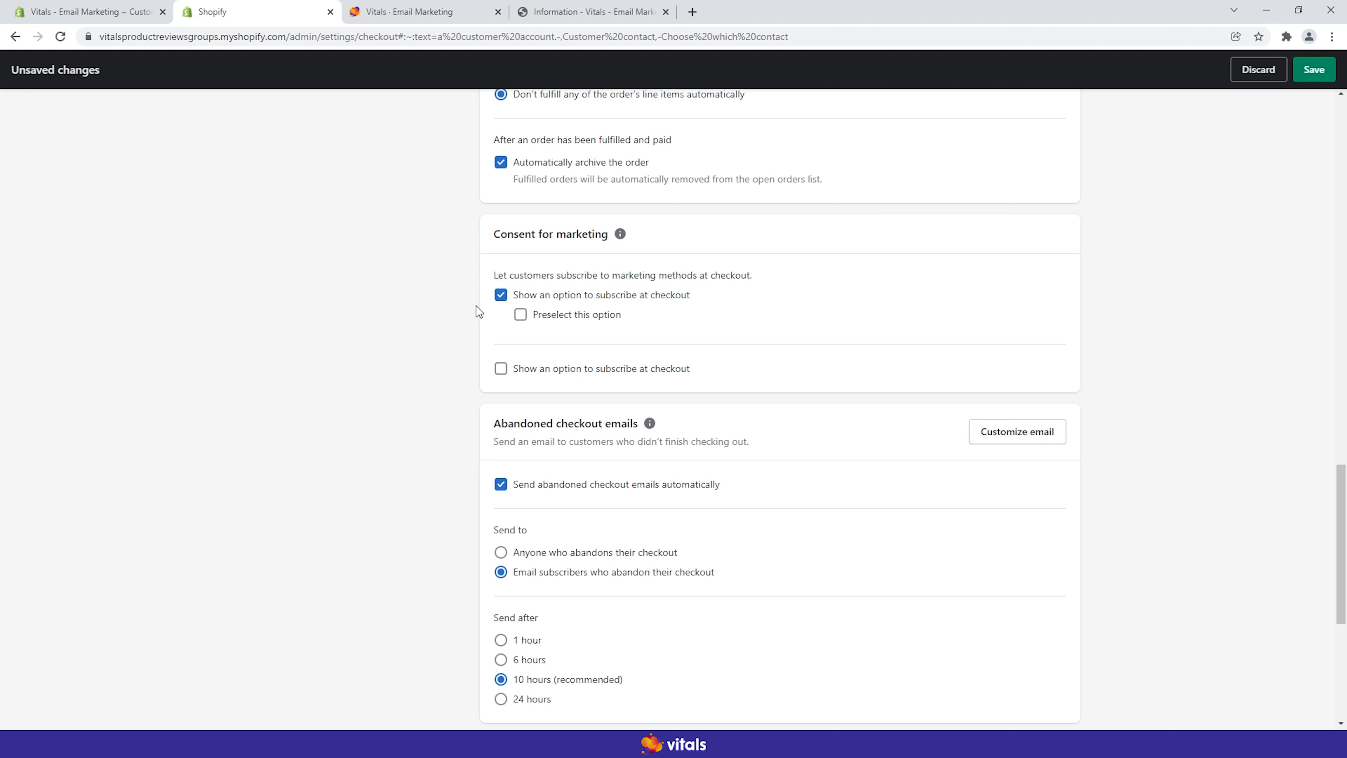
left_click(520, 314)
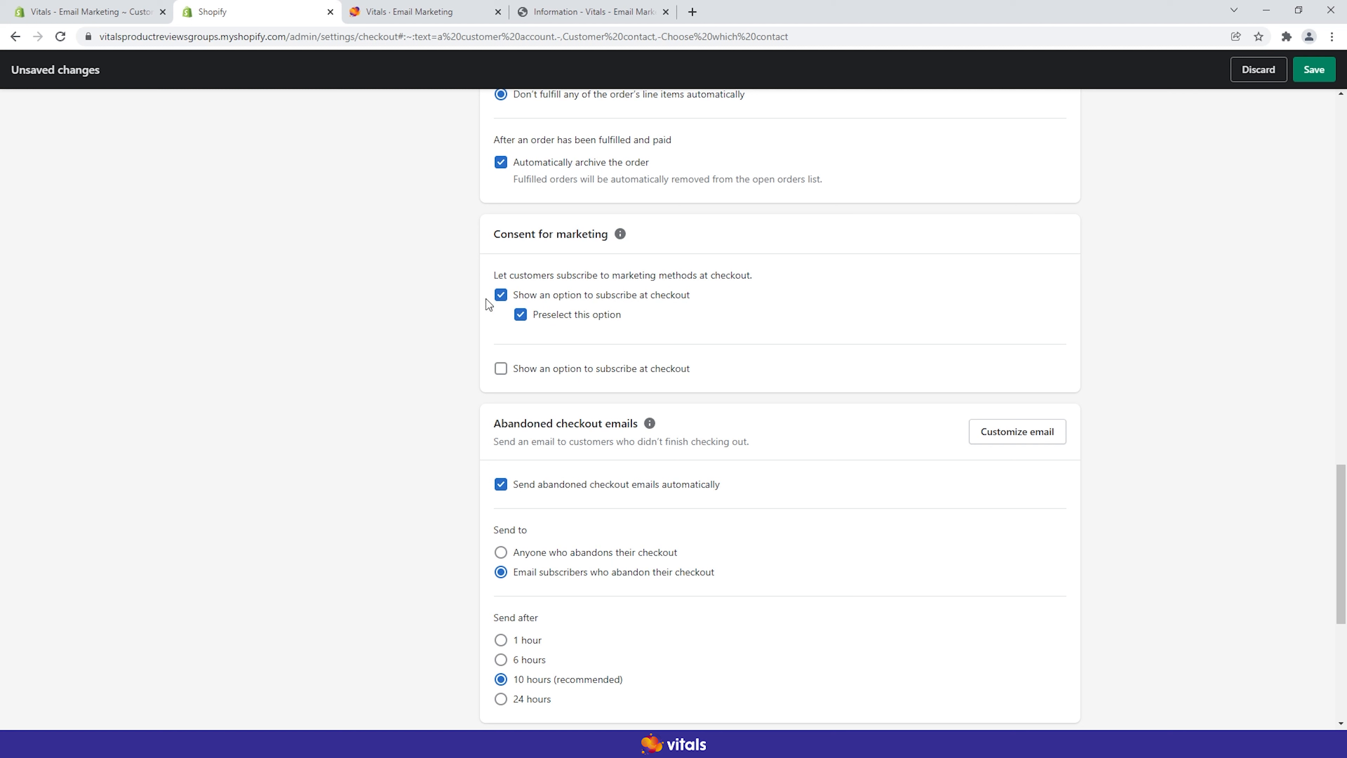
mouse_move(467, 313)
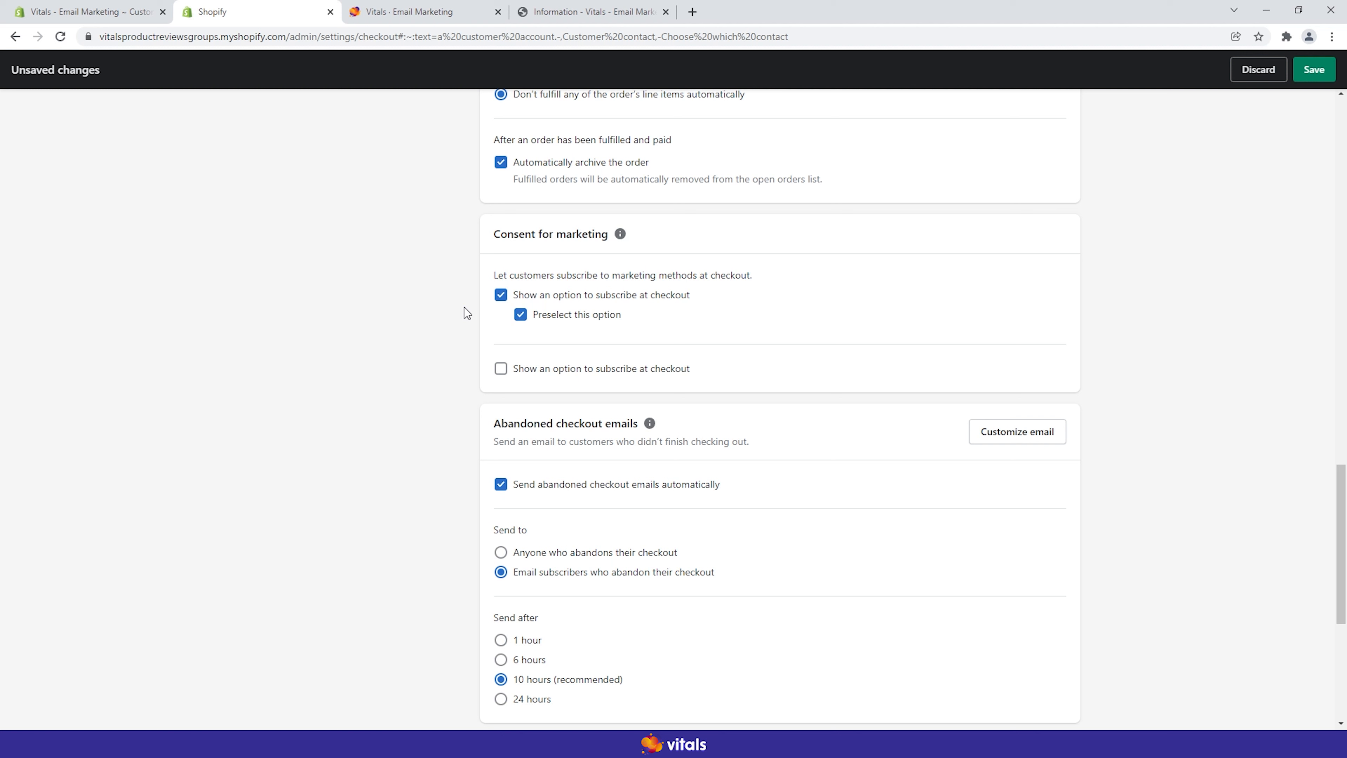
left_click(421, 11)
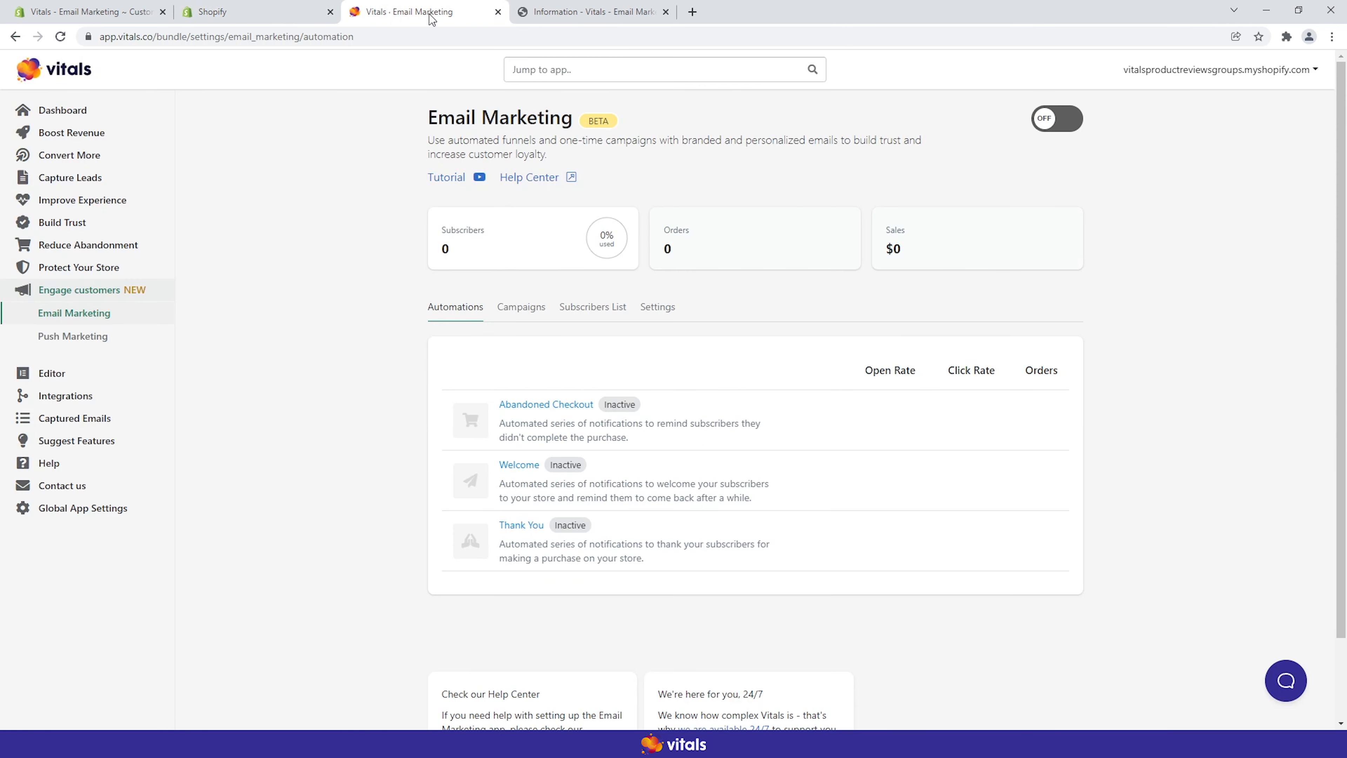
mouse_move(592, 114)
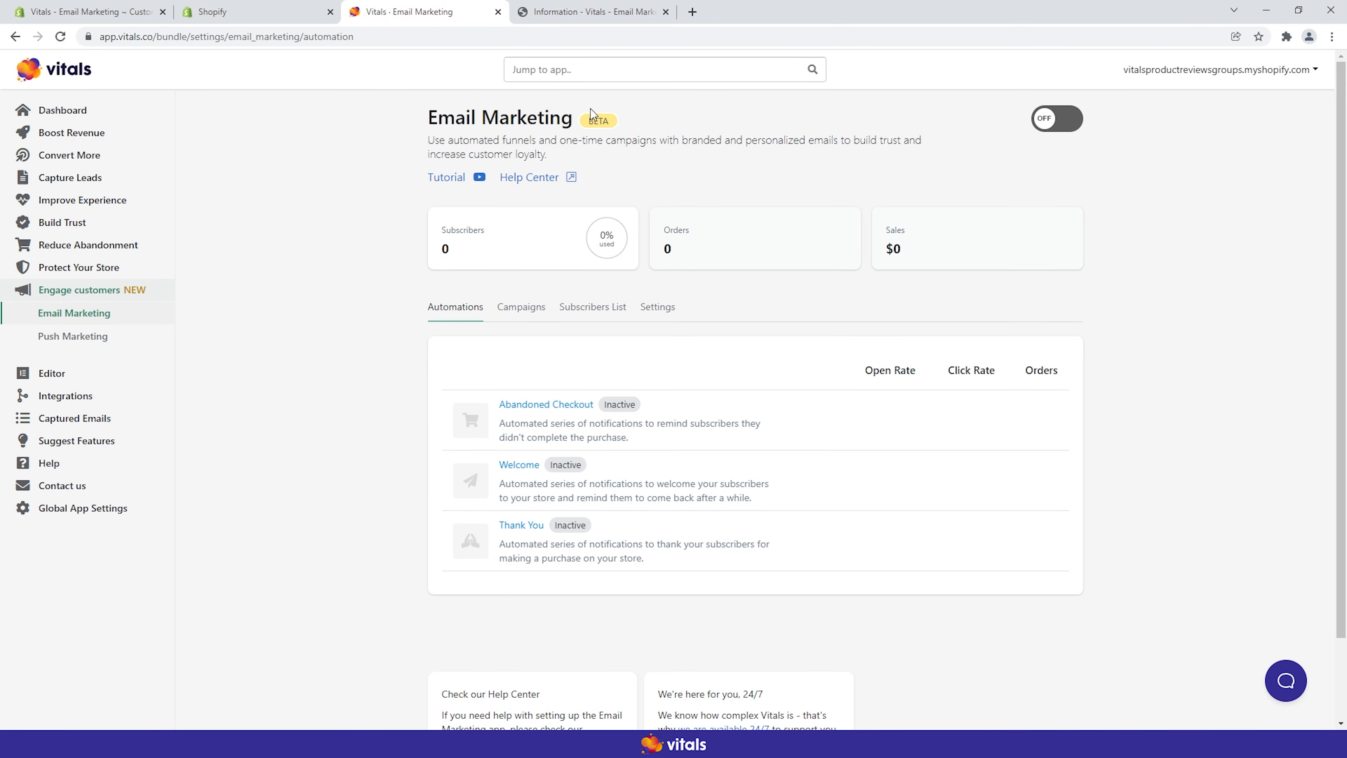
mouse_move(681, 507)
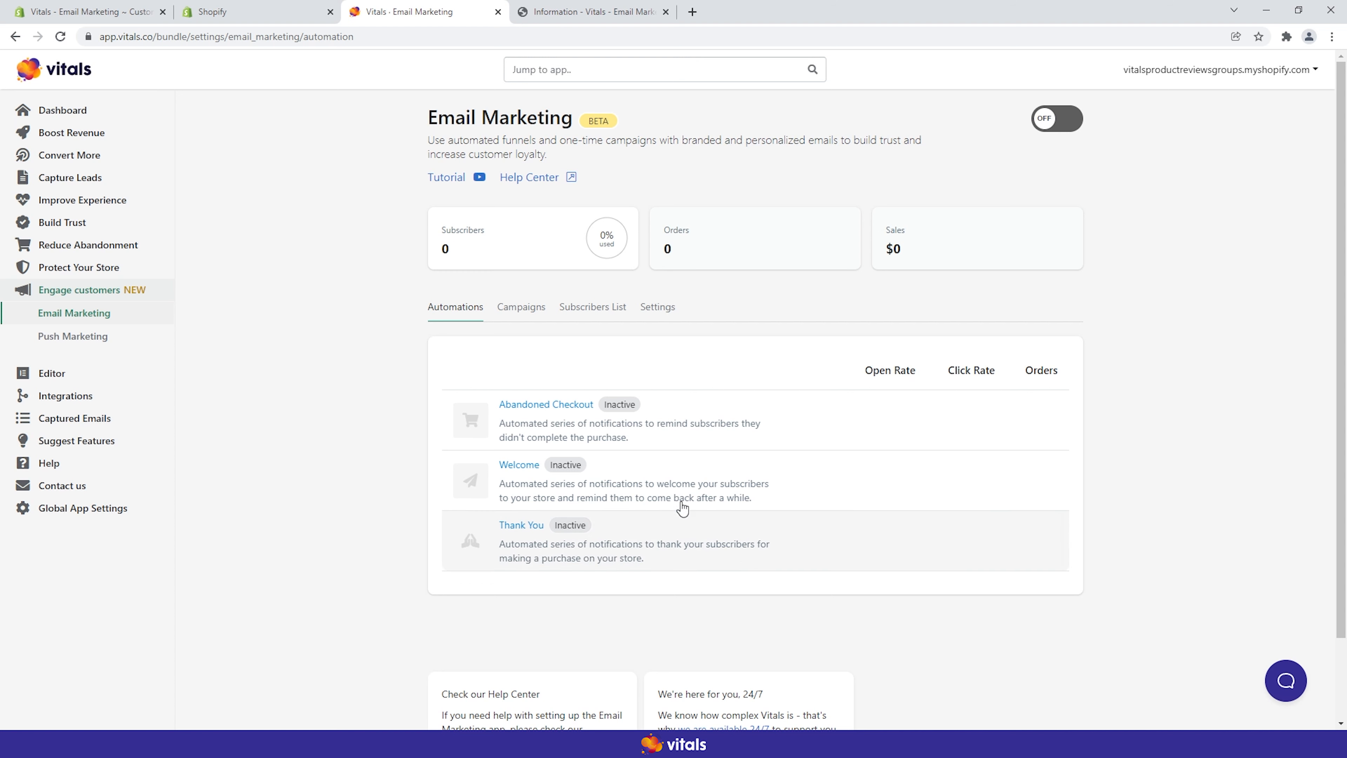
mouse_move(375, 351)
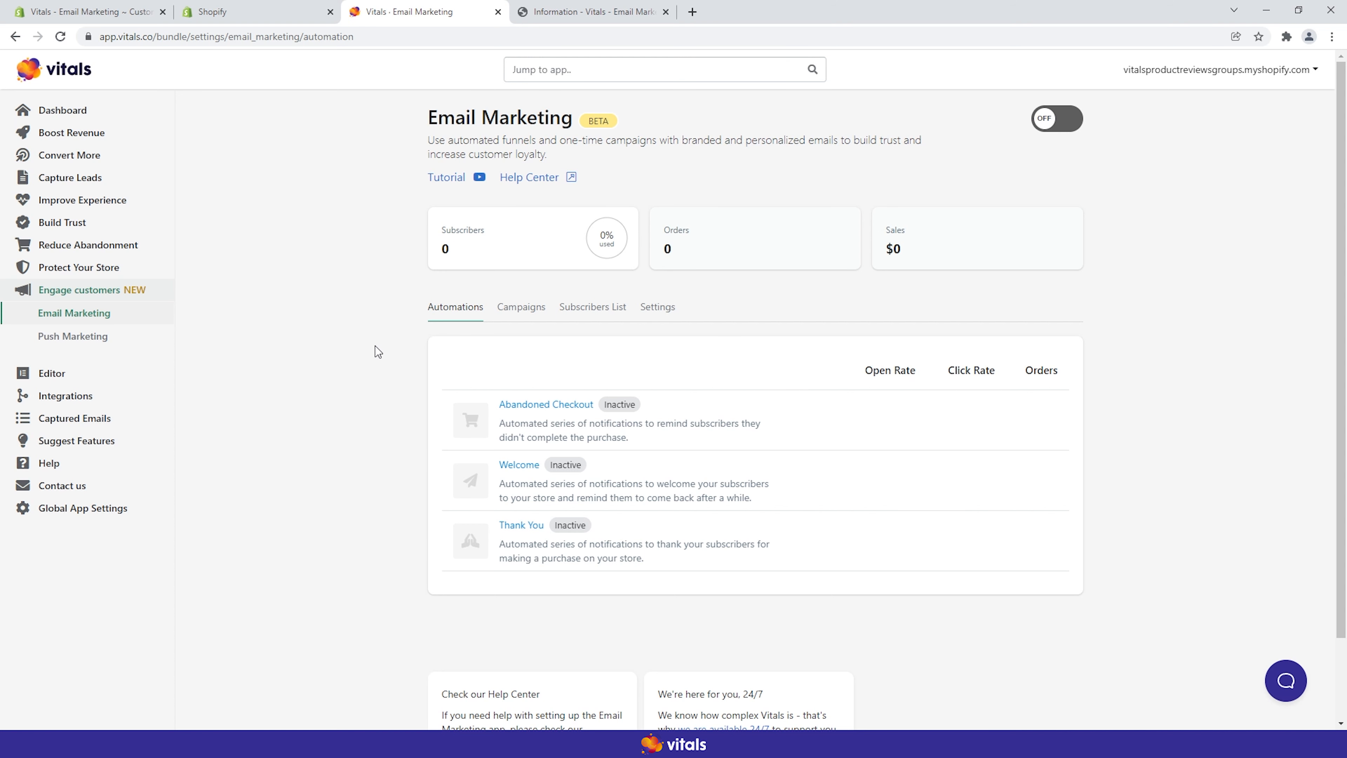